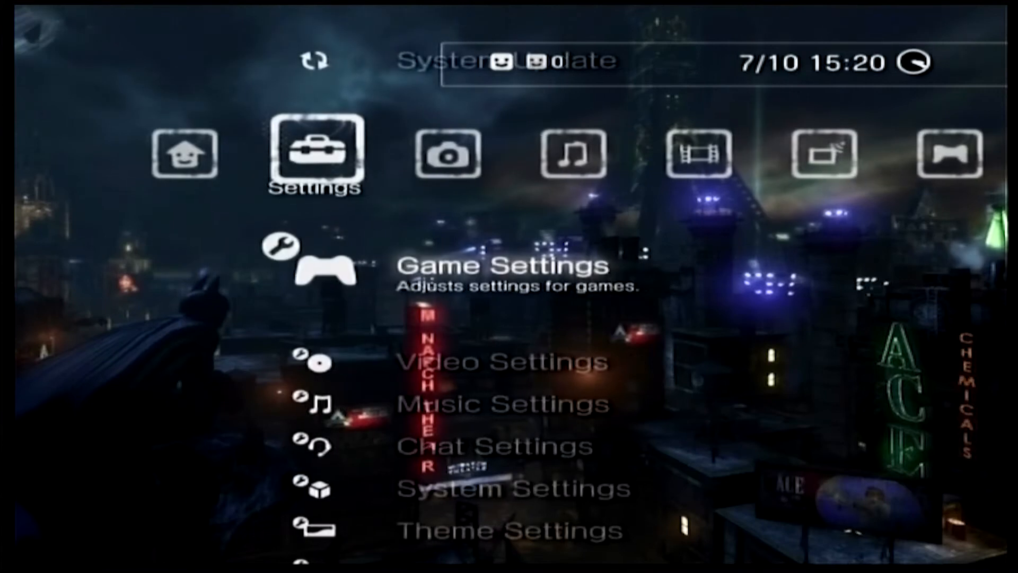
Scroll down the XMB Game list from Mass Effect past God Hand through the installed titles
scroll(down, 3)
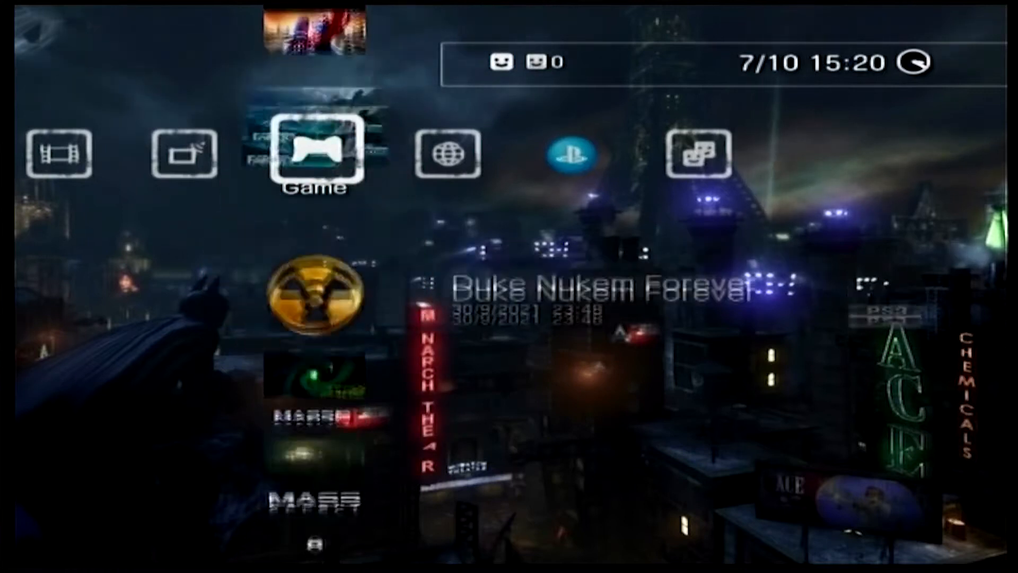
scroll(down, 3)
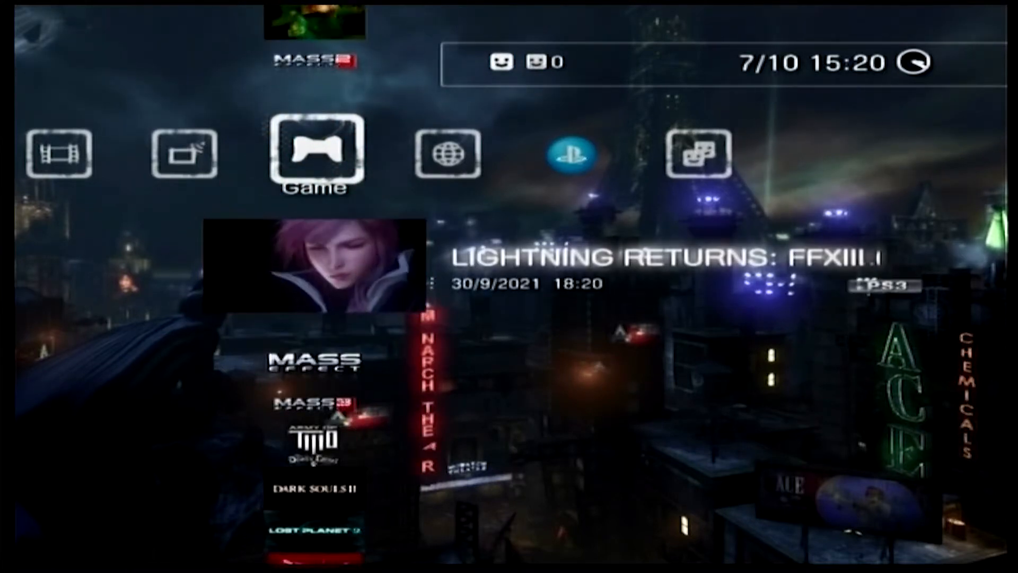
scroll(up, 3)
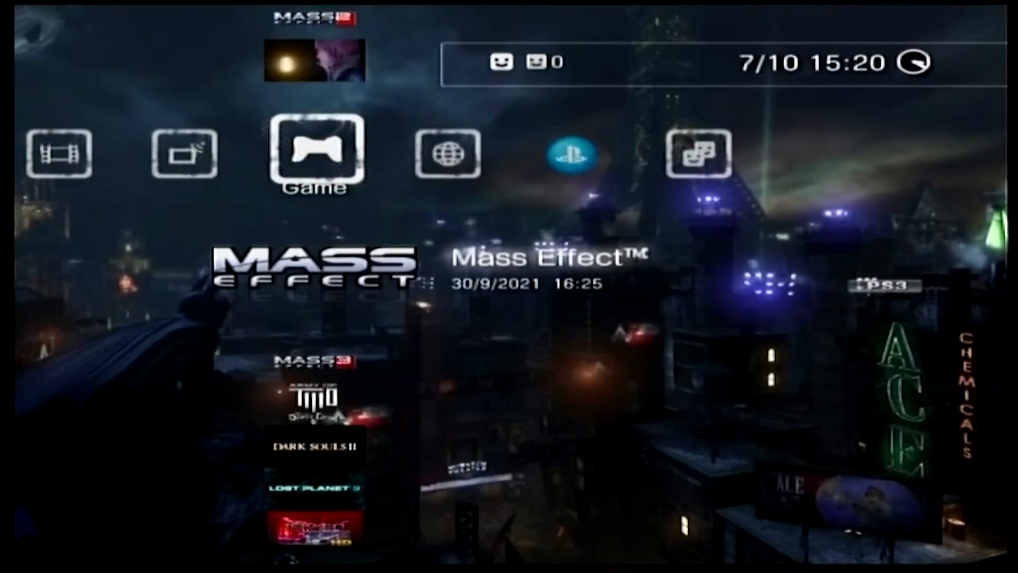
scroll(down, 3)
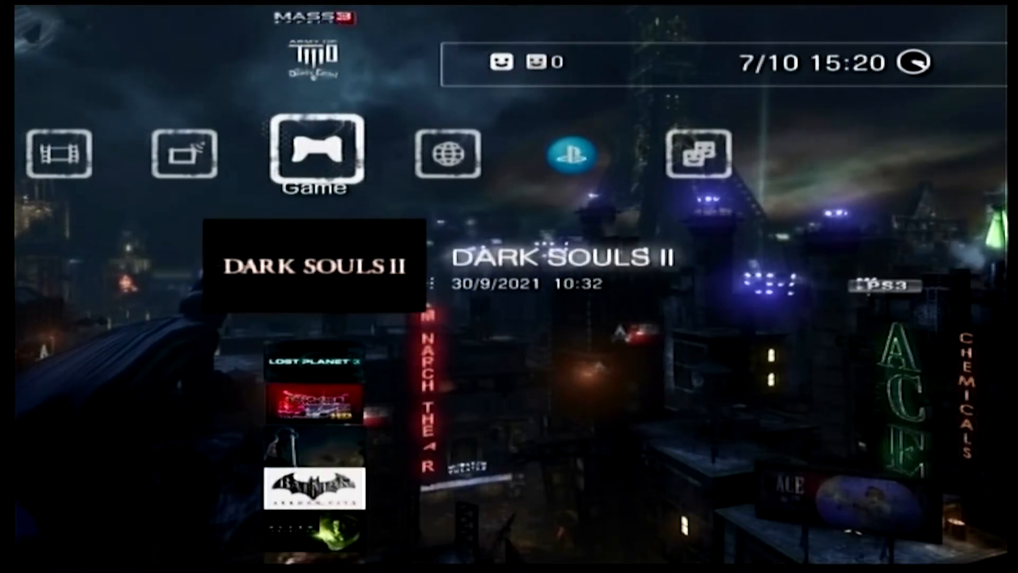
scroll(down, 3)
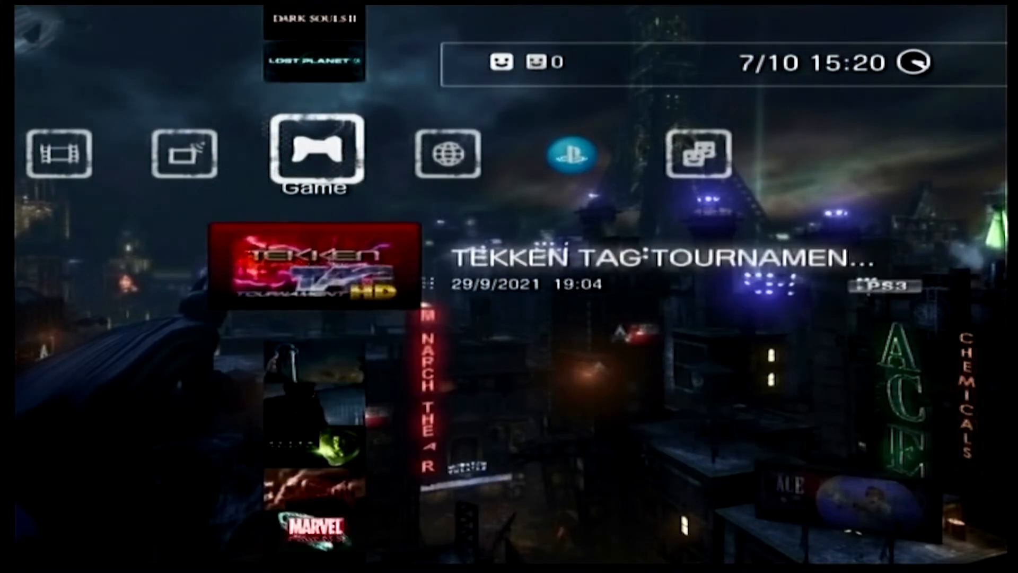
scroll(down, 3)
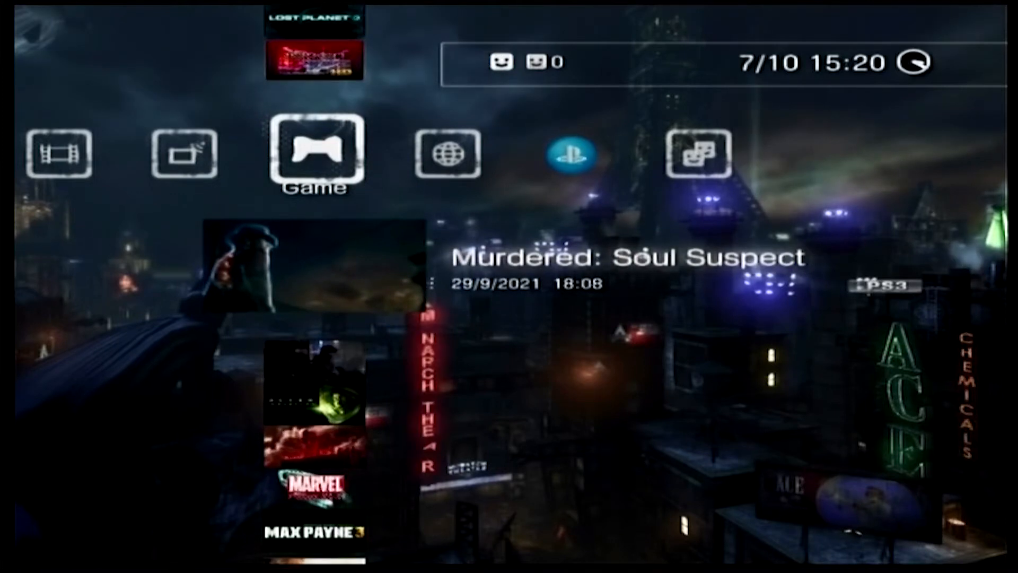
scroll(down, 3)
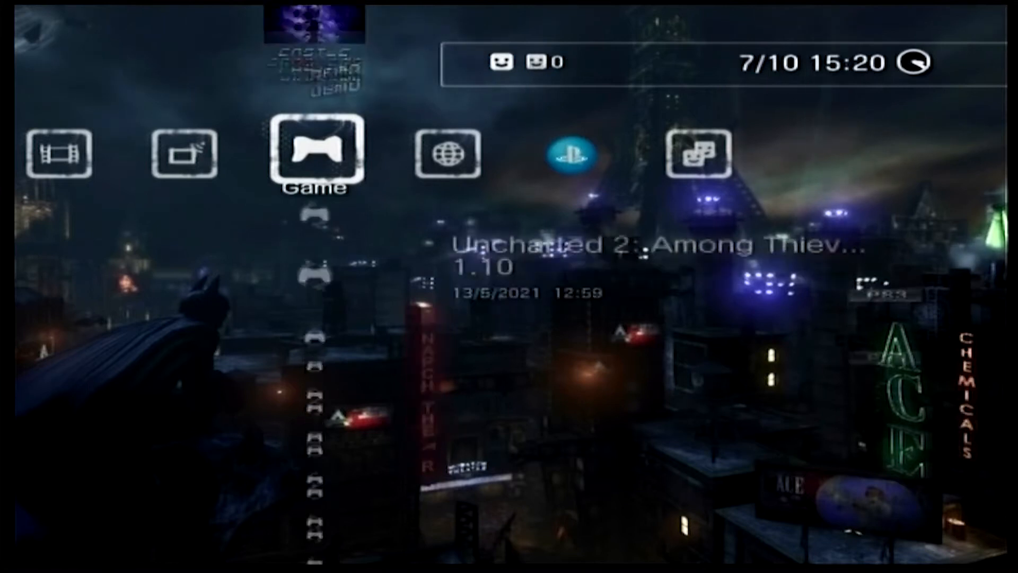
scroll(down, 3)
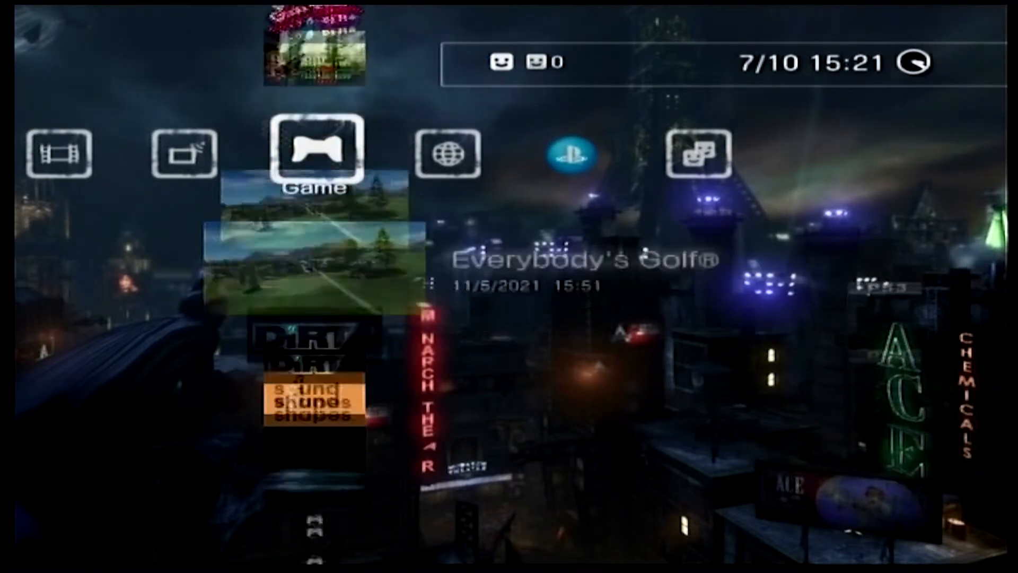
scroll(down, 3)
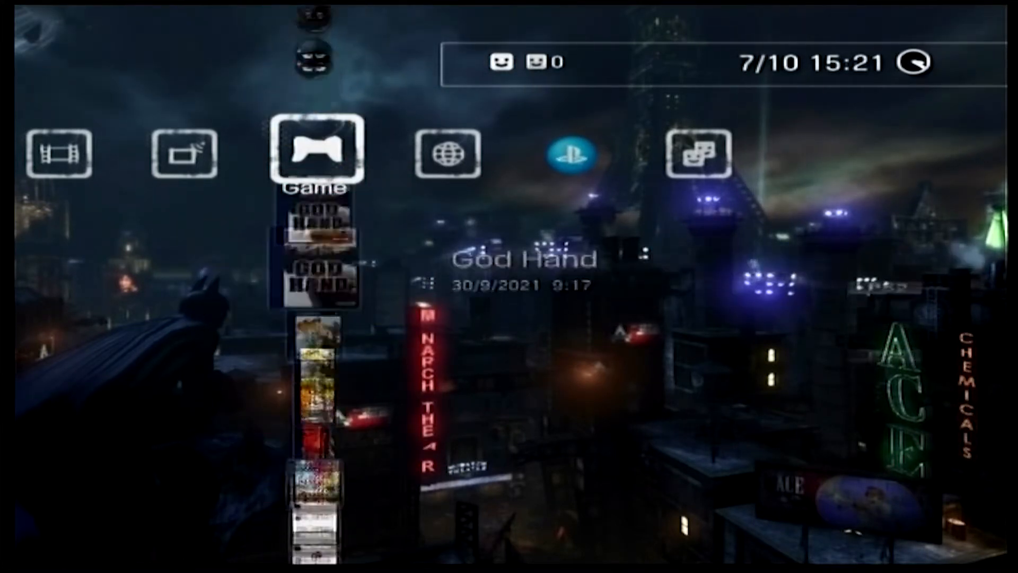
scroll(down, 3)
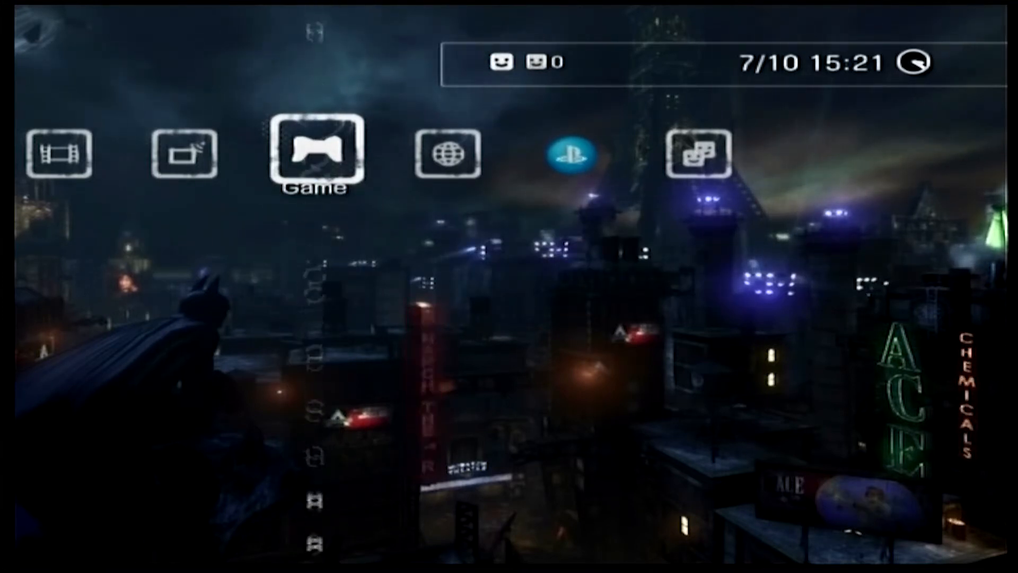
Return to the top of the Game column showing PlayStation Store, Enable HEN and Package Manager
click(318, 151)
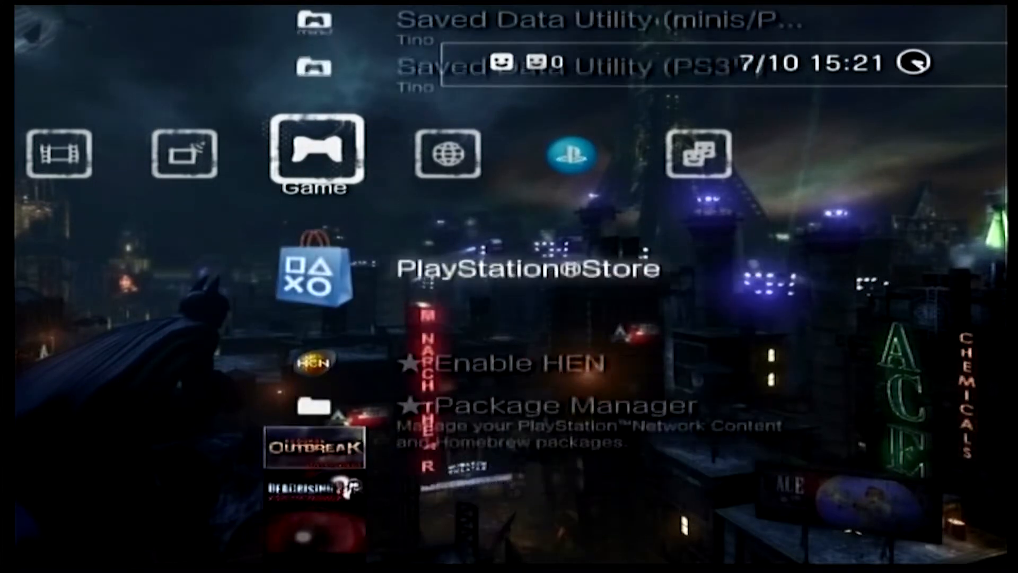
scroll(down, 3)
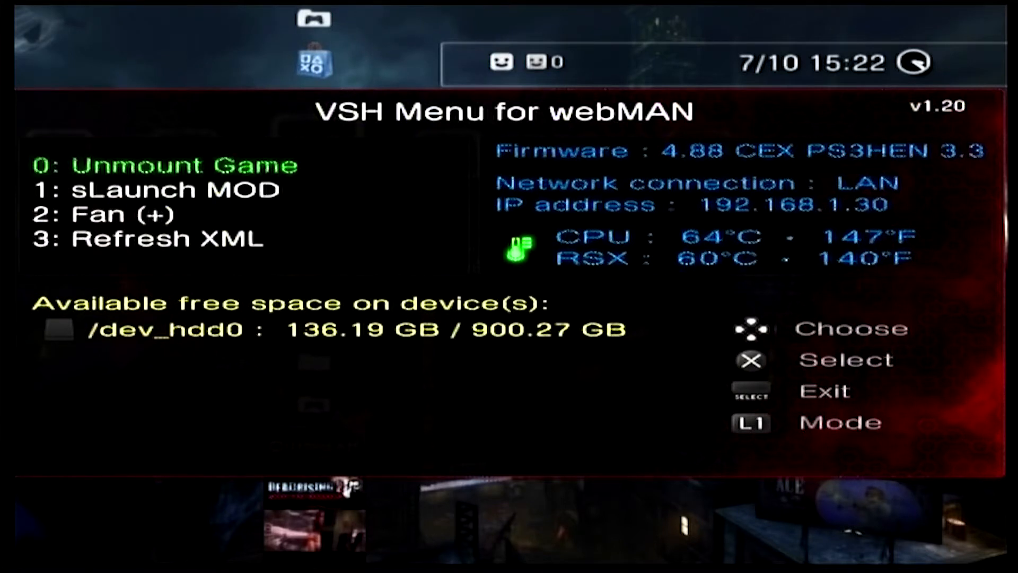
Show the webMAN VSH Menu with firmware, temperatures and free hard-drive space
key(Down)
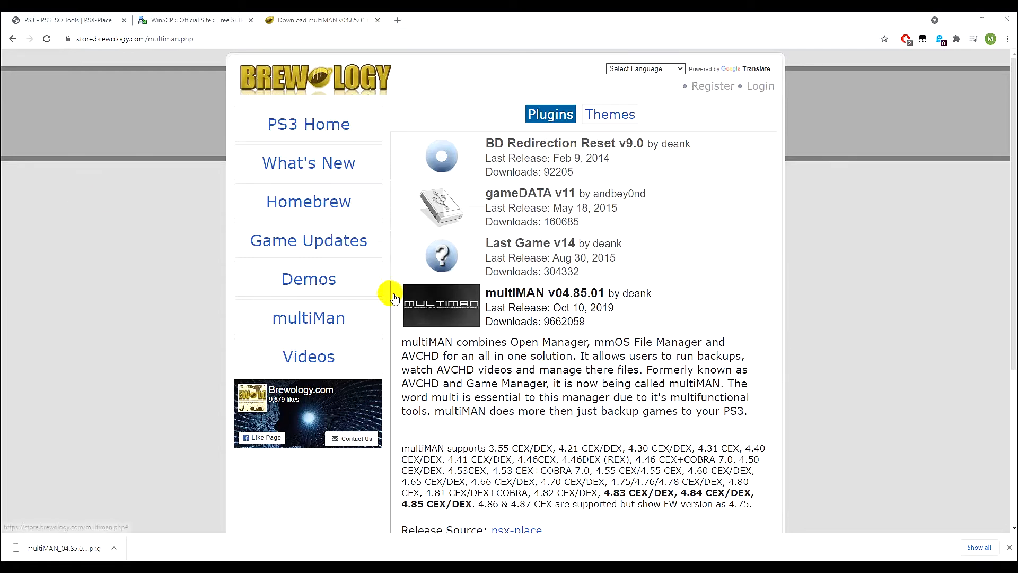
Download the multiMAN (BASE) v04.85.01 package from the Brewology Files table
scroll(down, 3)
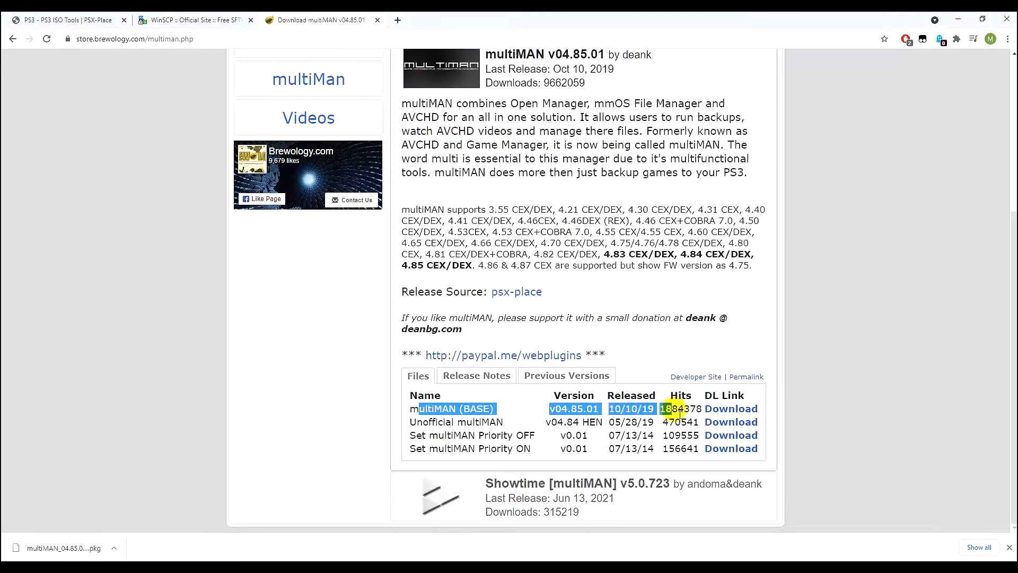
drag(676, 409, 780, 447)
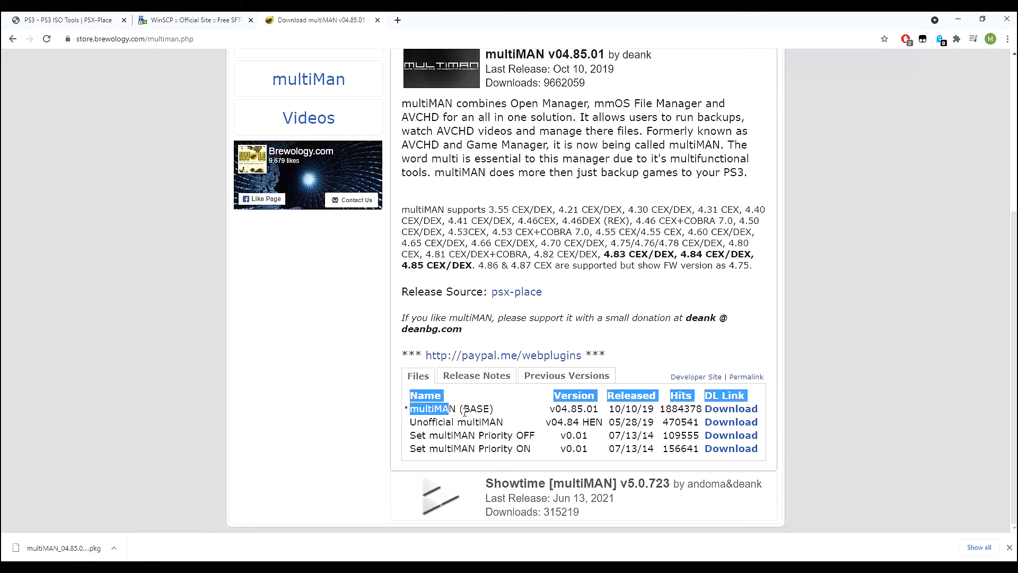
drag(426, 409, 685, 408)
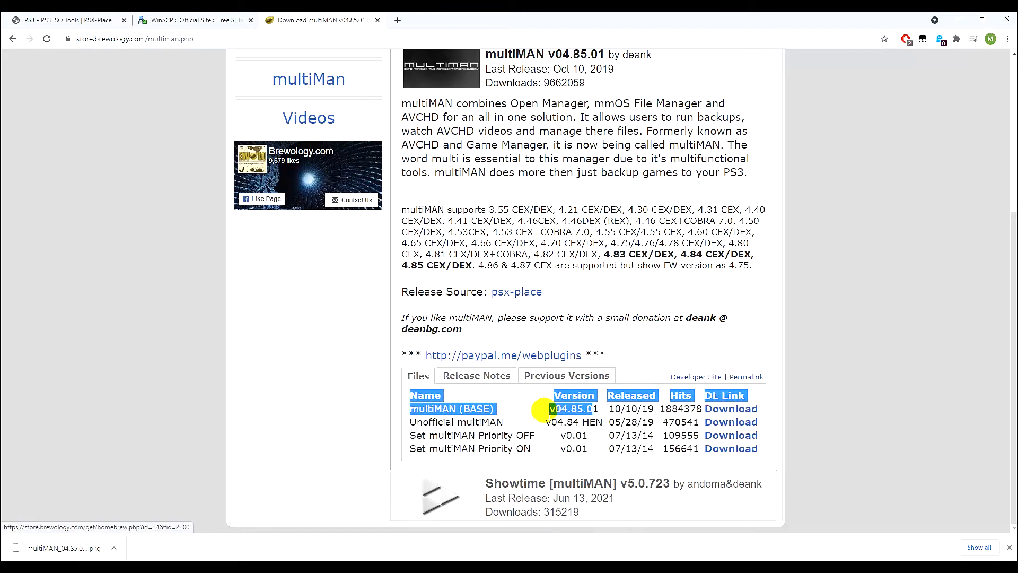
drag(548, 409, 753, 452)
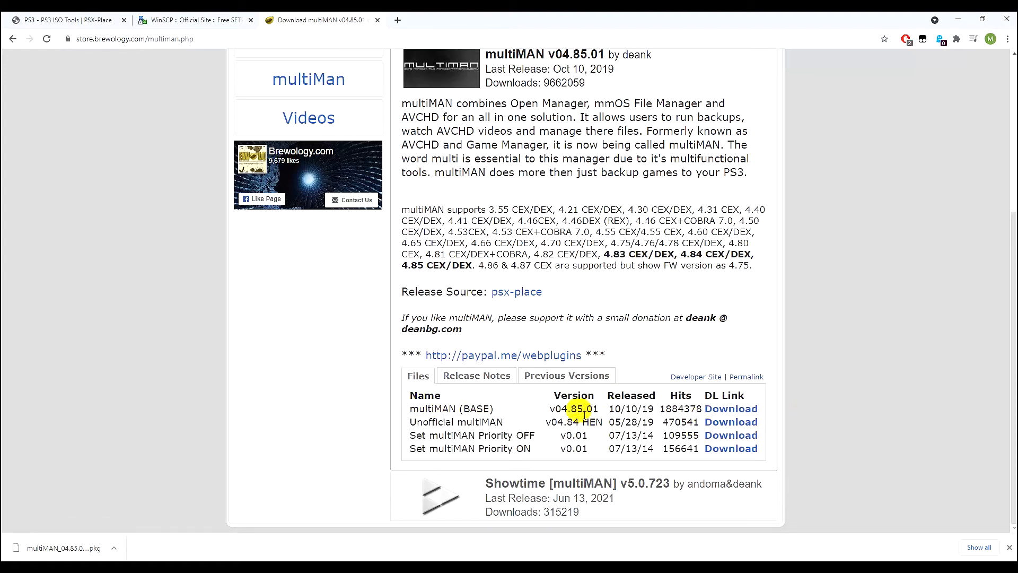
click(731, 409)
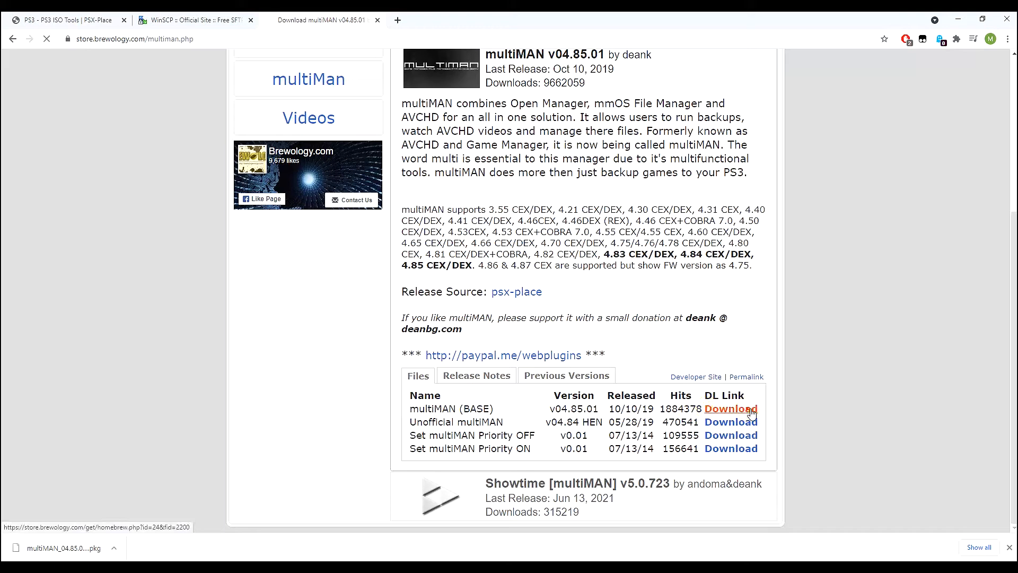
click(730, 408)
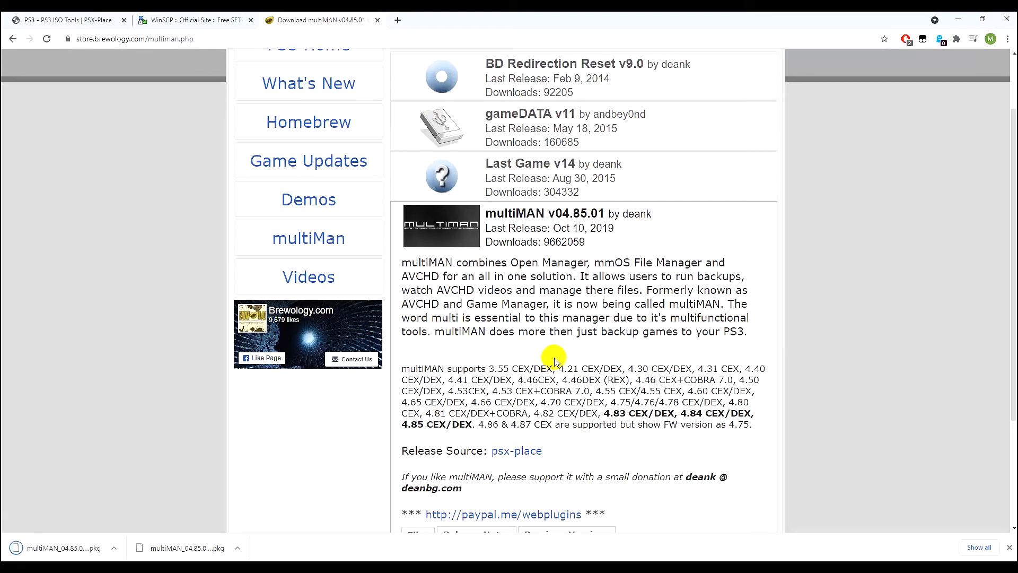
mouse_move(431, 438)
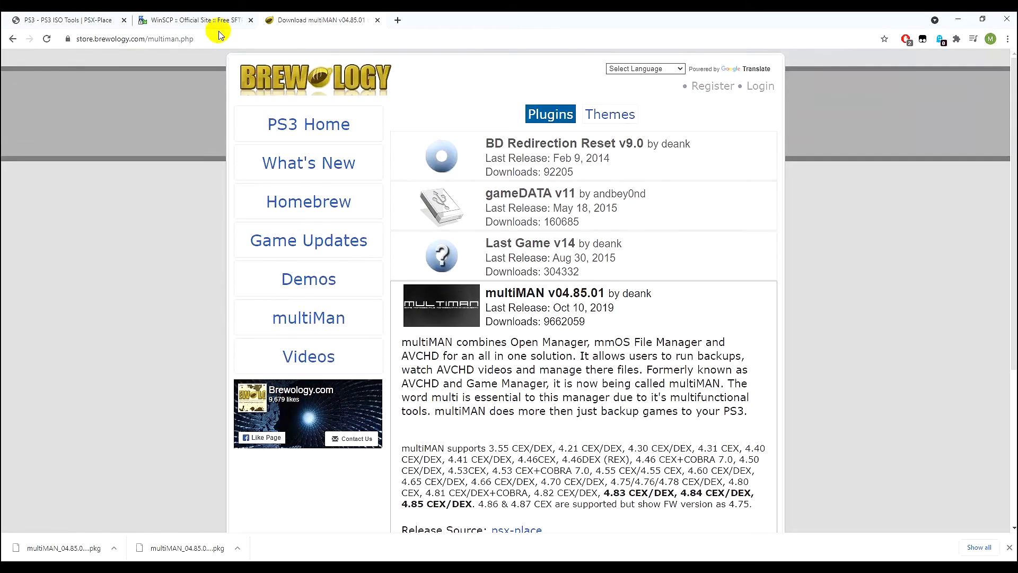
Switch to the PSX-Place PS3 ISO Tools resource page and scroll to its download button
click(193, 20)
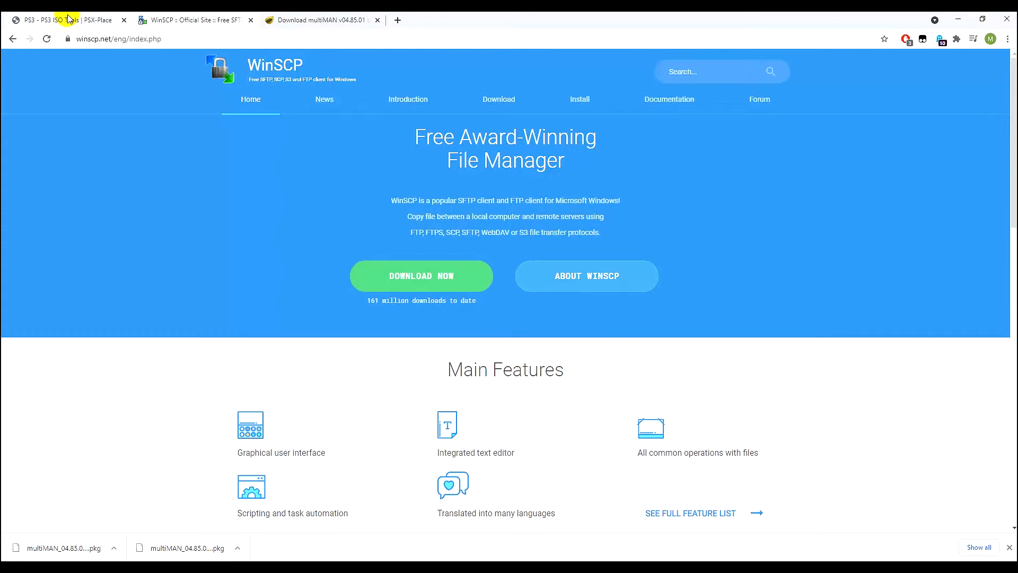
click(58, 19)
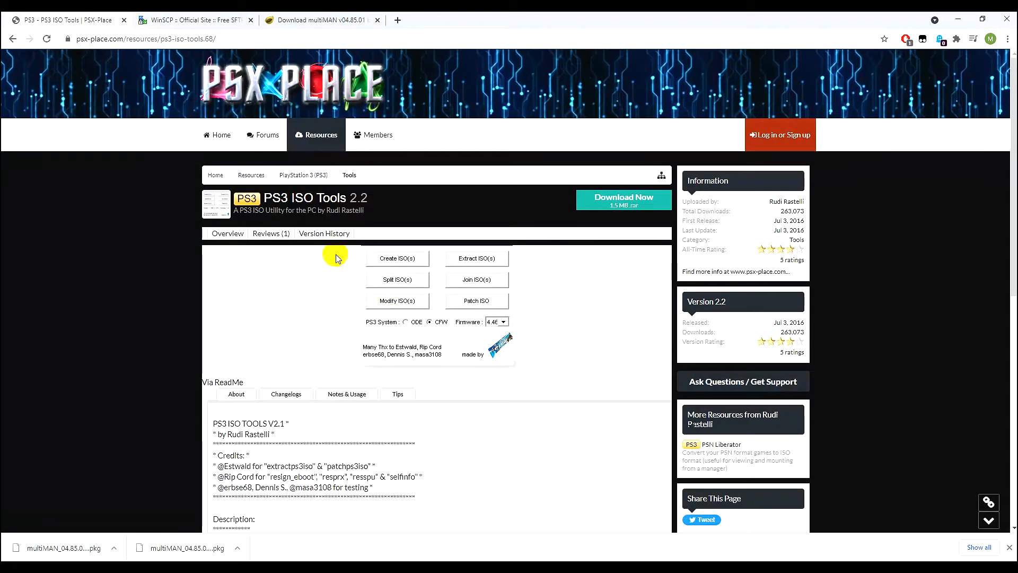
mouse_move(388, 306)
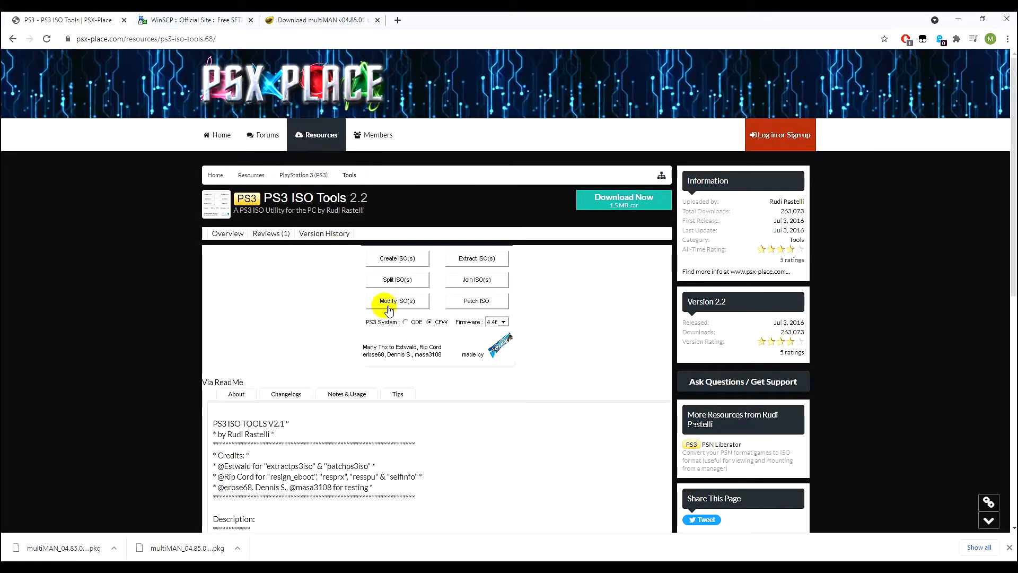
scroll(down, 3)
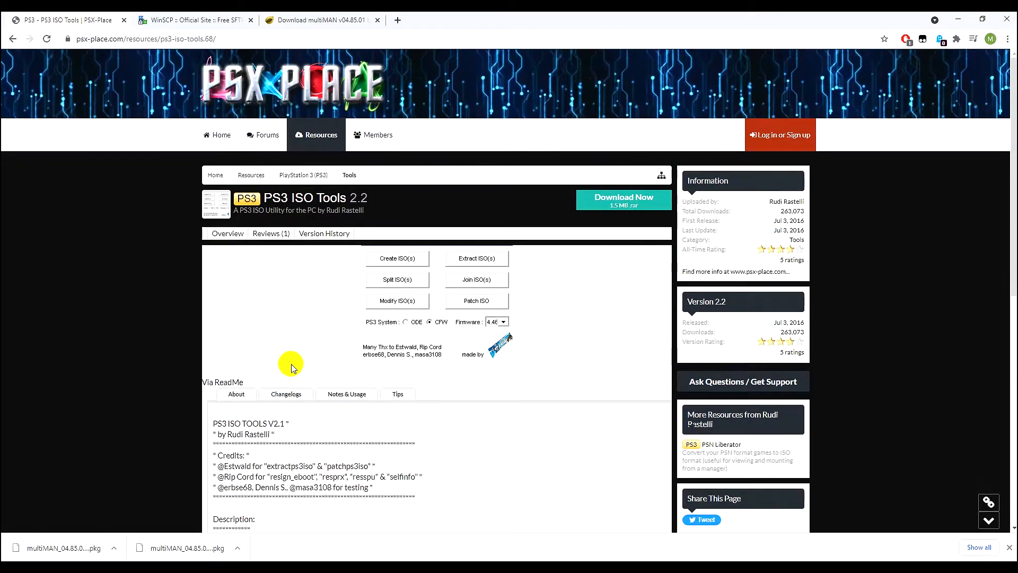
scroll(down, 3)
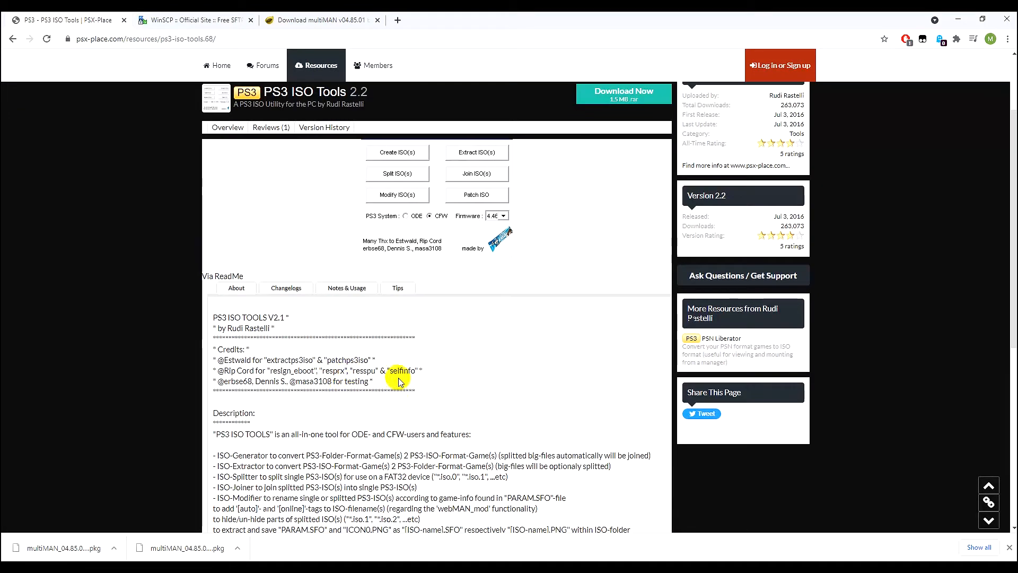
mouse_move(420, 423)
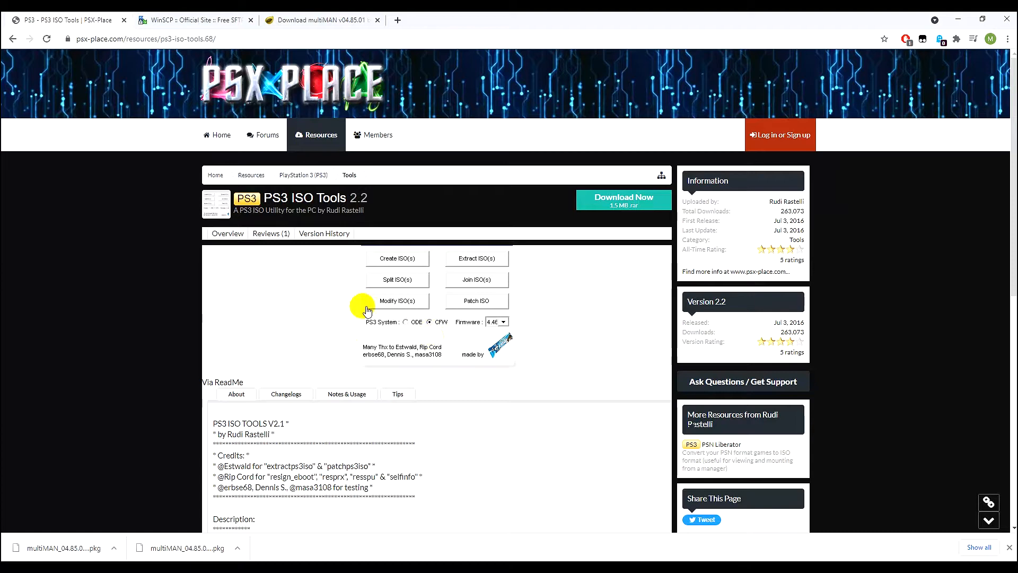
scroll(down, 3)
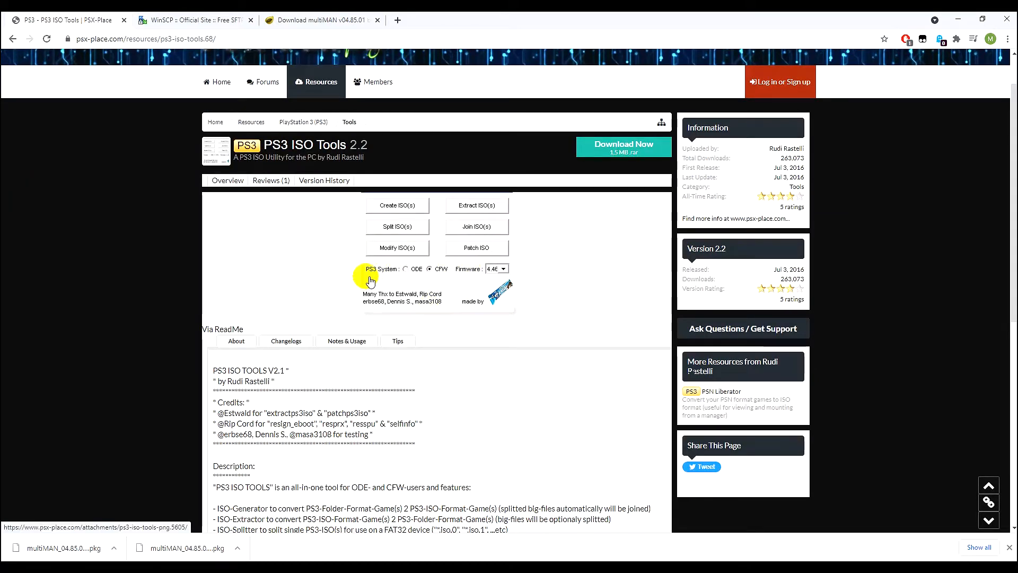
mouse_move(274, 271)
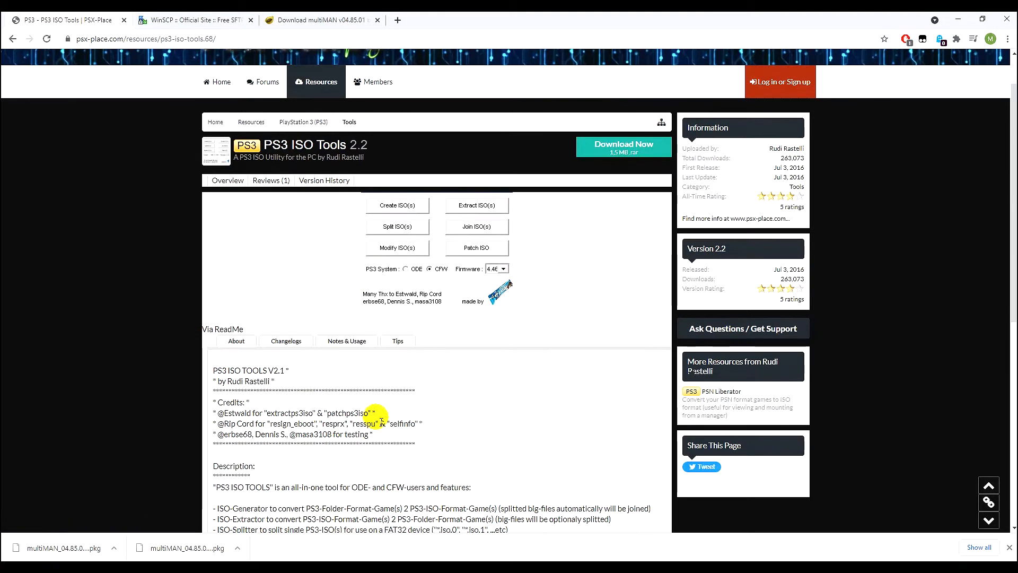
Download the PS3 ISO Tools 2.2 .rar archive via Download Now
click(622, 145)
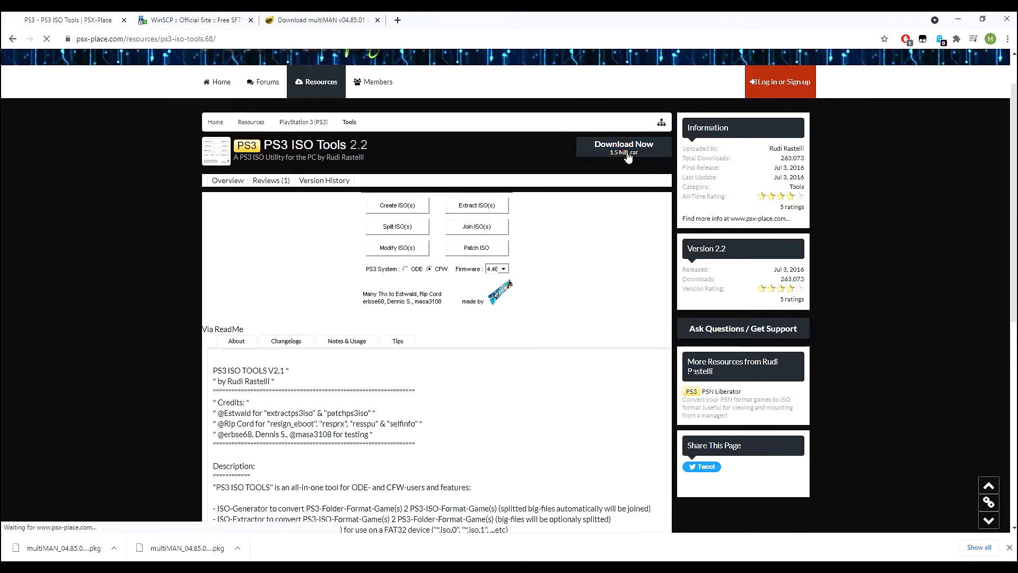
click(623, 146)
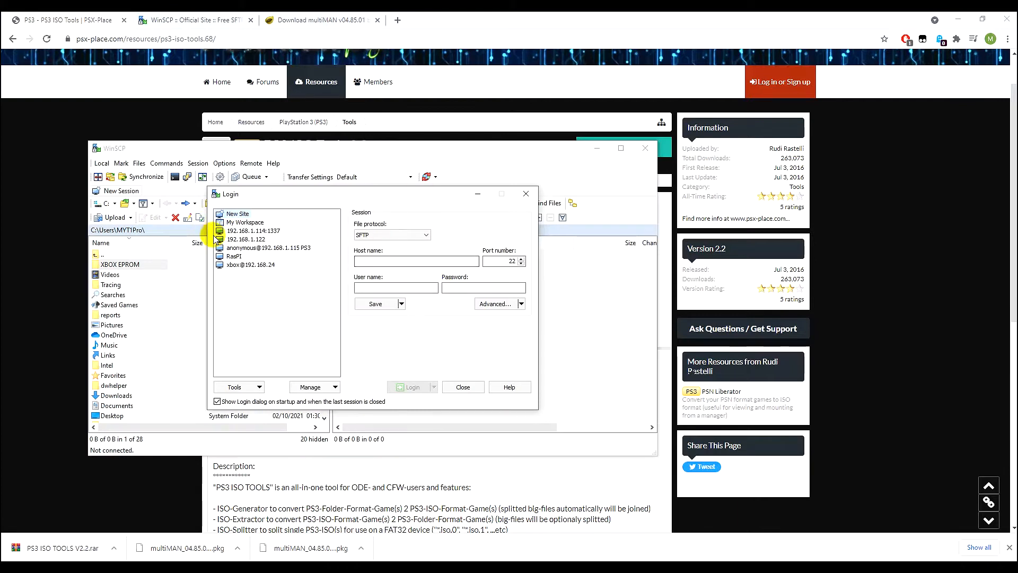
Create a New Site using FTP to host 192.168.1.30 with anonymous login and connect to the PS3
click(247, 238)
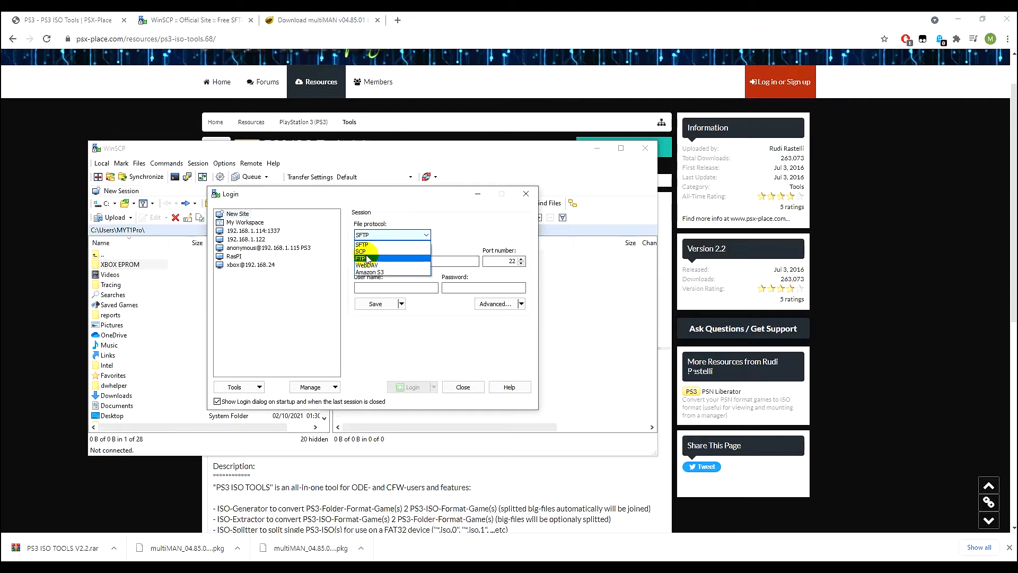
click(364, 259)
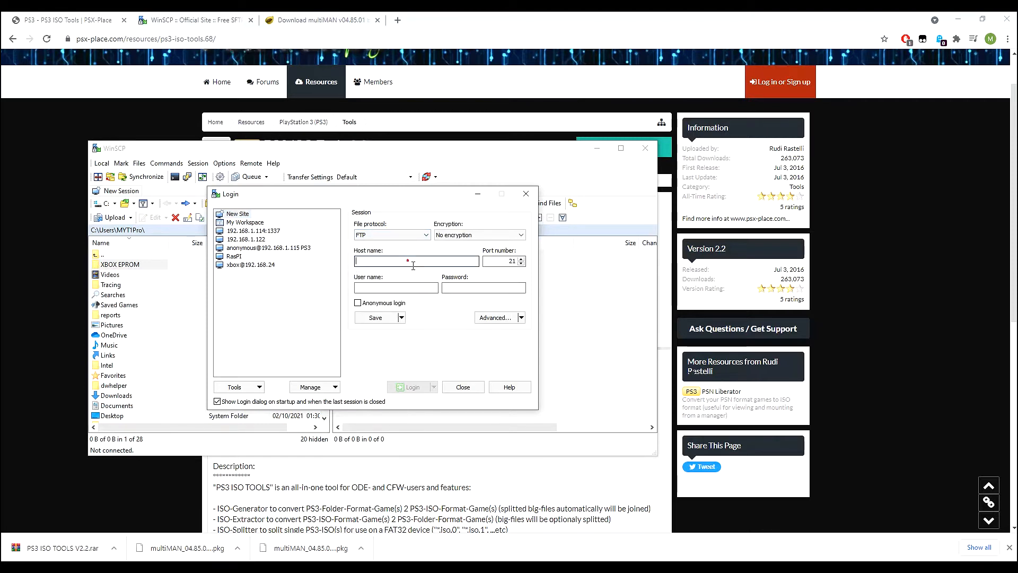
right_click(416, 260)
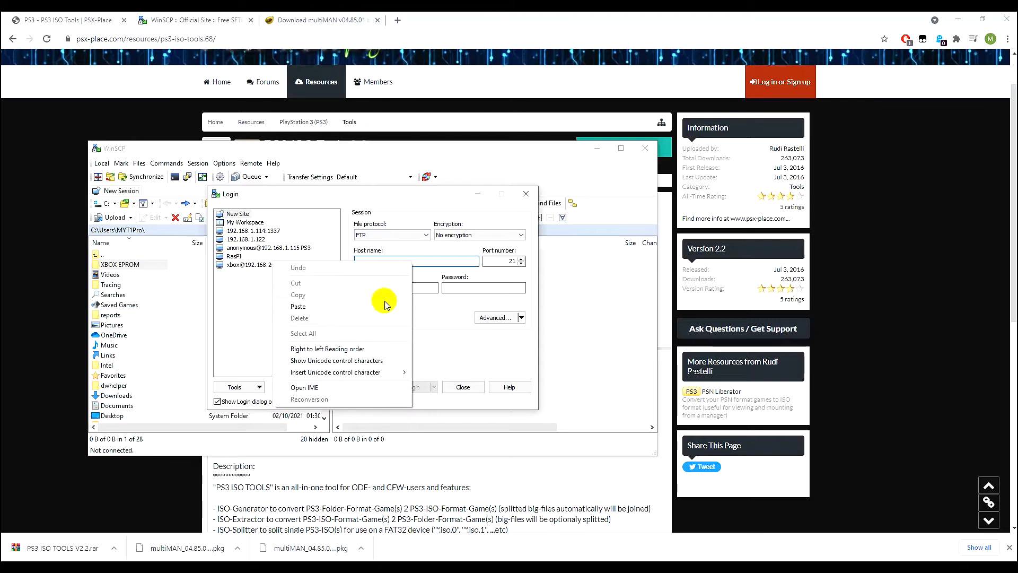
text(192.168.1.30)
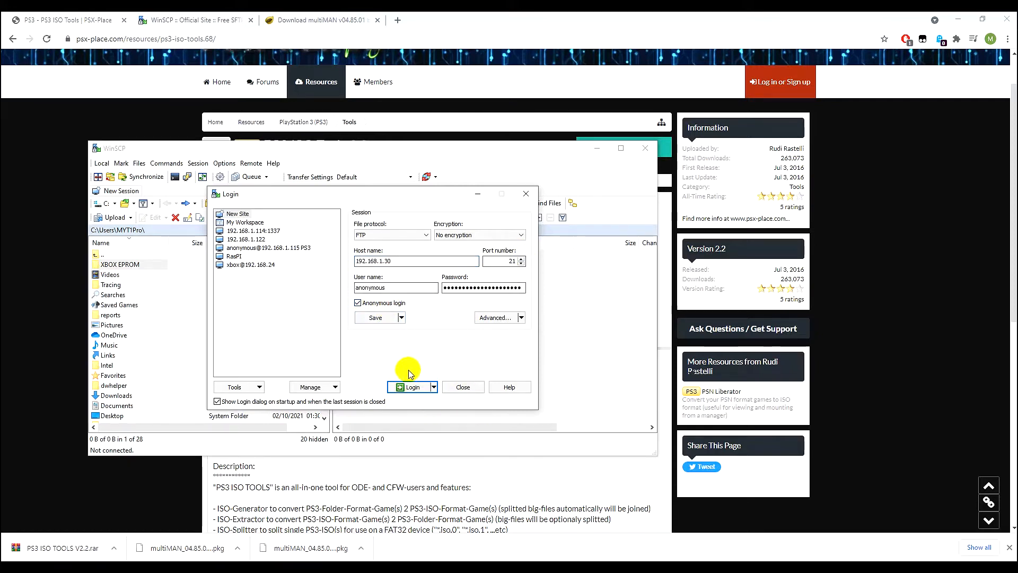
mouse_move(374, 331)
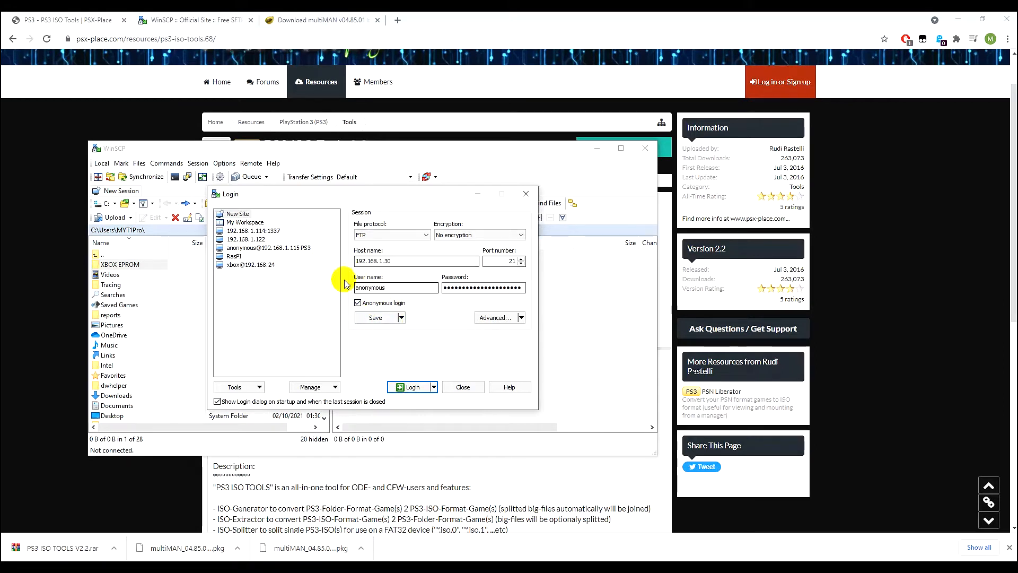
mouse_move(407, 343)
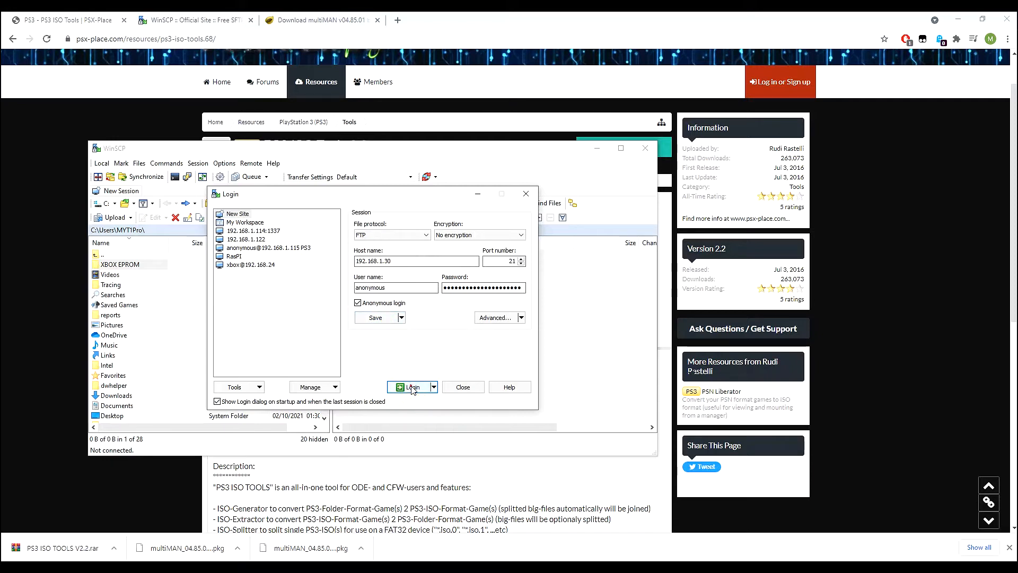
click(411, 386)
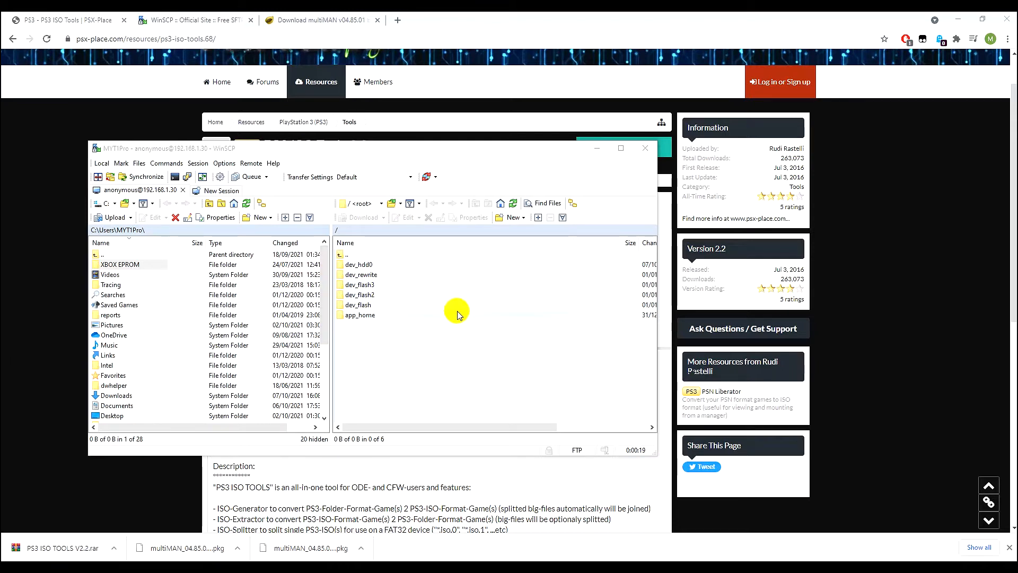
mouse_move(384, 270)
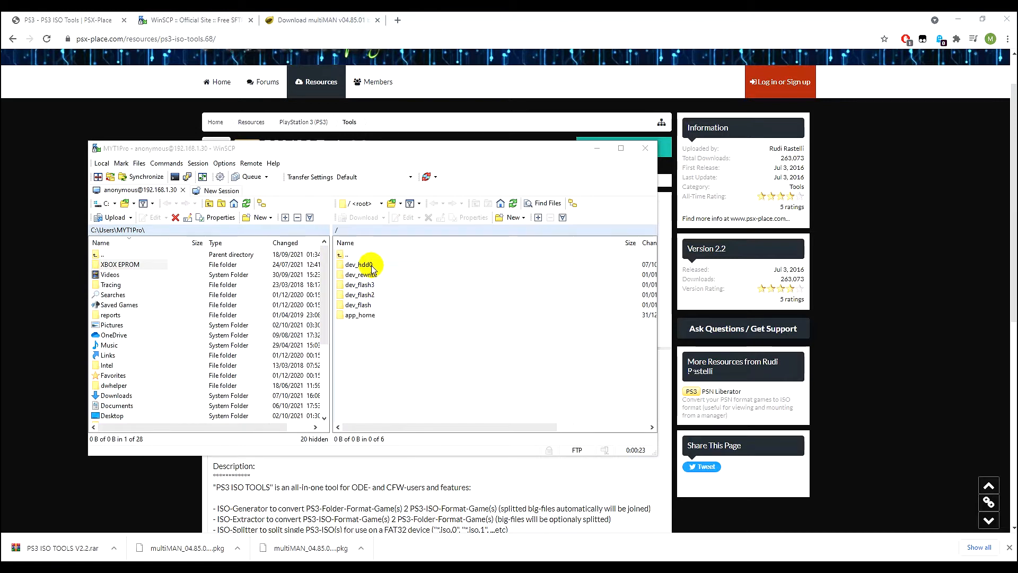
Browse into dev_hdd0, its packages folder and the exdata folder of .rap license files
double_click(357, 264)
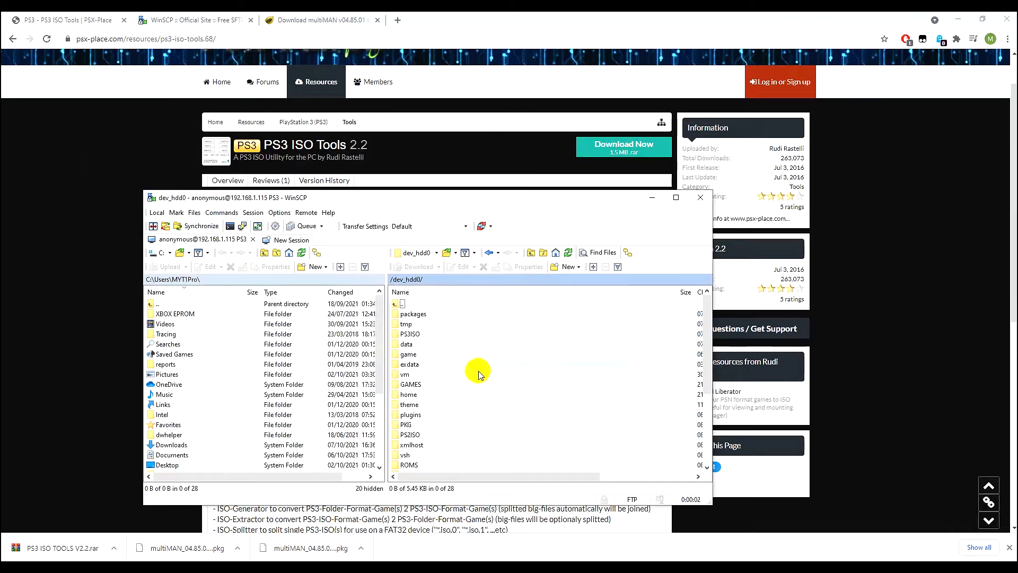
mouse_move(546, 368)
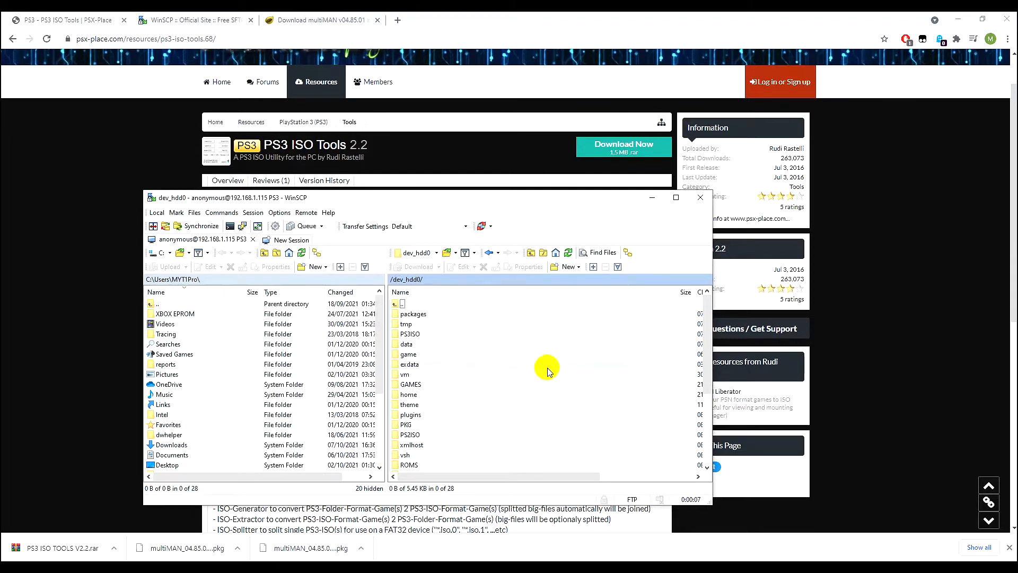
click(413, 313)
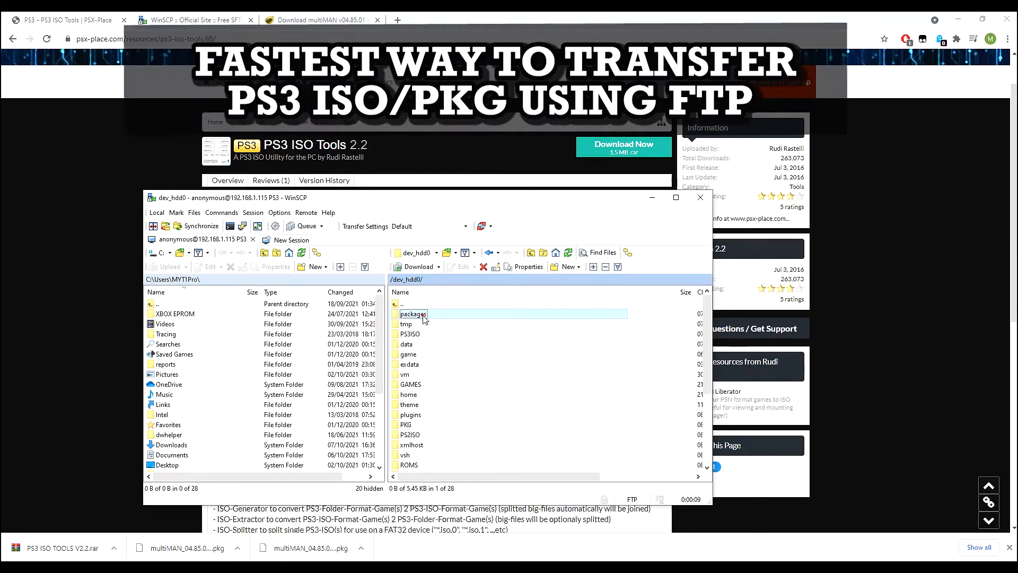
double_click(412, 314)
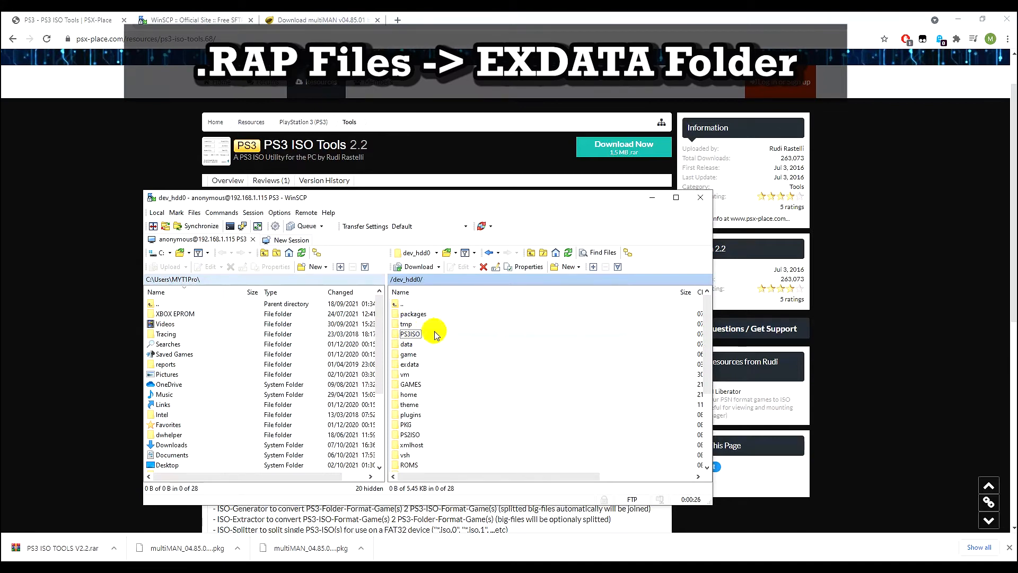
double_click(409, 364)
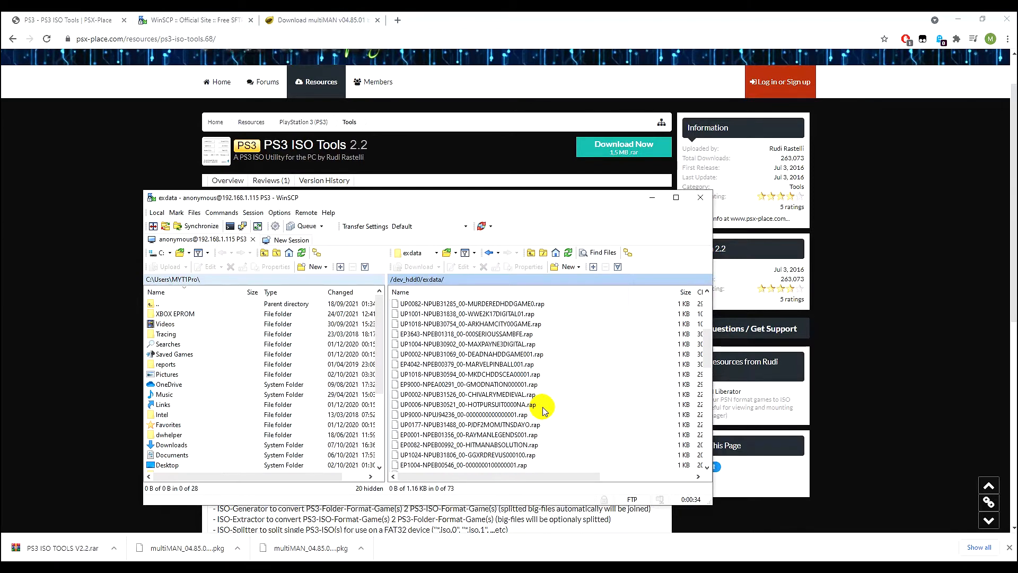
scroll(down, 3)
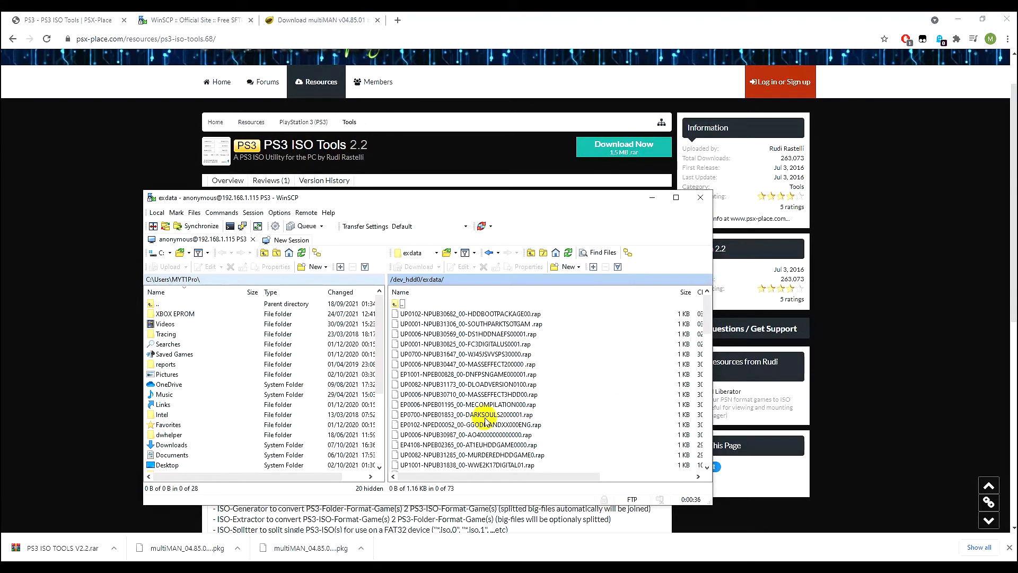
Go back up to dev_hdd0 and reopen the exdata folder
double_click(397, 304)
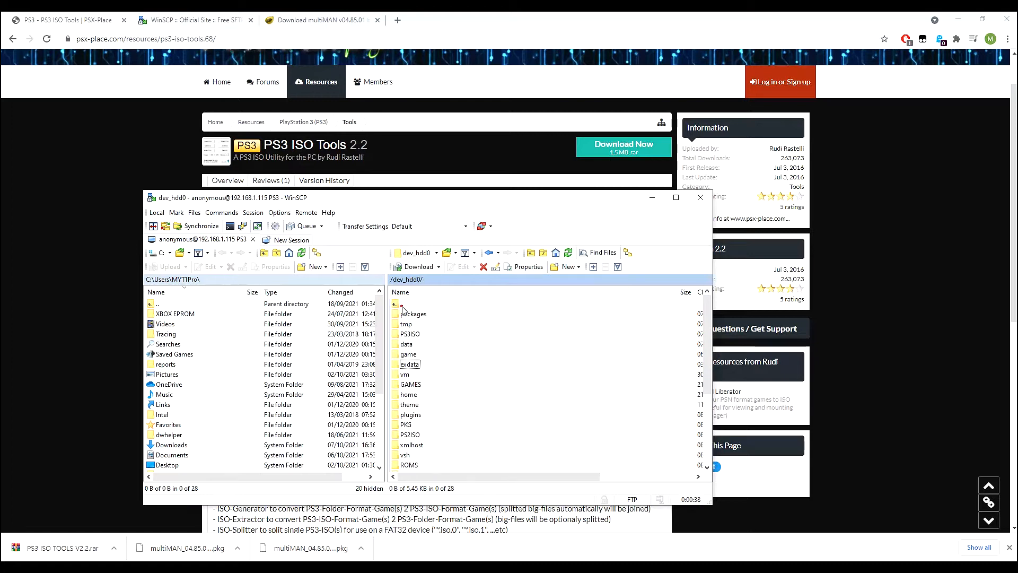
double_click(412, 314)
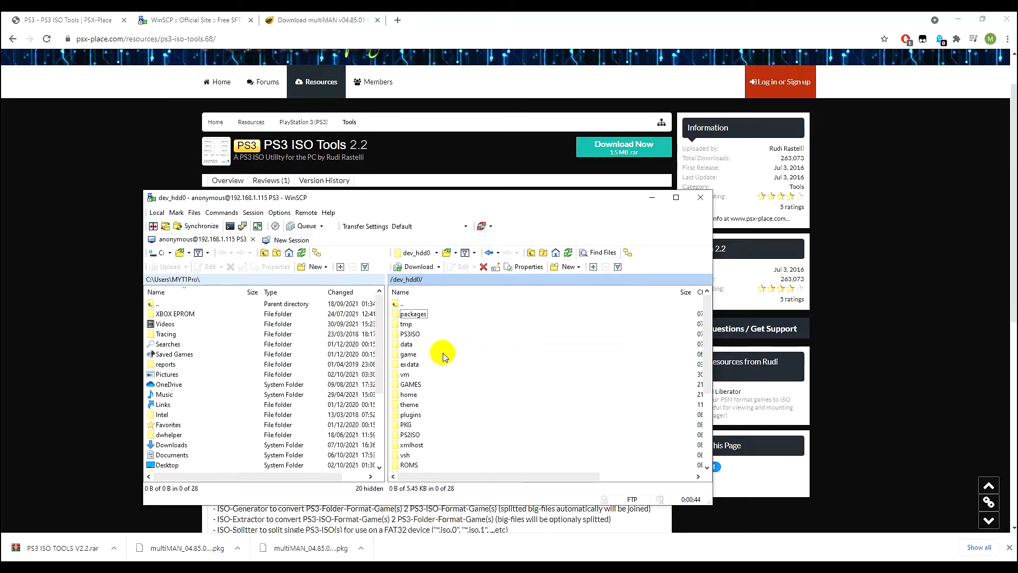
click(409, 364)
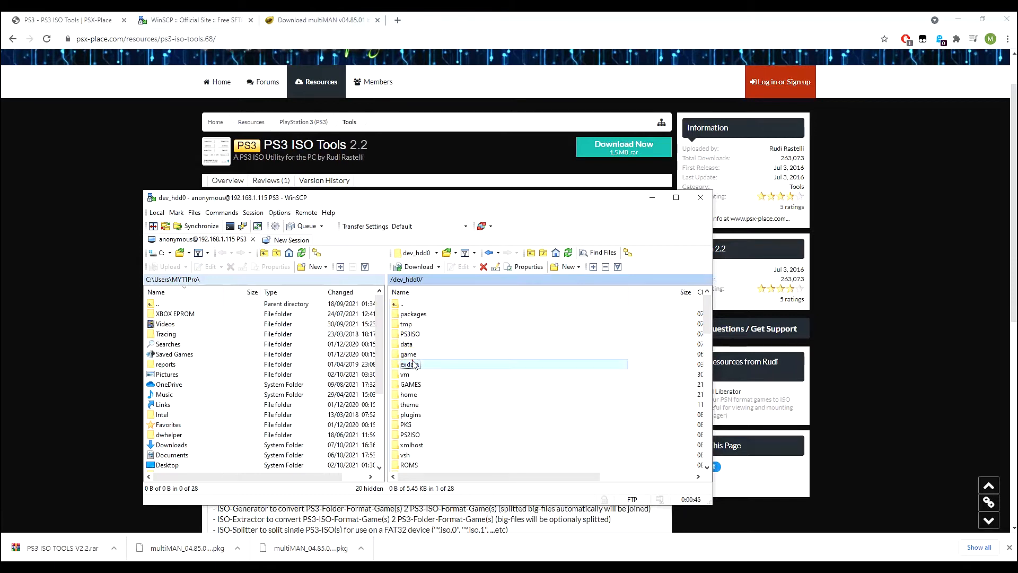
double_click(406, 364)
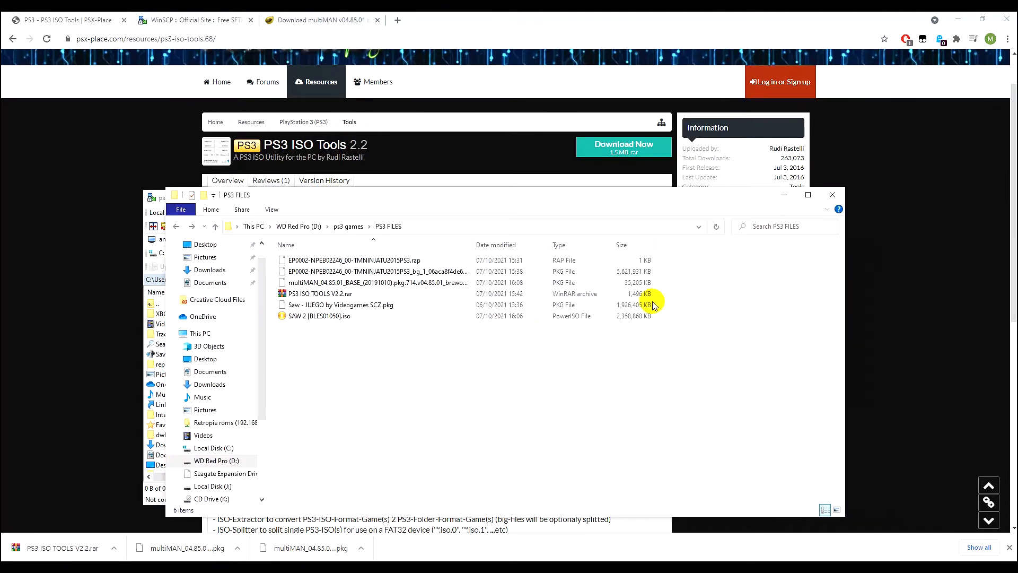
mouse_move(711, 305)
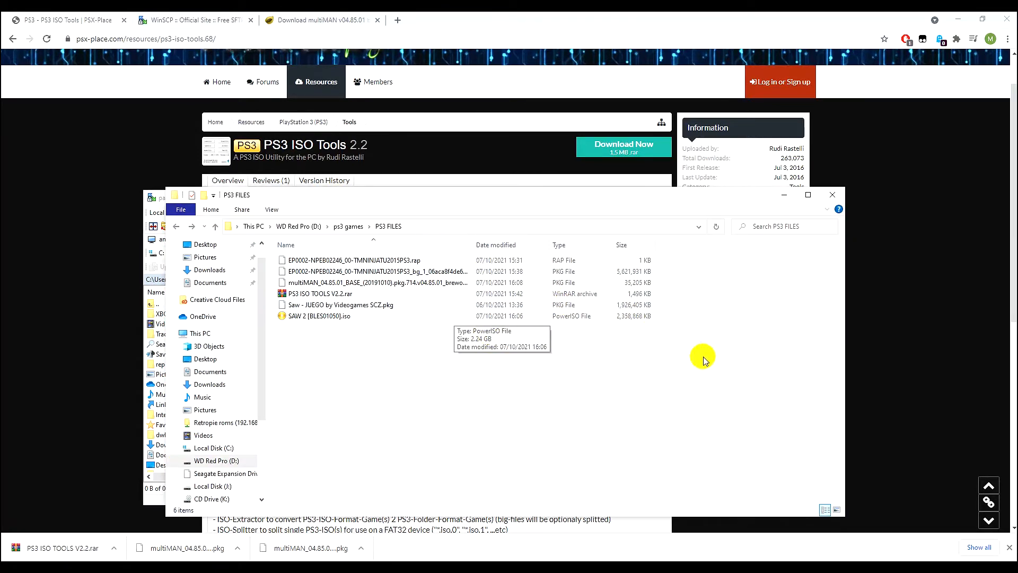
Extract the PS3 ISO Tools archive into the PS3 FILES folder
click(318, 294)
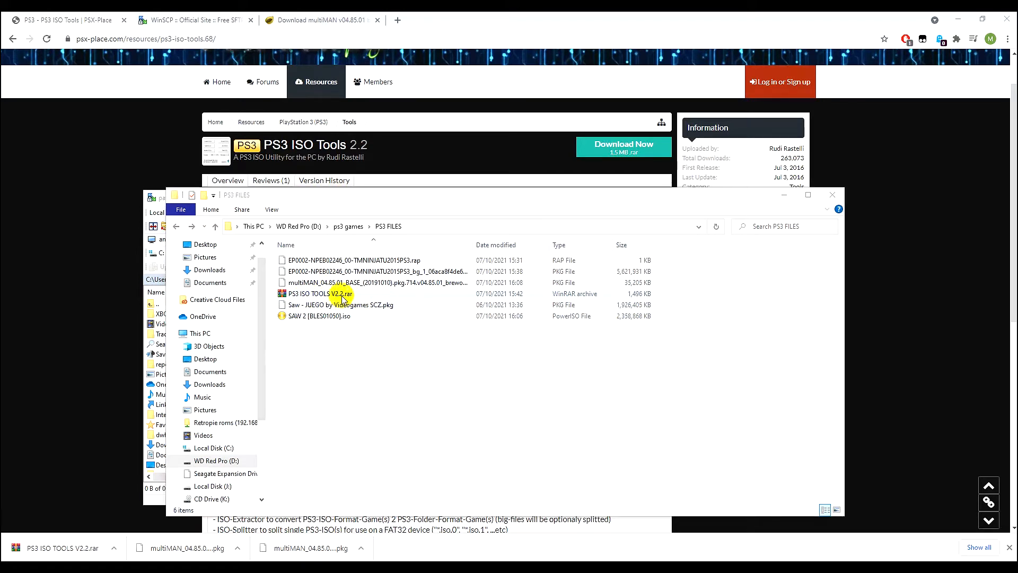
right_click(332, 294)
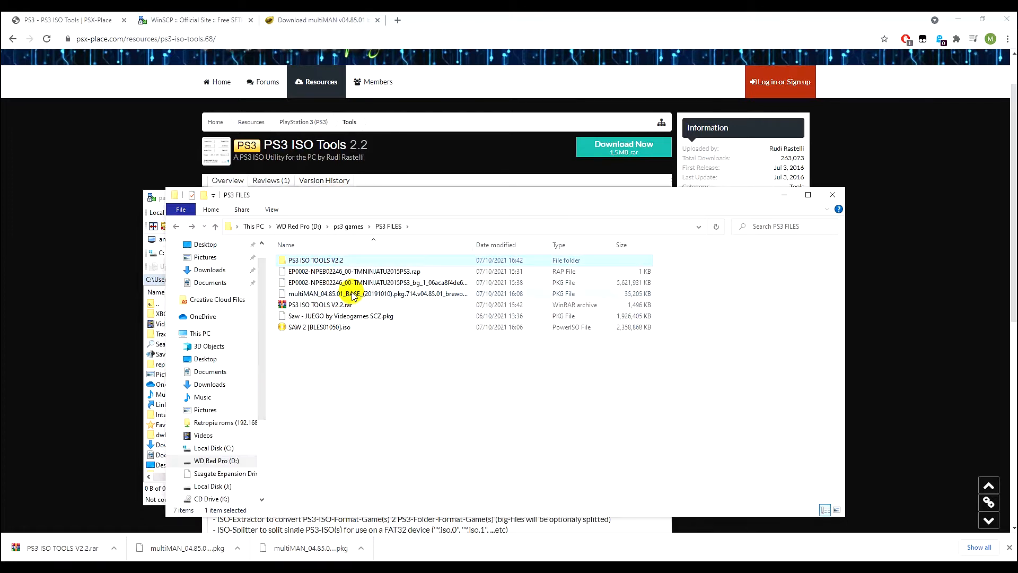
Launch PS3_ISO_TOOLS V2.2.exe from inside the extracted PS3 ISO TOOLS V2.2 folders
double_click(315, 260)
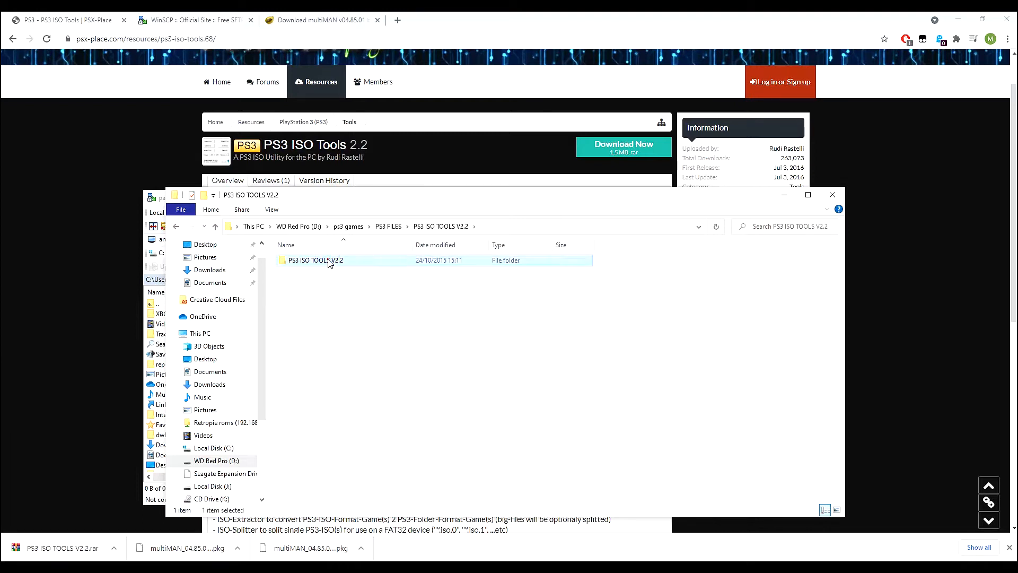
double_click(315, 260)
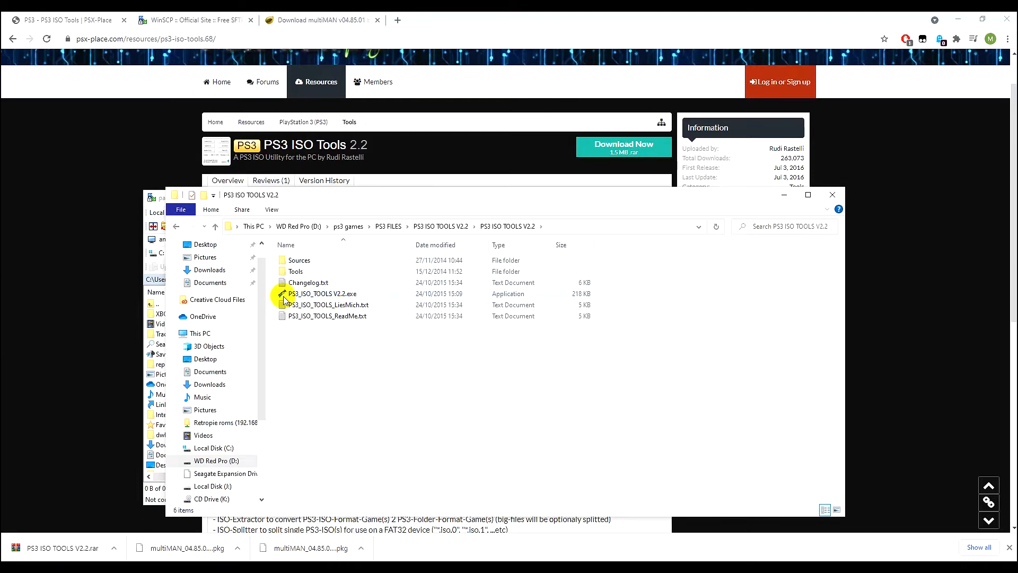
double_click(320, 293)
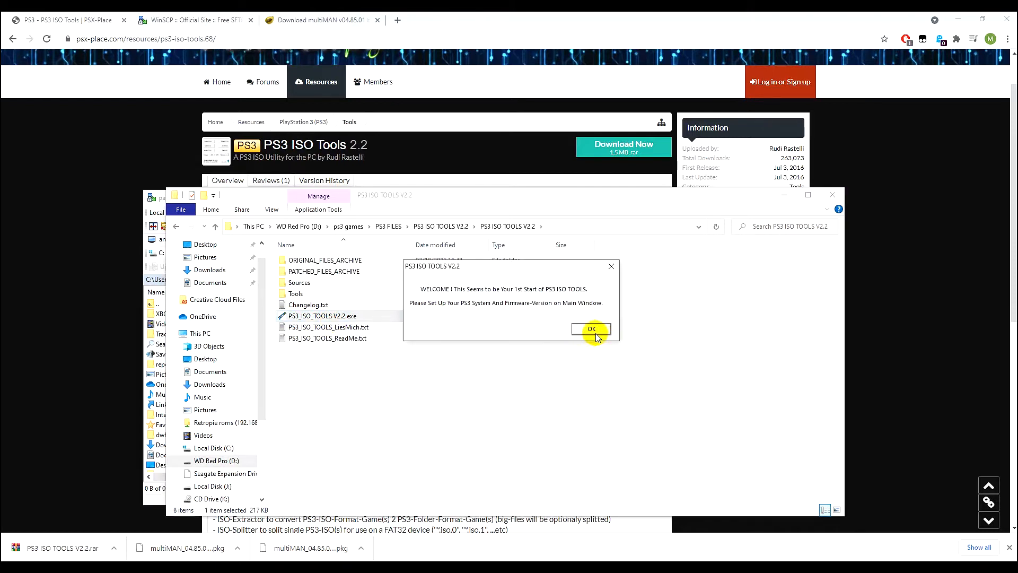
Dismiss the first-start welcome notice and start Create ISO(s) to show ISO-Conversion-Options
click(591, 329)
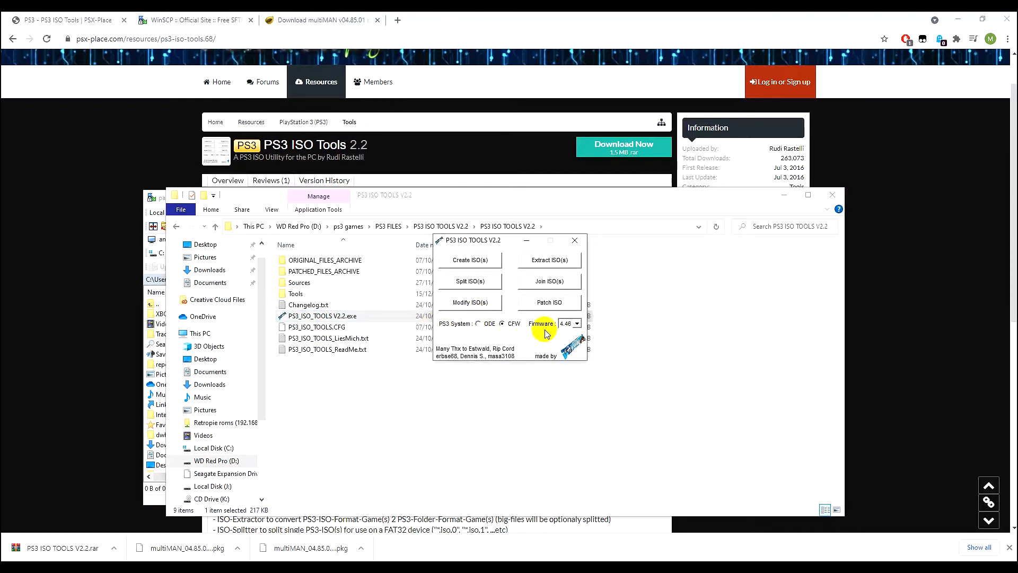
mouse_move(494, 263)
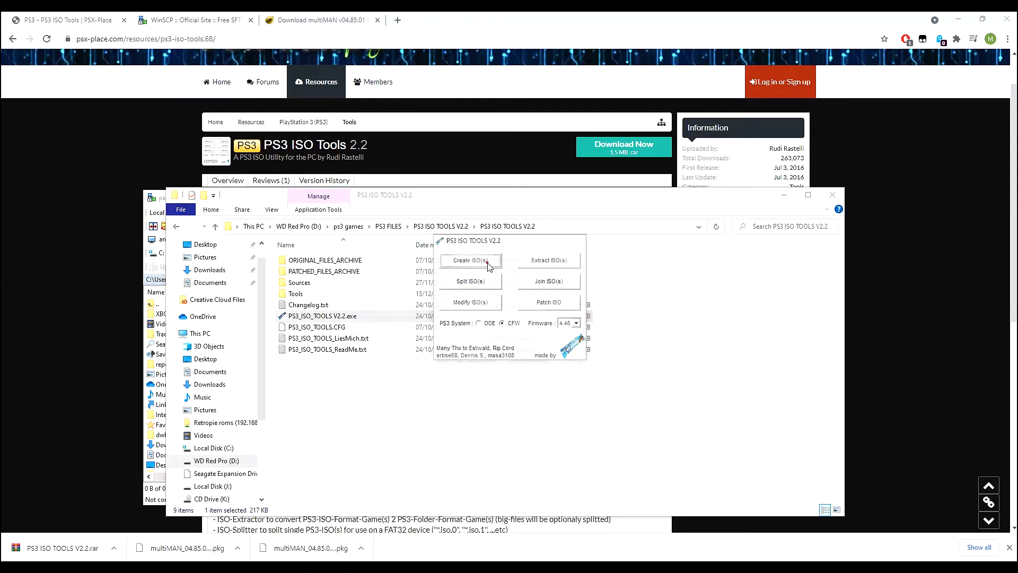
click(468, 260)
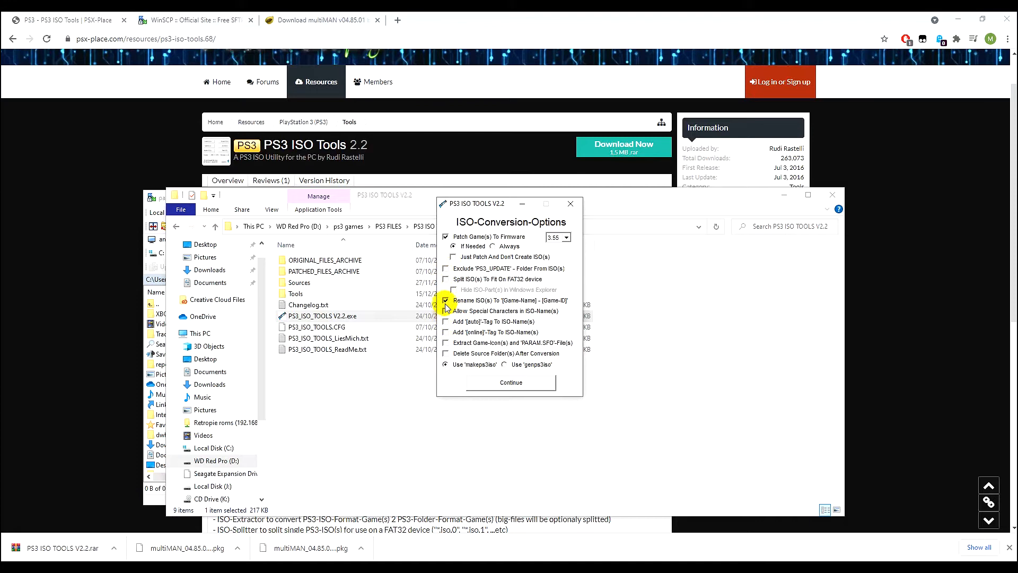
mouse_move(463, 311)
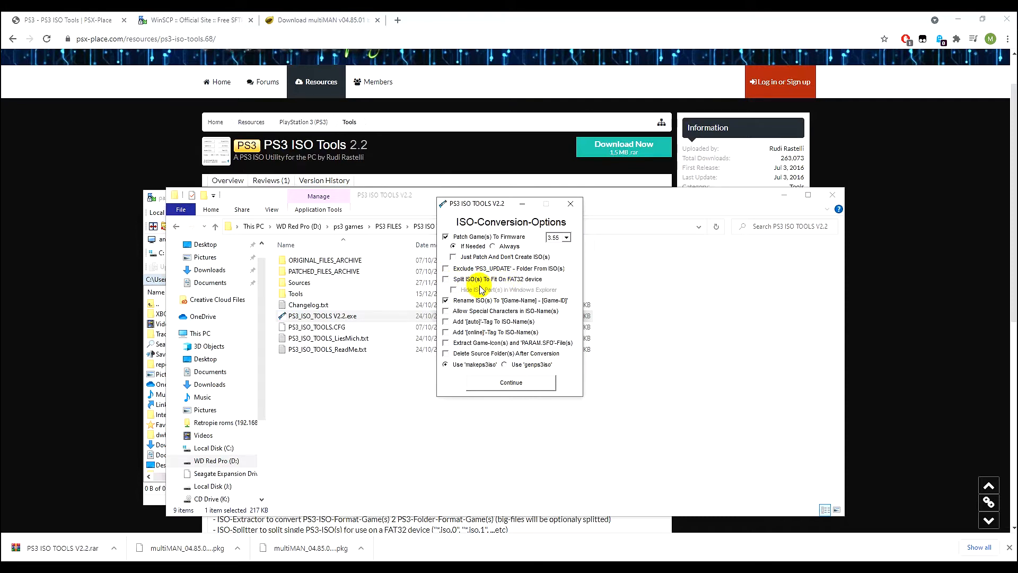
mouse_move(516, 284)
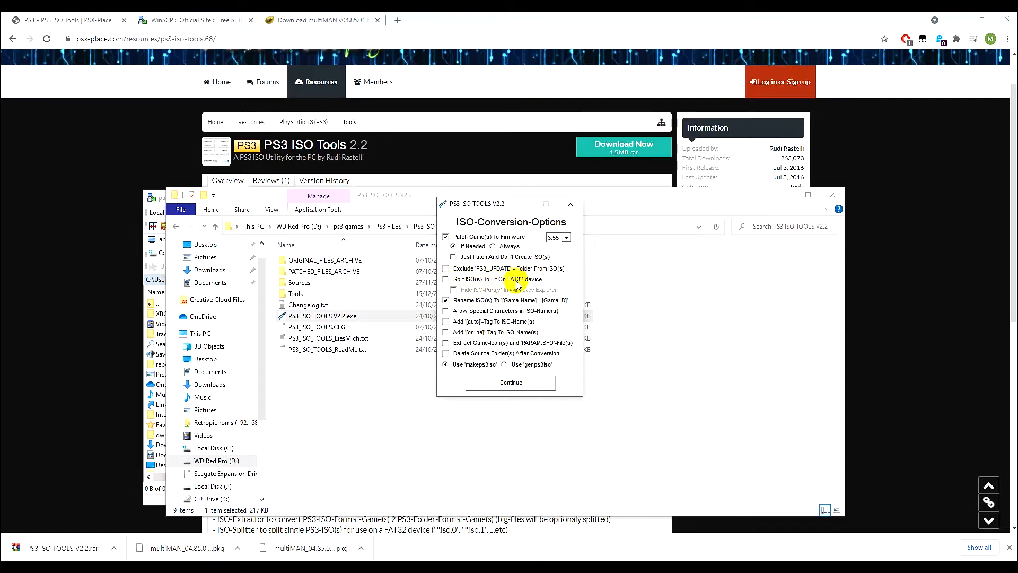
mouse_move(530, 291)
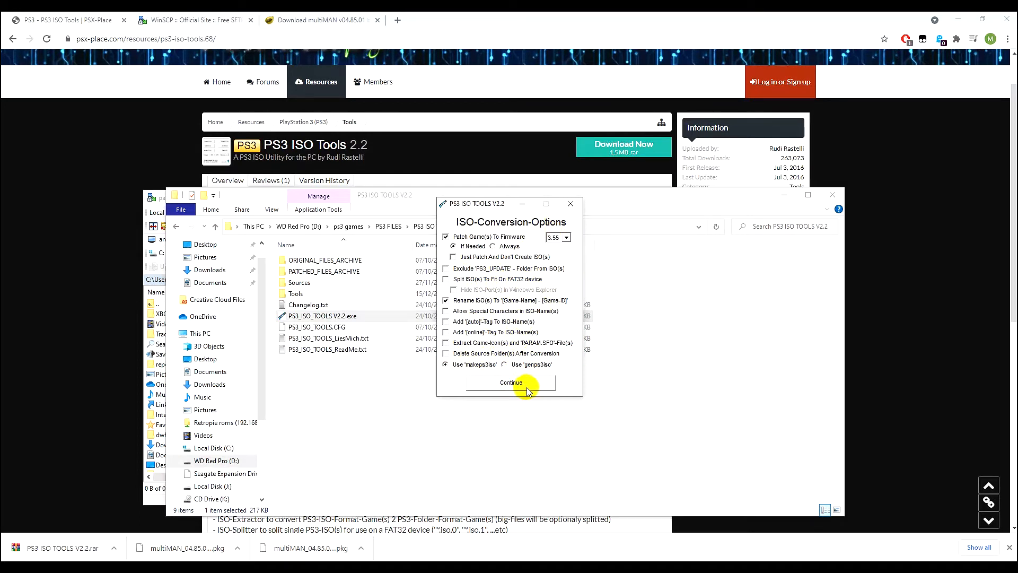
Continue with the conversion options and select Saw 2 - [BLES01050] as the source folder to convert
click(510, 382)
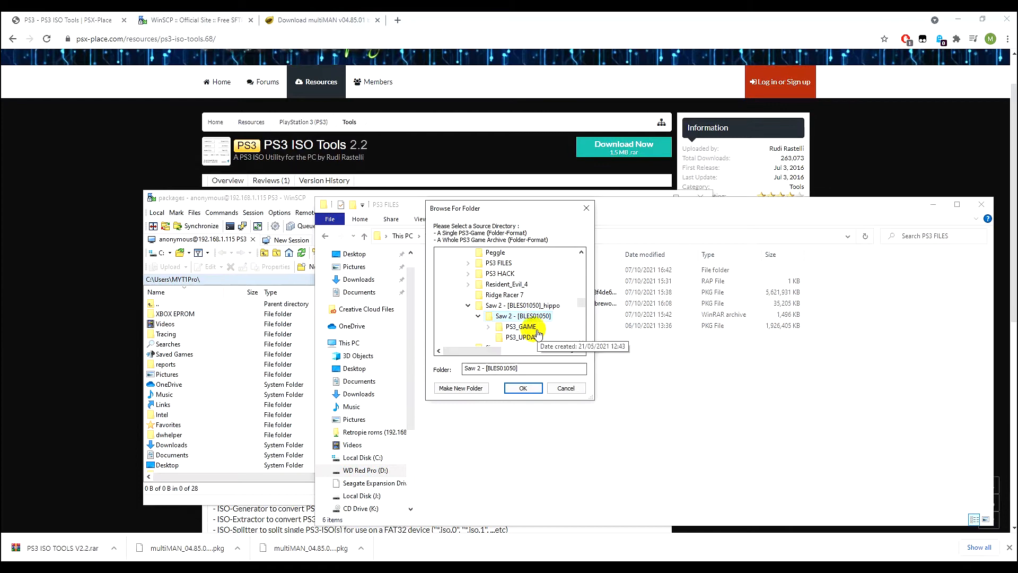
click(487, 325)
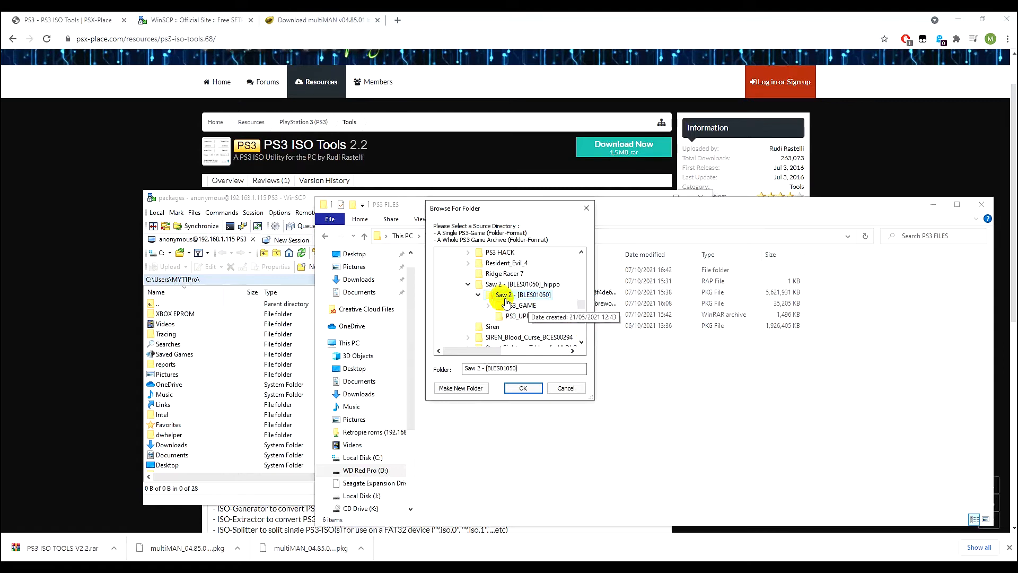
click(489, 305)
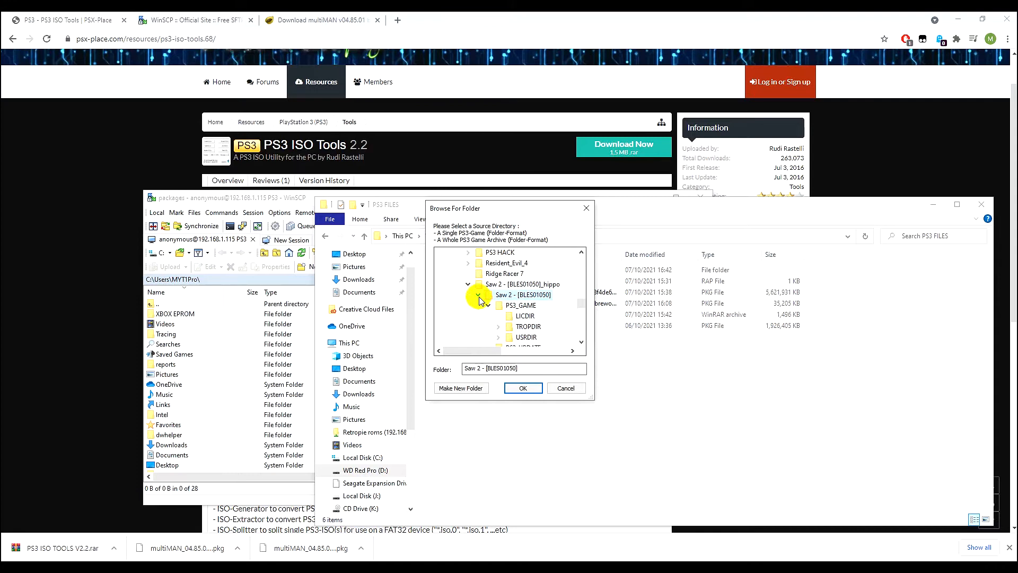
click(488, 294)
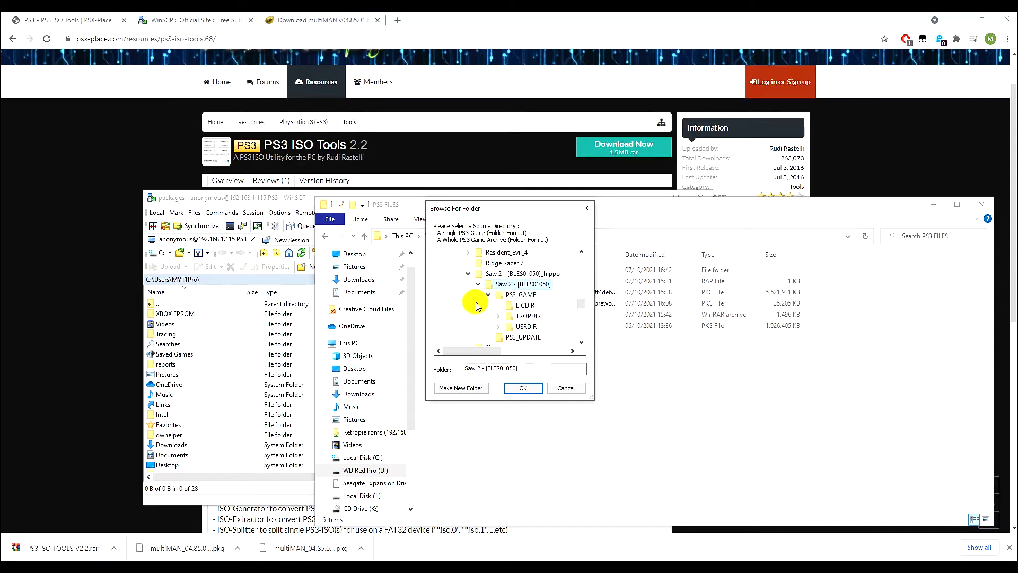
click(523, 388)
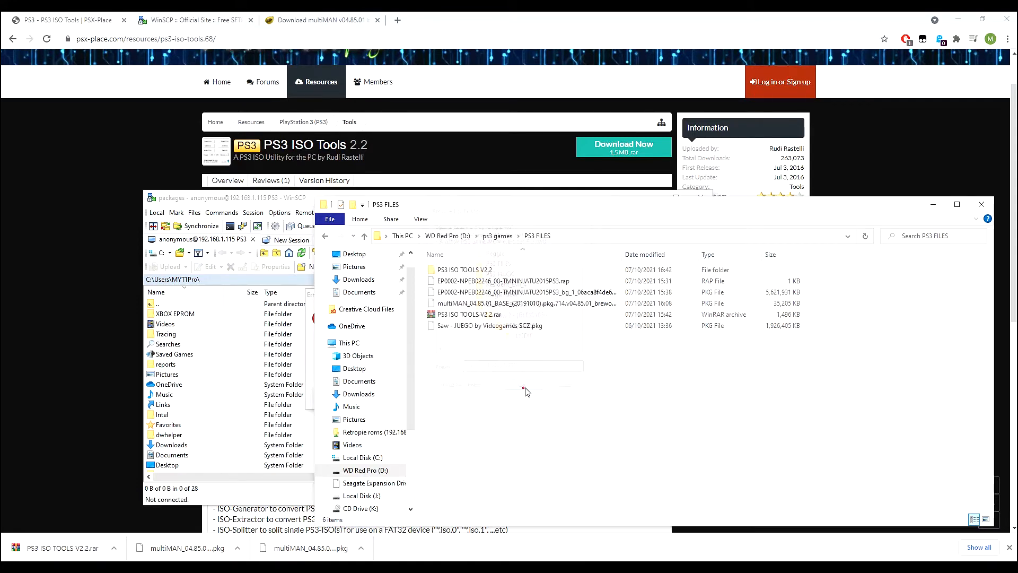
double_click(490, 325)
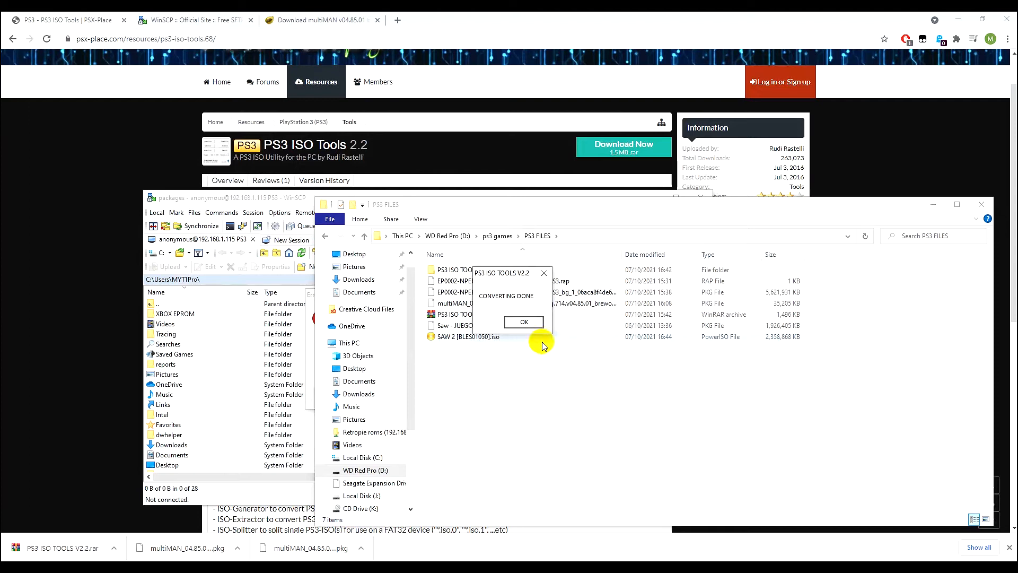
Dismiss the CONVERTING DONE notice for SAW 2 [BLES01050].iso and close PS3 ISO Tools
click(523, 322)
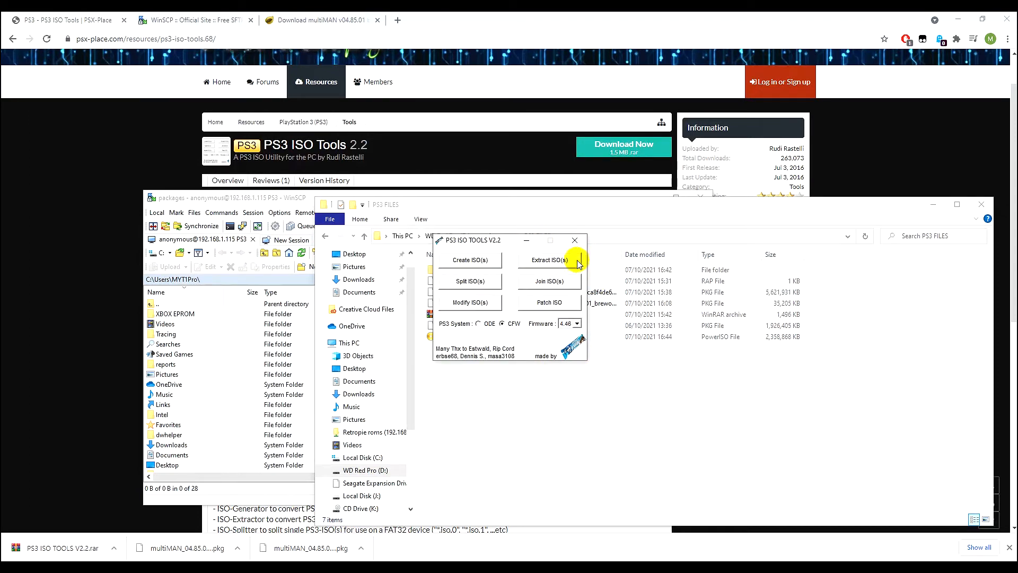
mouse_move(523, 238)
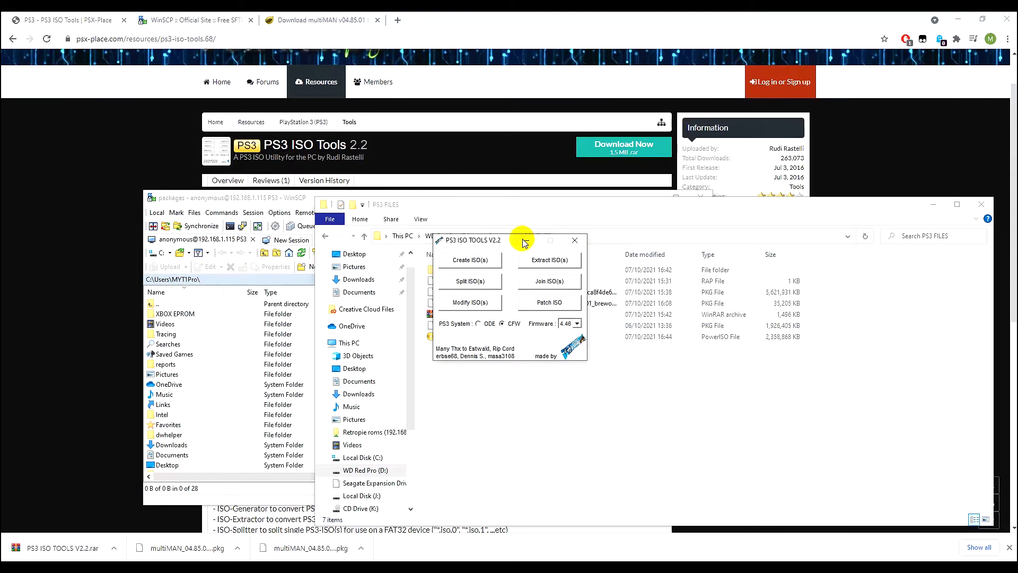
click(468, 336)
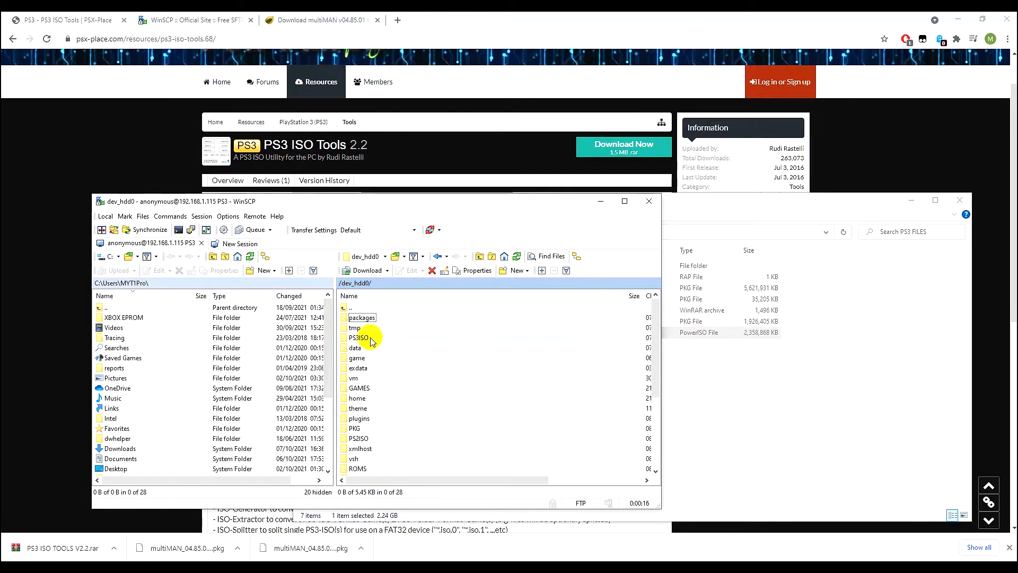
Upload SAW 2 [BLES01050].iso into the PS3's PS3ISO folder, reconnecting after the drop
double_click(361, 338)
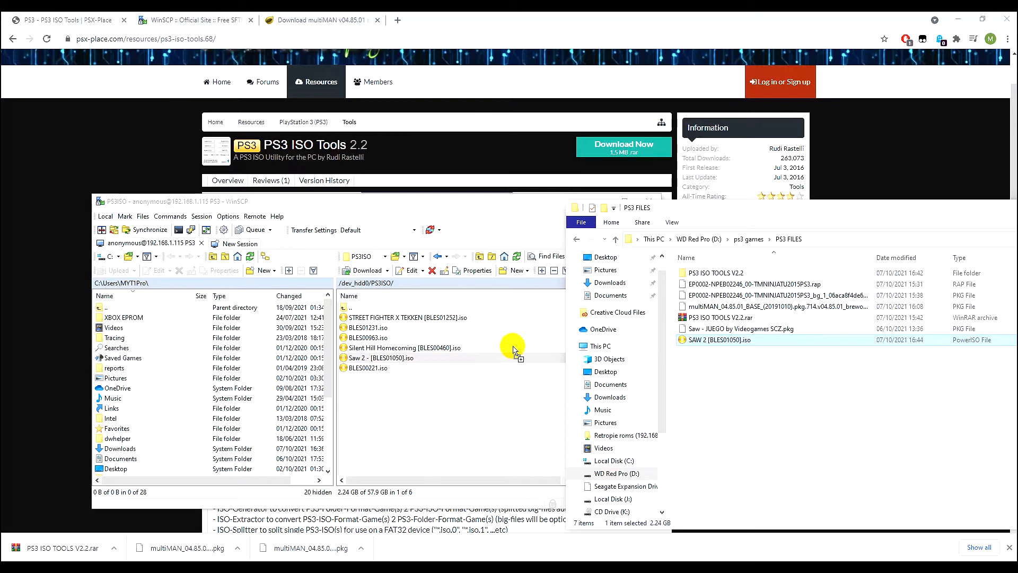
mouse_move(526, 407)
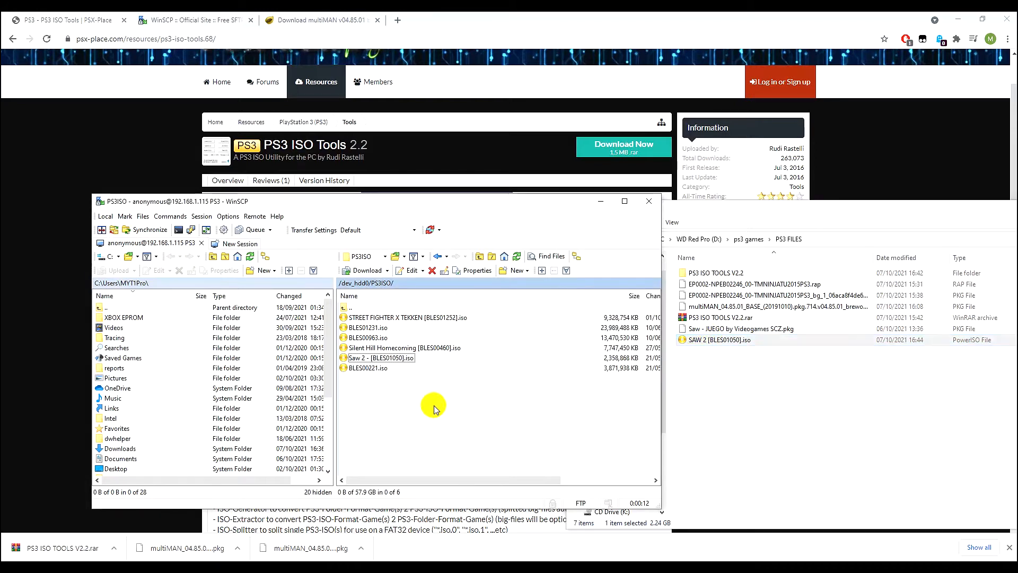
mouse_move(441, 433)
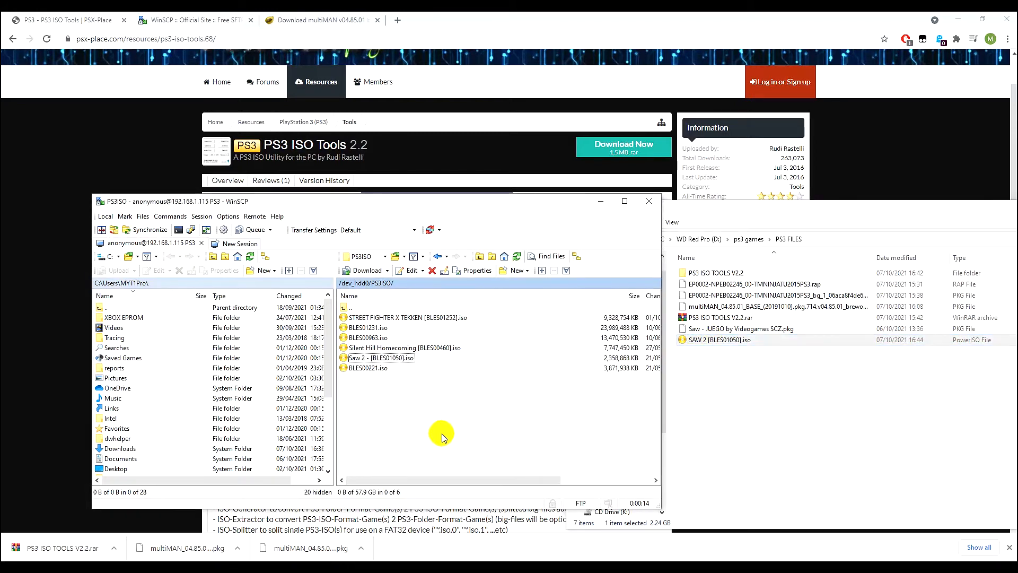
mouse_move(495, 394)
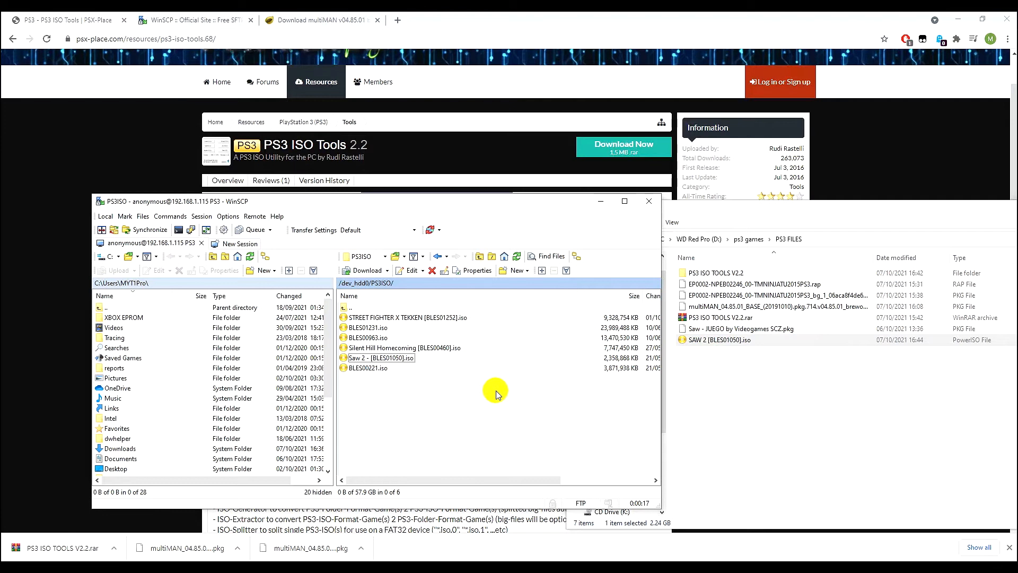
mouse_move(553, 418)
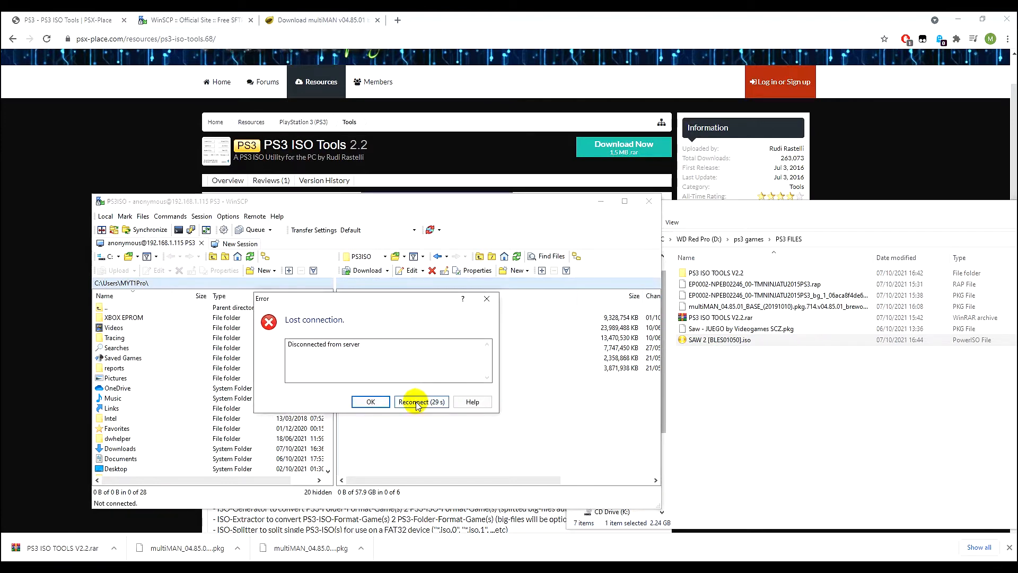
click(421, 401)
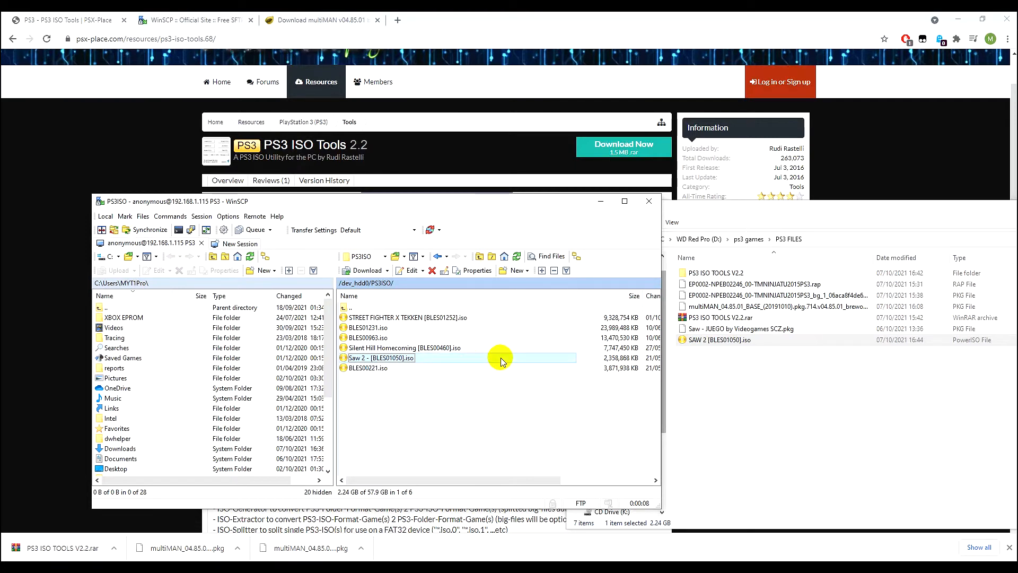
mouse_move(535, 322)
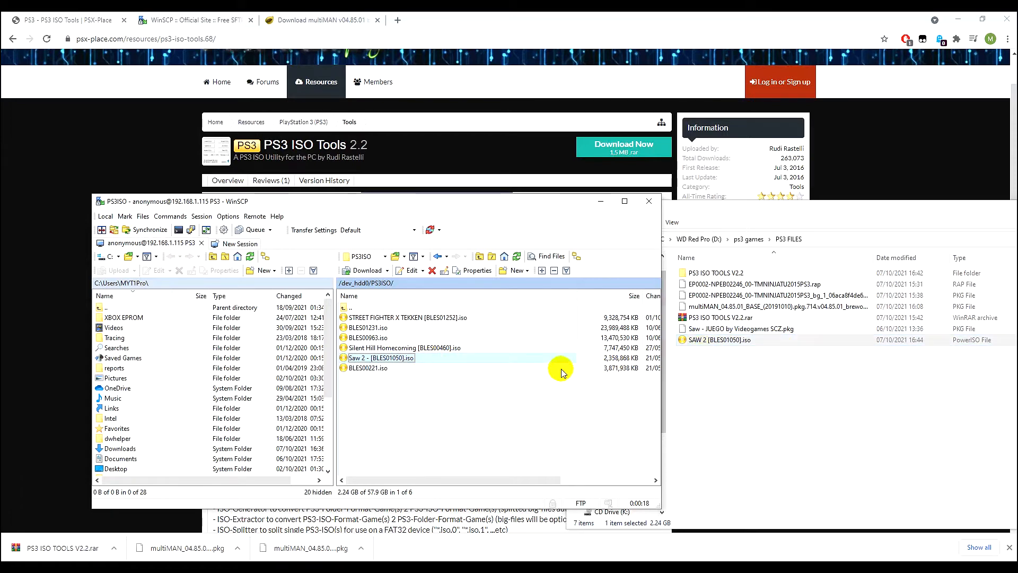
right_click(380, 357)
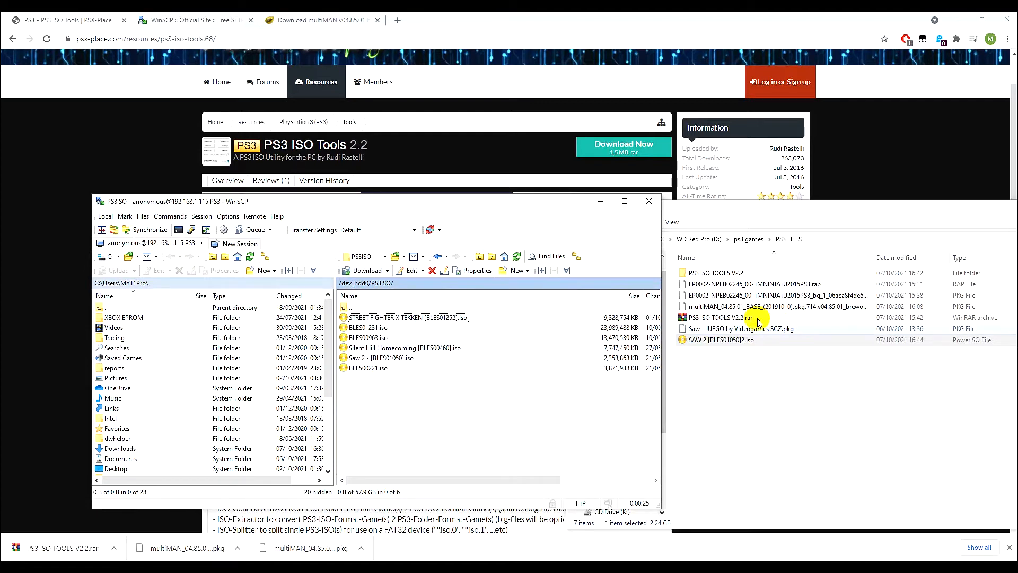
mouse_move(715, 398)
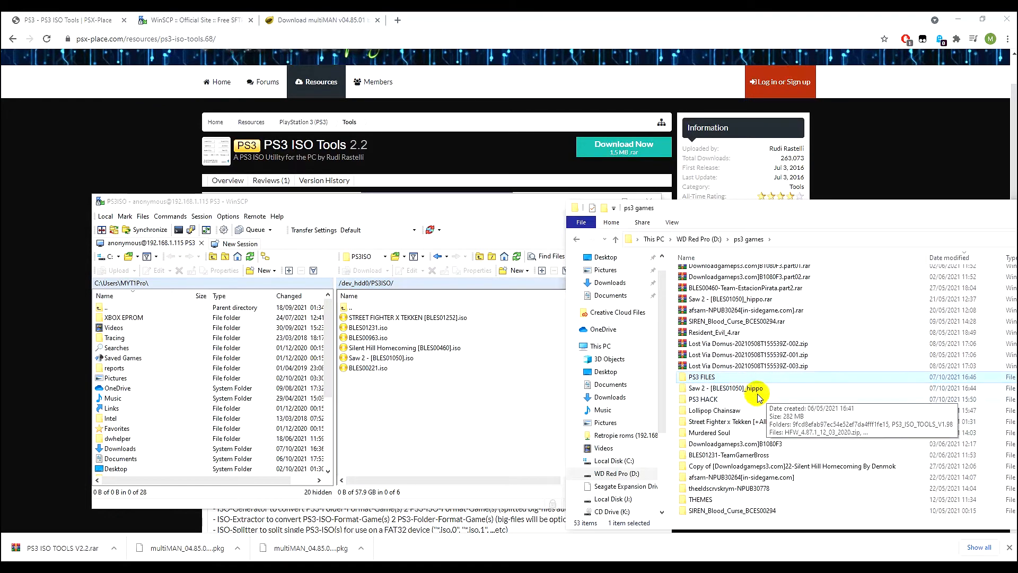
Open the local PS3 FILES folder inside ps3 games
double_click(726, 388)
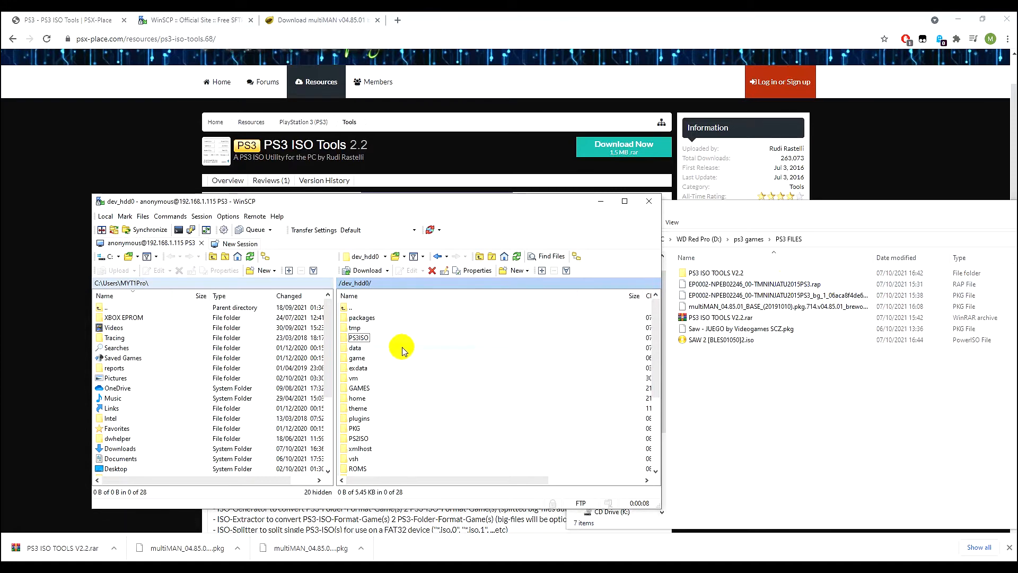
Open the PS3's packages folder, reconnecting after the connection drops
double_click(360, 337)
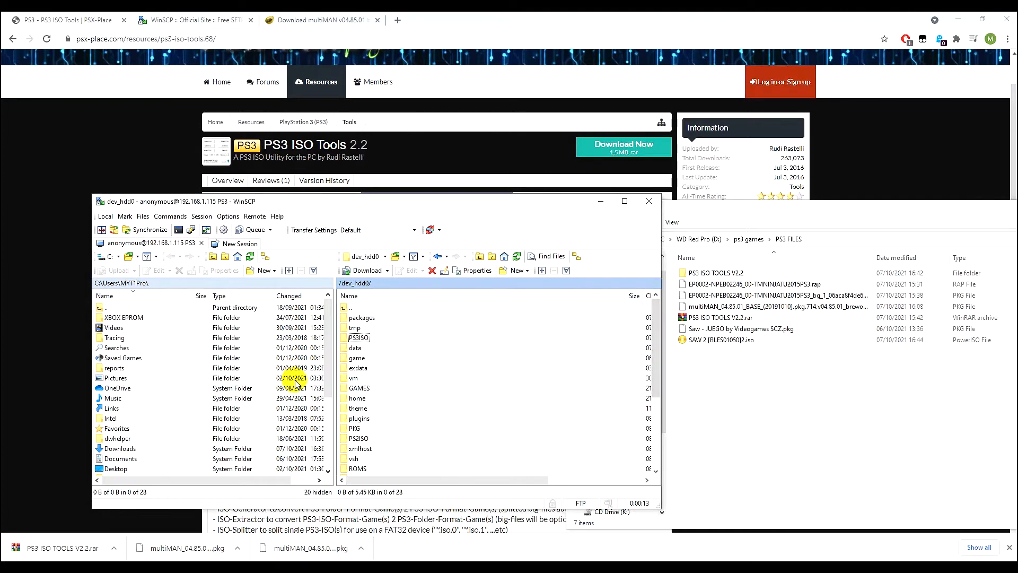
click(779, 295)
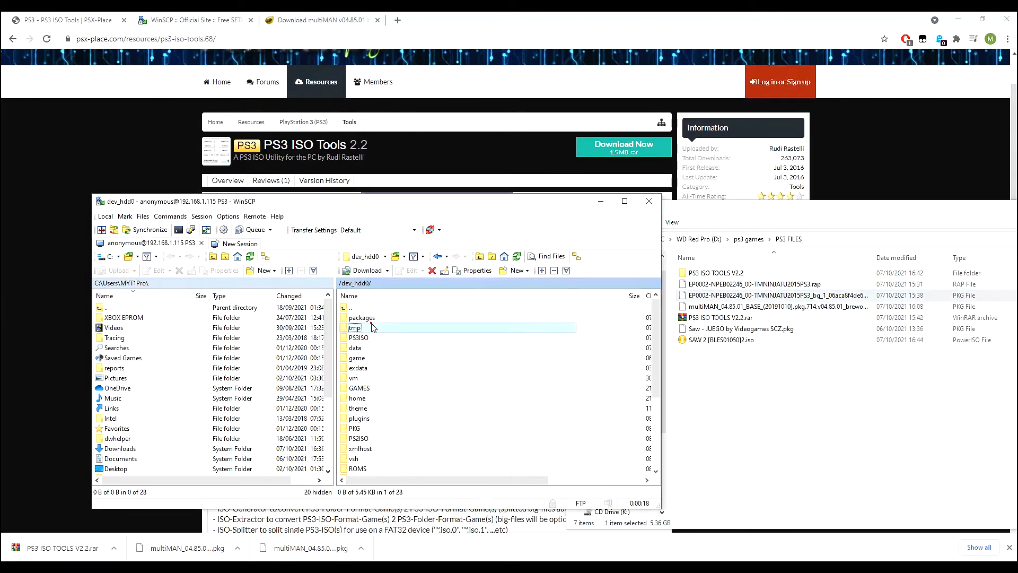
double_click(361, 317)
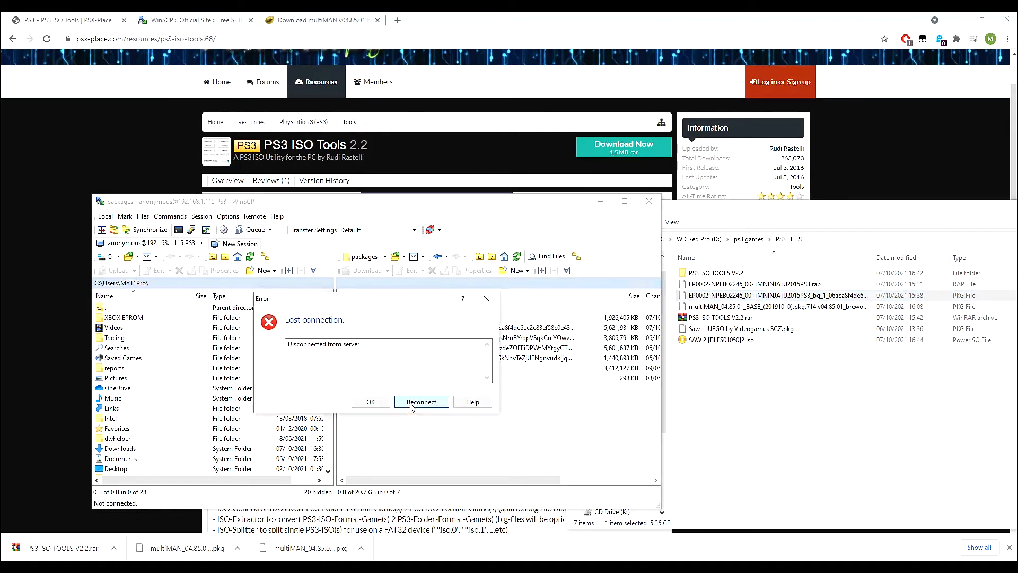
click(421, 401)
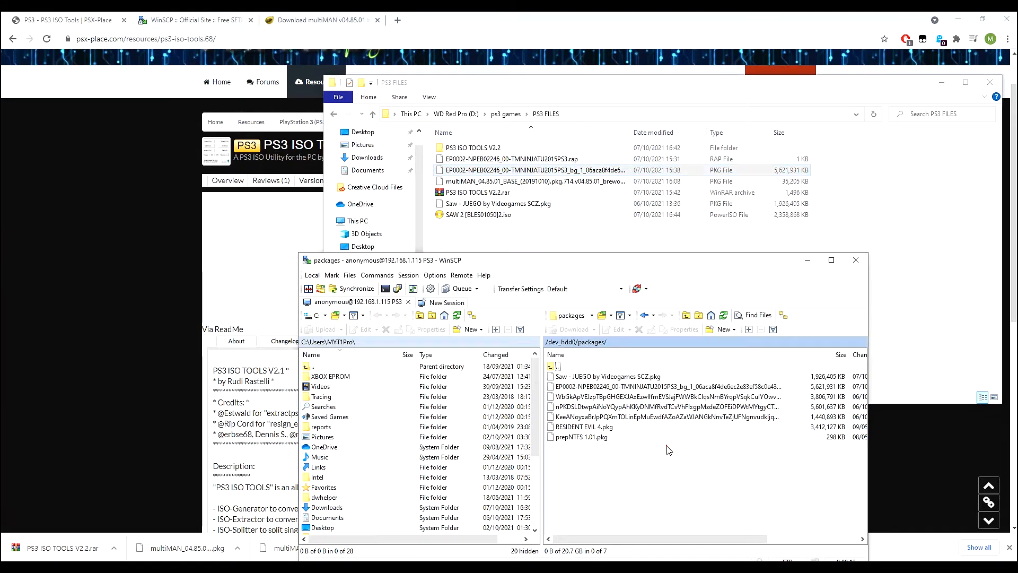
Browse the .pkg list including RESIDENT EVIL 4, reconnecting again and returning to dev_hdd0
click(603, 375)
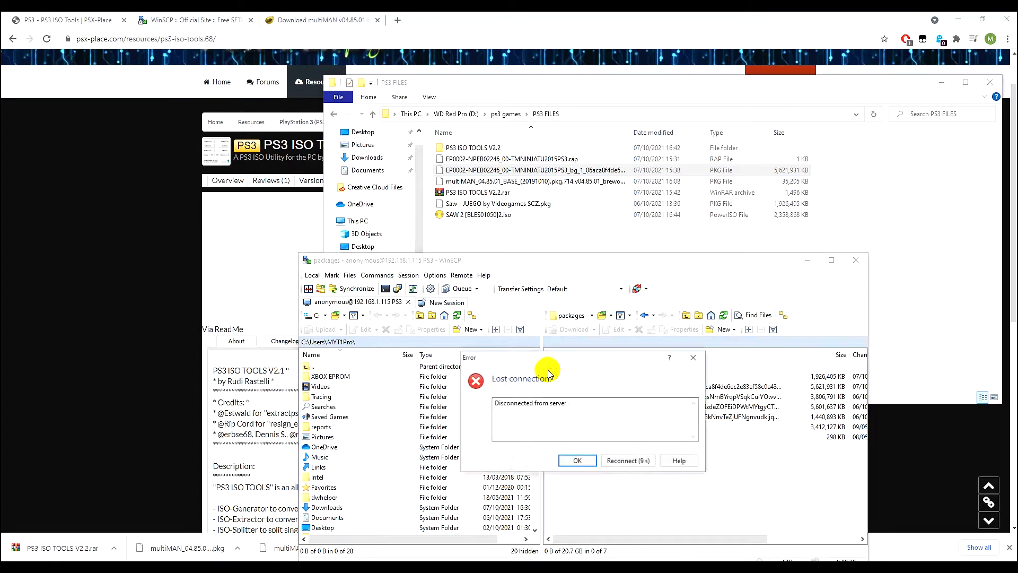
click(627, 460)
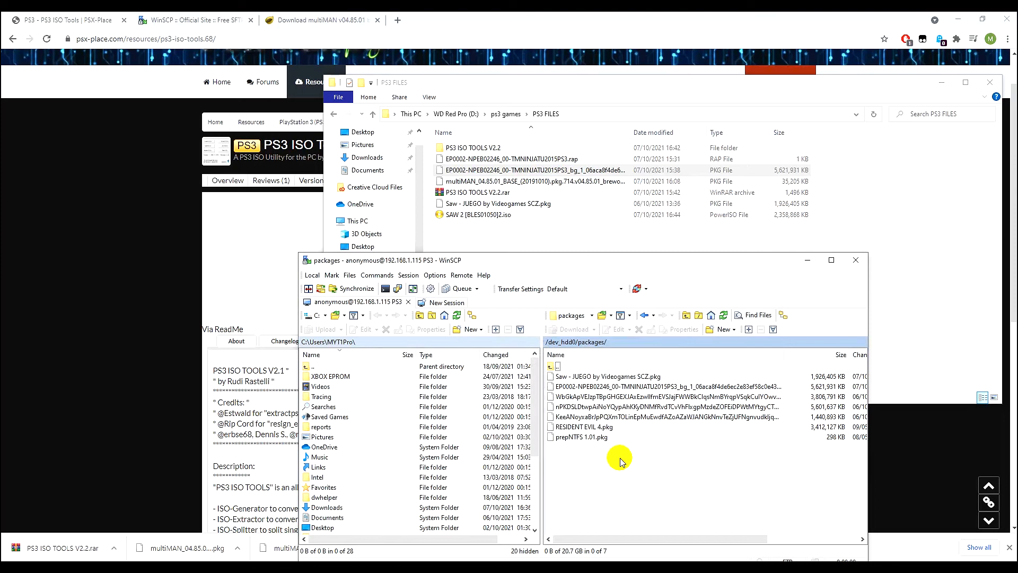
click(565, 386)
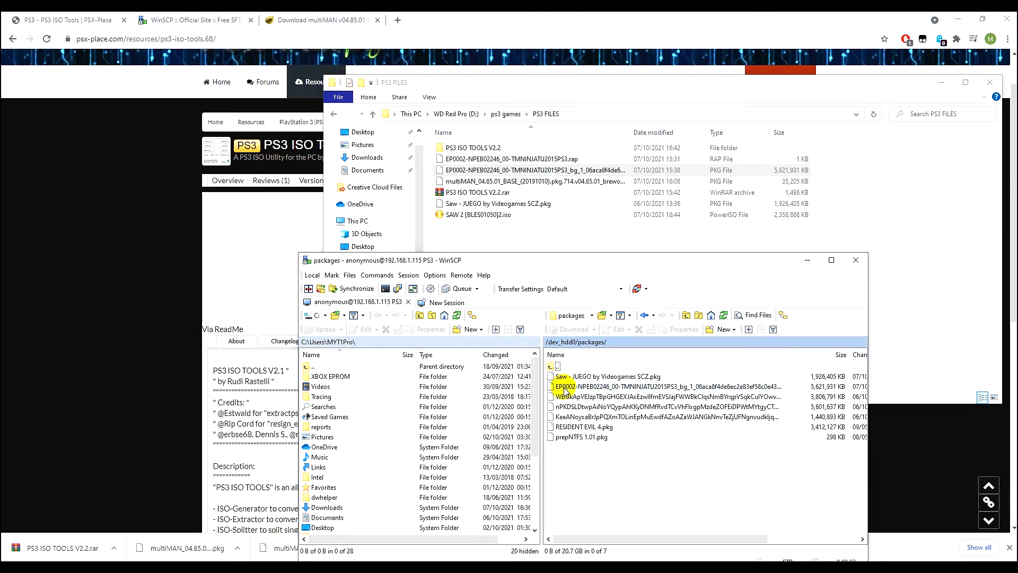
click(649, 395)
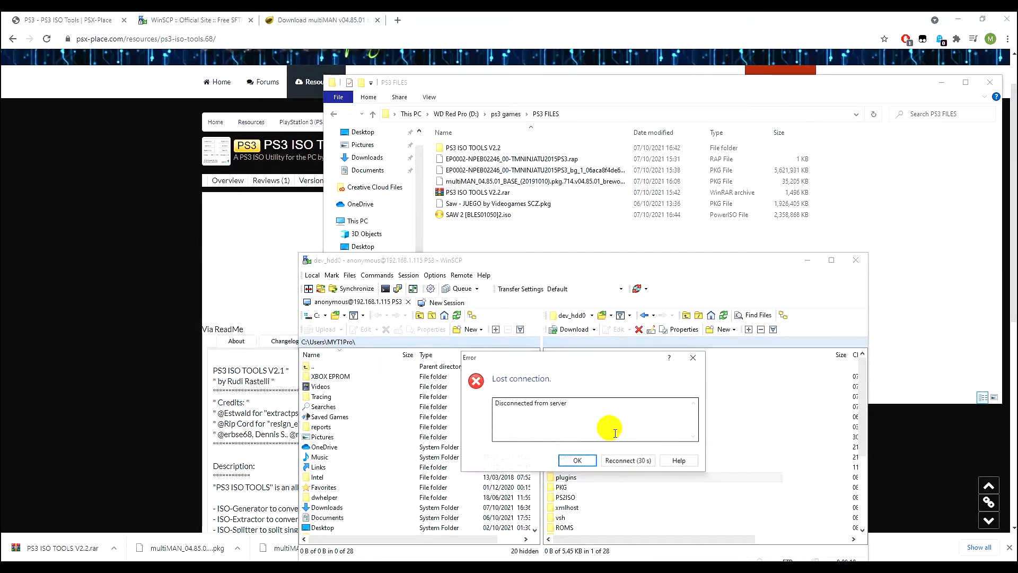
Reconnect, confirm the TMNINJATU2015PS3 .rap license is in exdata, and return to dev_hdd0
click(627, 460)
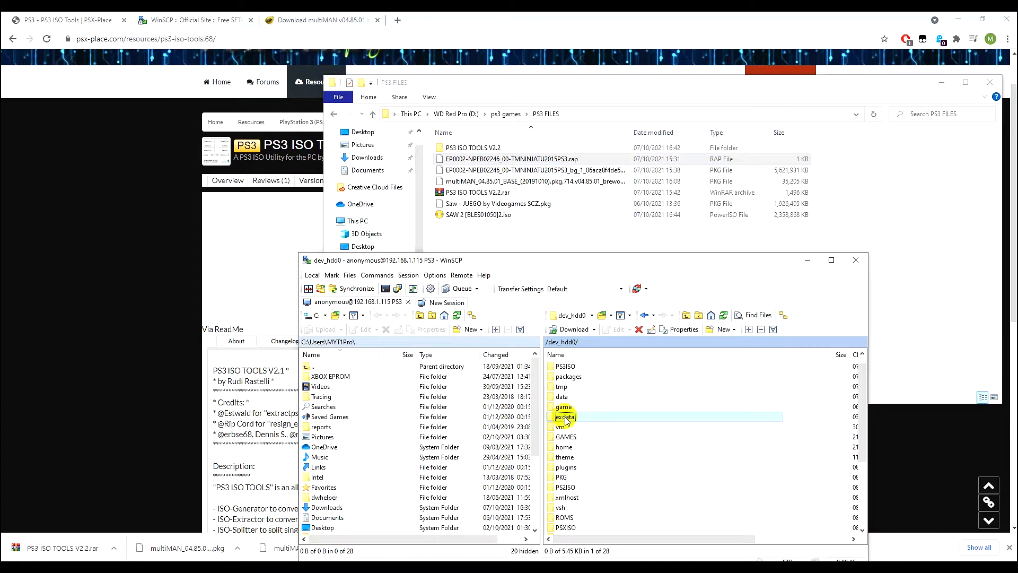
double_click(565, 416)
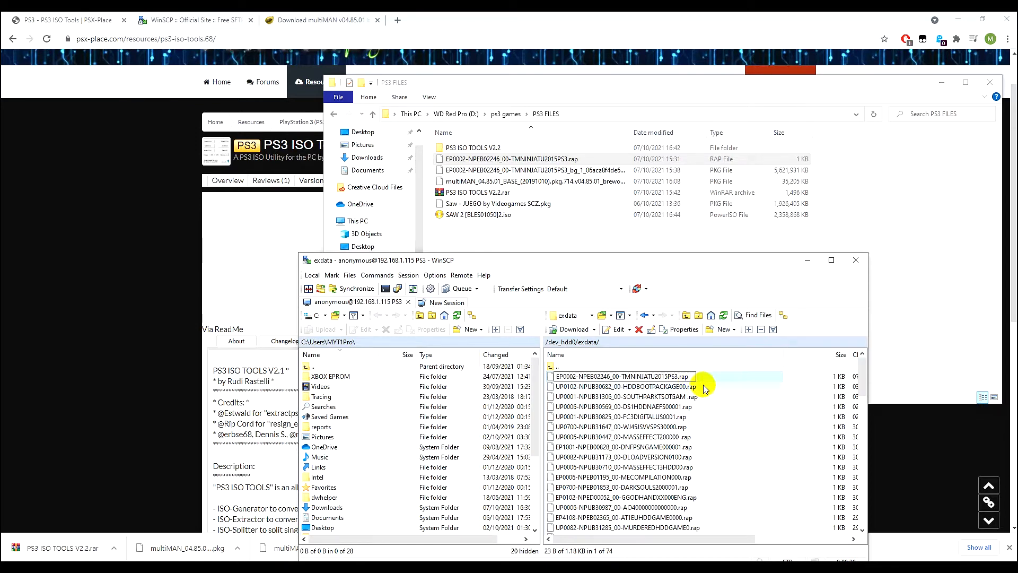
click(619, 376)
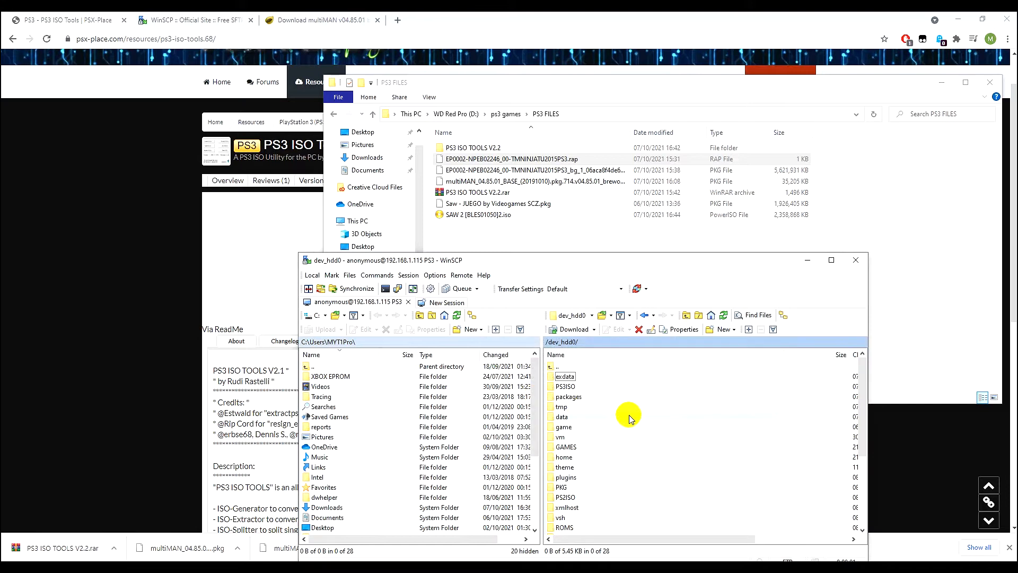
Scroll through the dev_hdd0 folder list to the packages folder
scroll(down, 3)
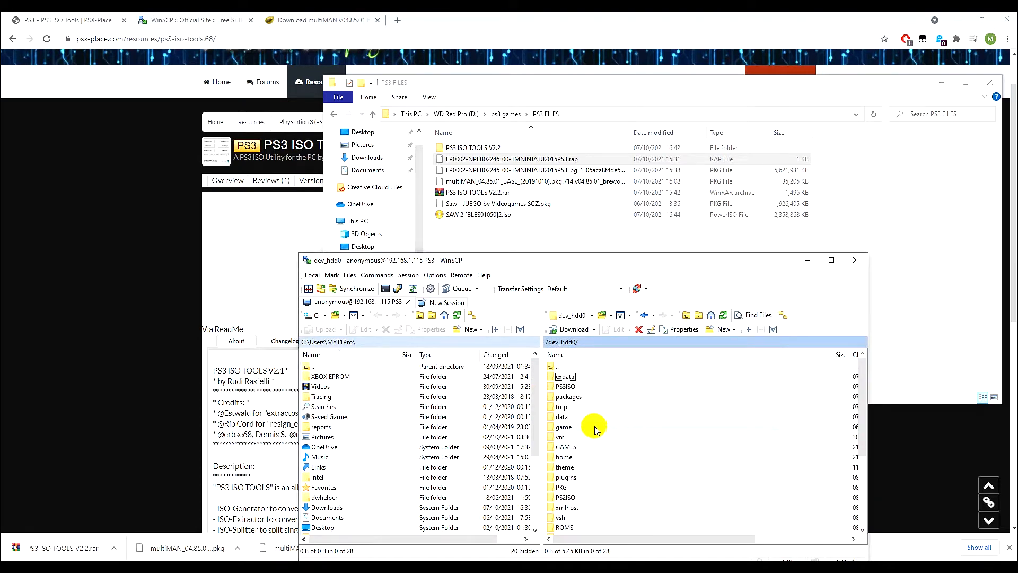
scroll(down, 3)
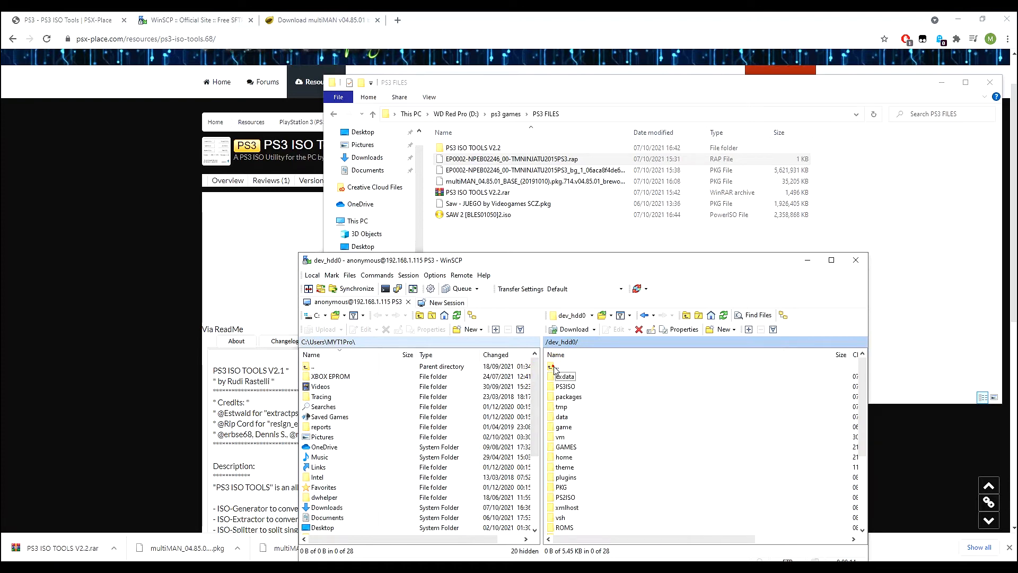
click(568, 395)
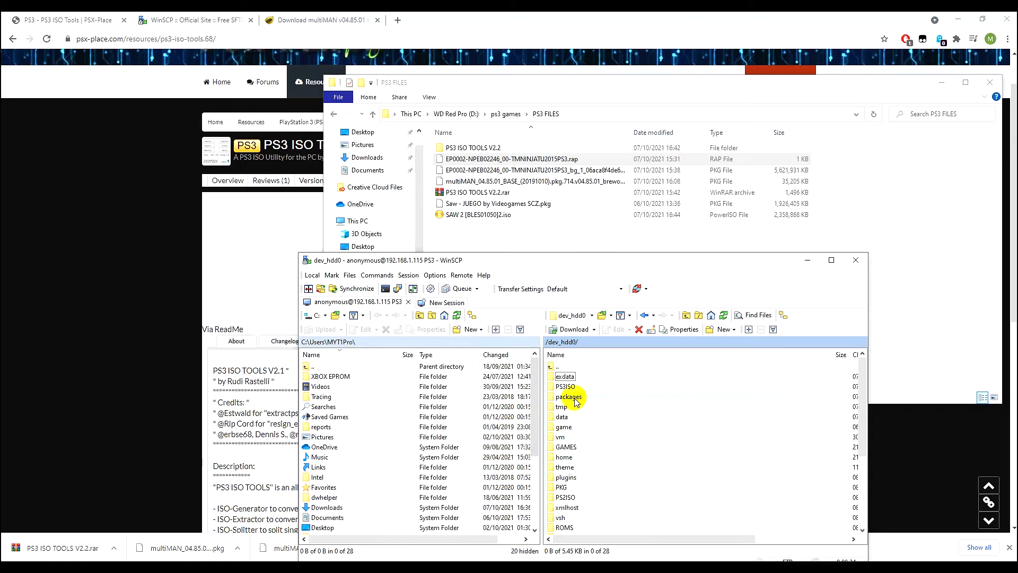
Upload the multiMAN 04.85.01 BASE package into /dev_hdd0/packages/ and go back up to dev_hdd0
double_click(569, 396)
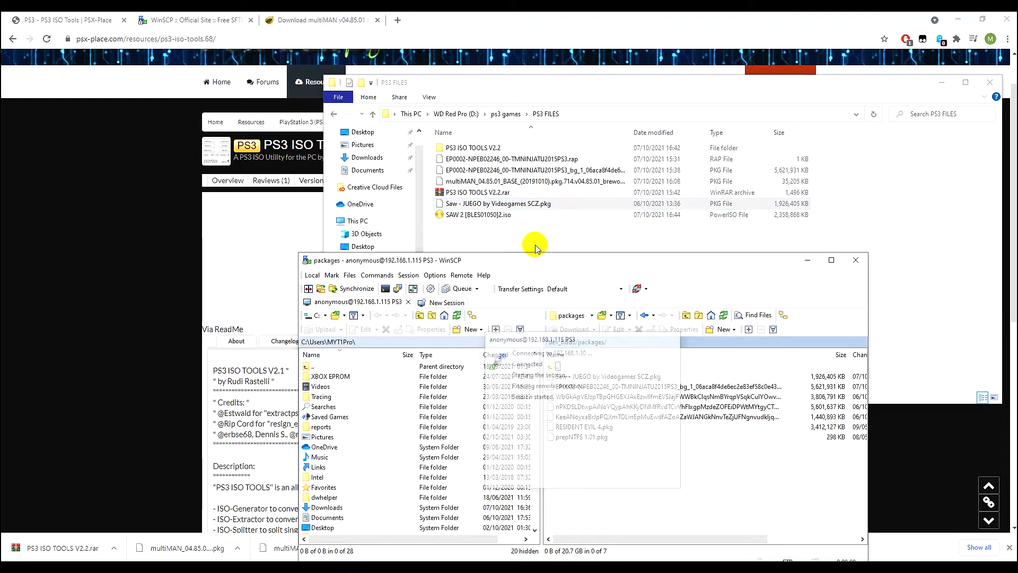
click(497, 203)
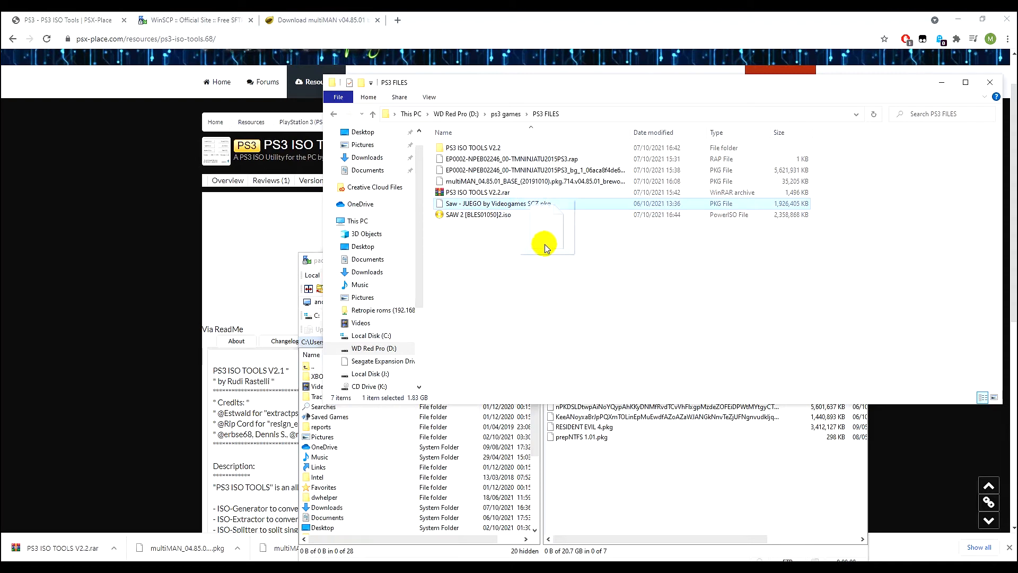
mouse_move(569, 275)
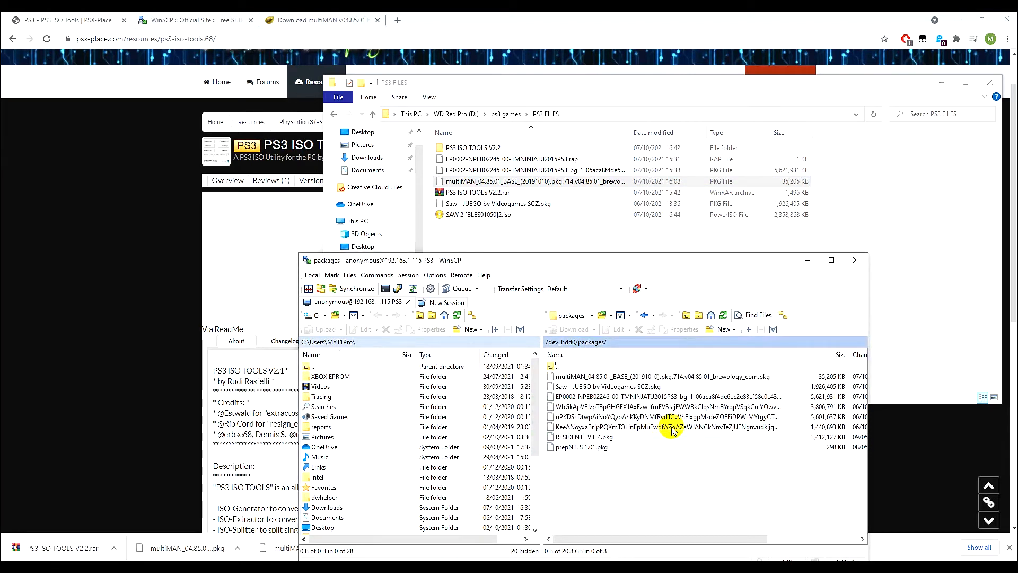
mouse_move(736, 467)
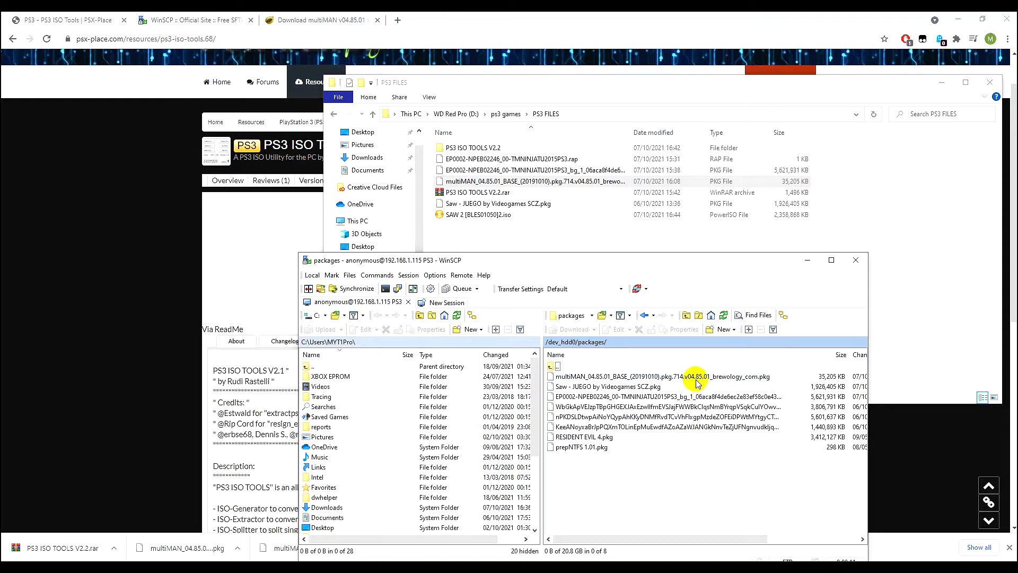
click(662, 377)
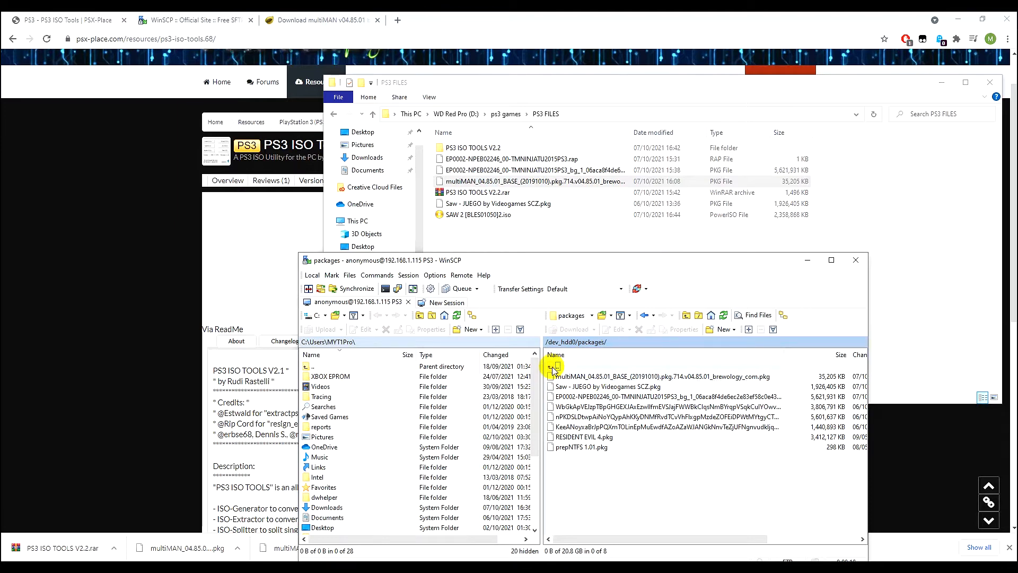
double_click(559, 365)
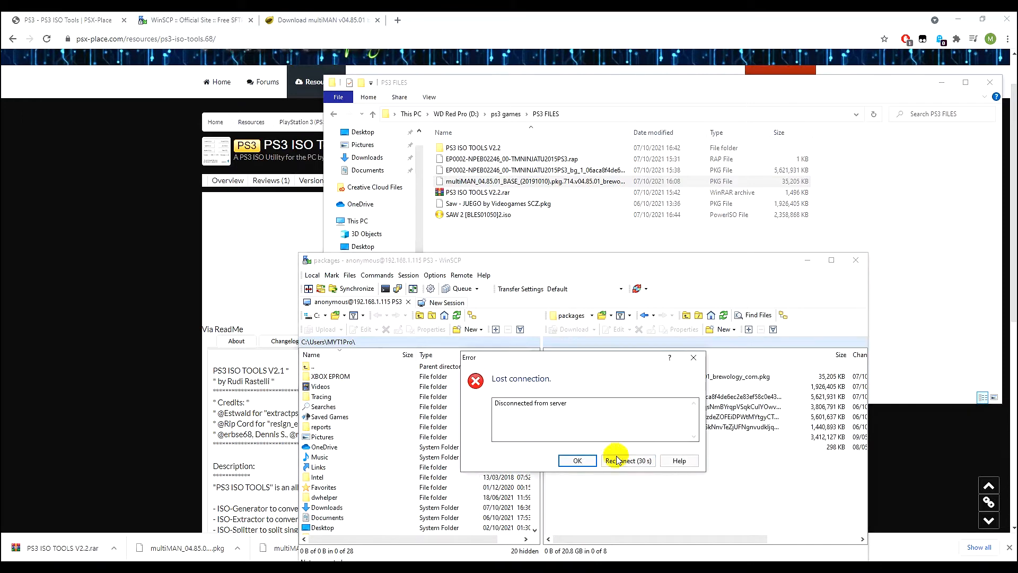
Reconnect to the PS3 and open dev_hdd0's empty GAMES folder
click(626, 461)
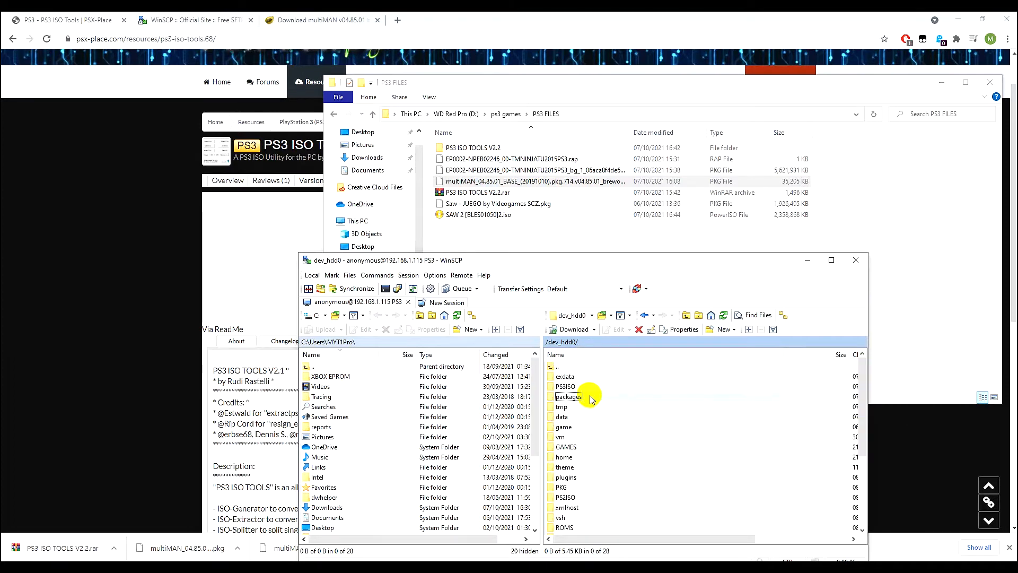
double_click(567, 395)
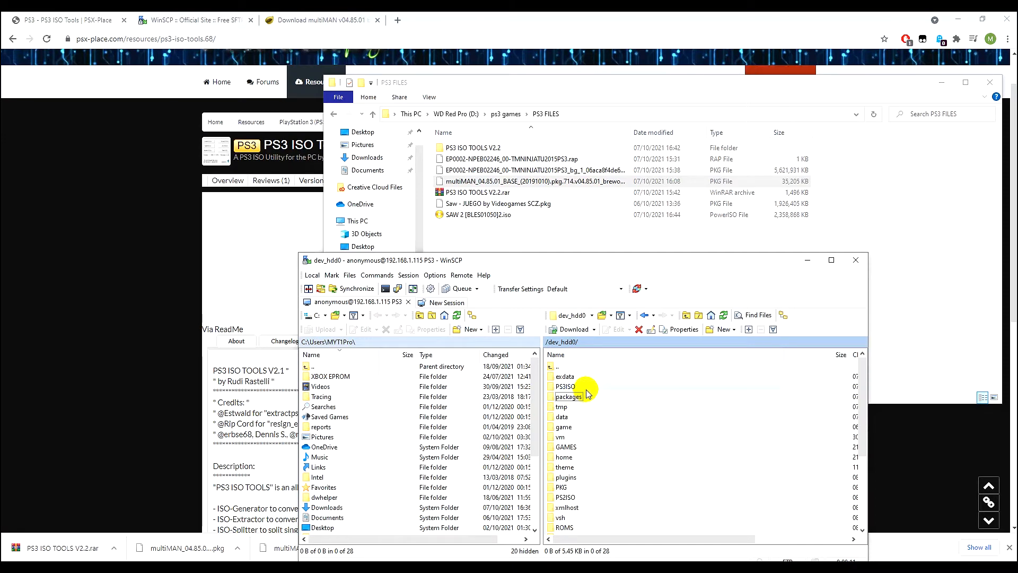
double_click(565, 447)
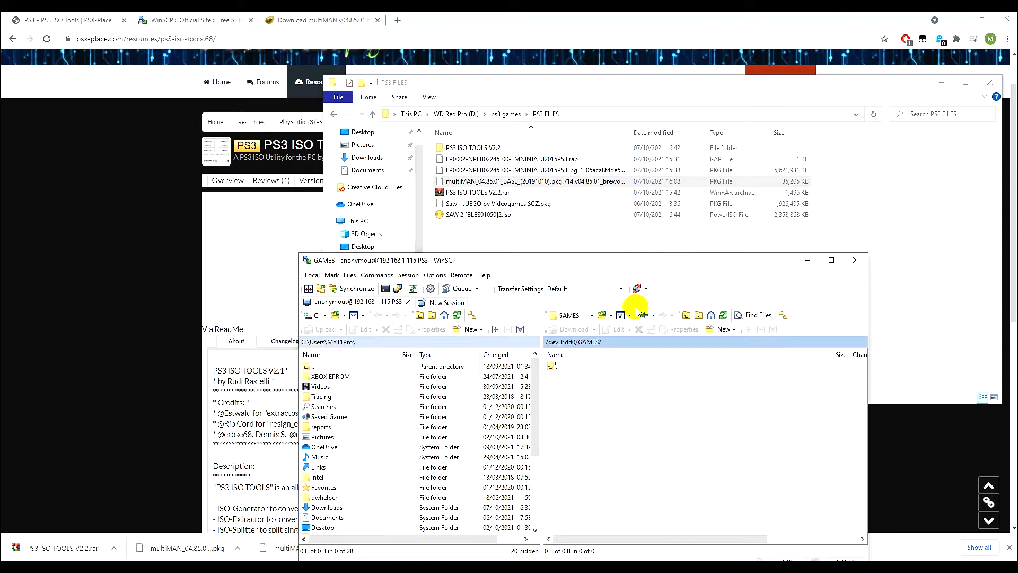
mouse_move(541, 258)
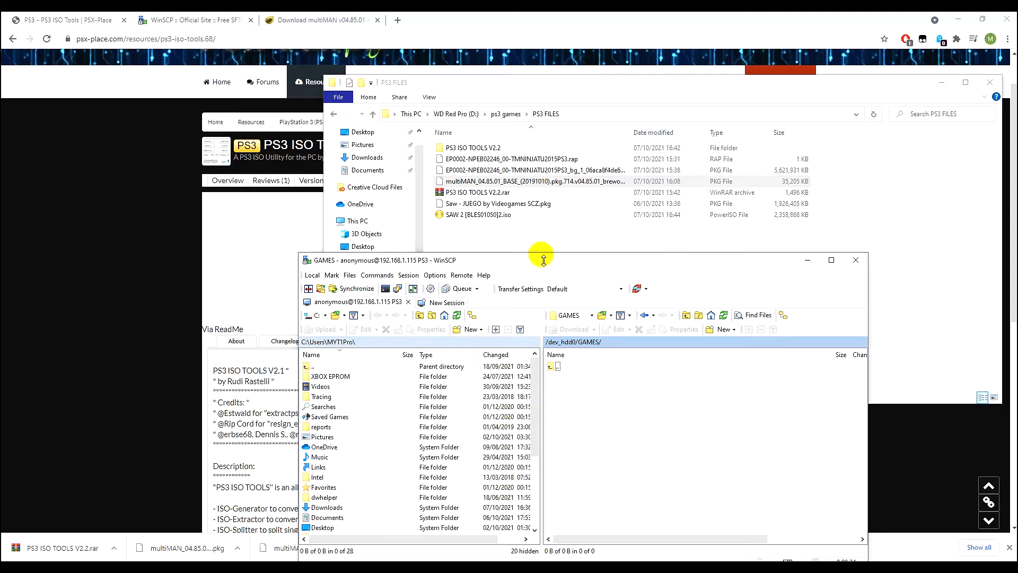
mouse_move(721, 288)
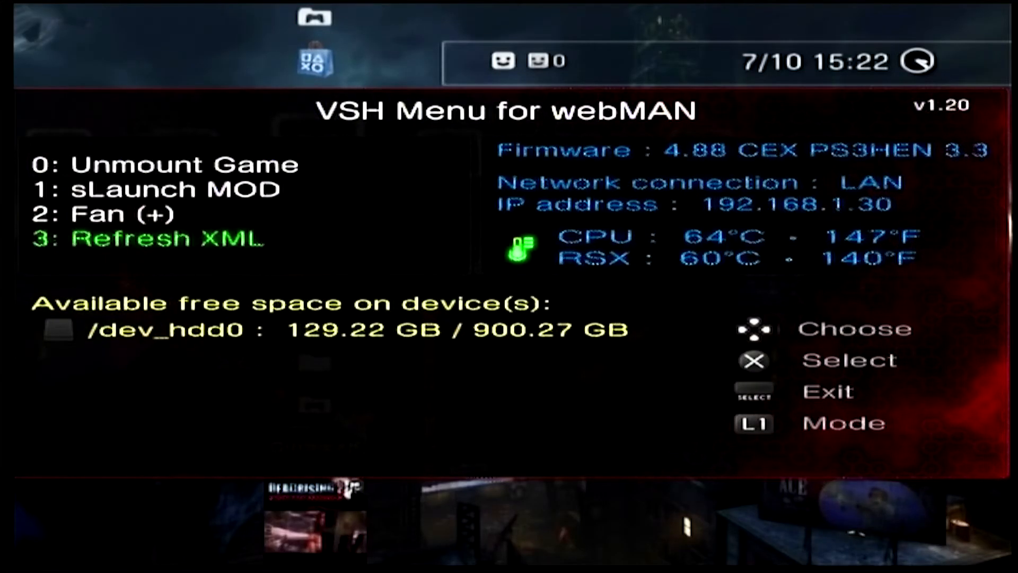
Refresh the XML from the webMAN VSH Menu and go to Game > webMAN Games listing 2 PS3 games
key(select)
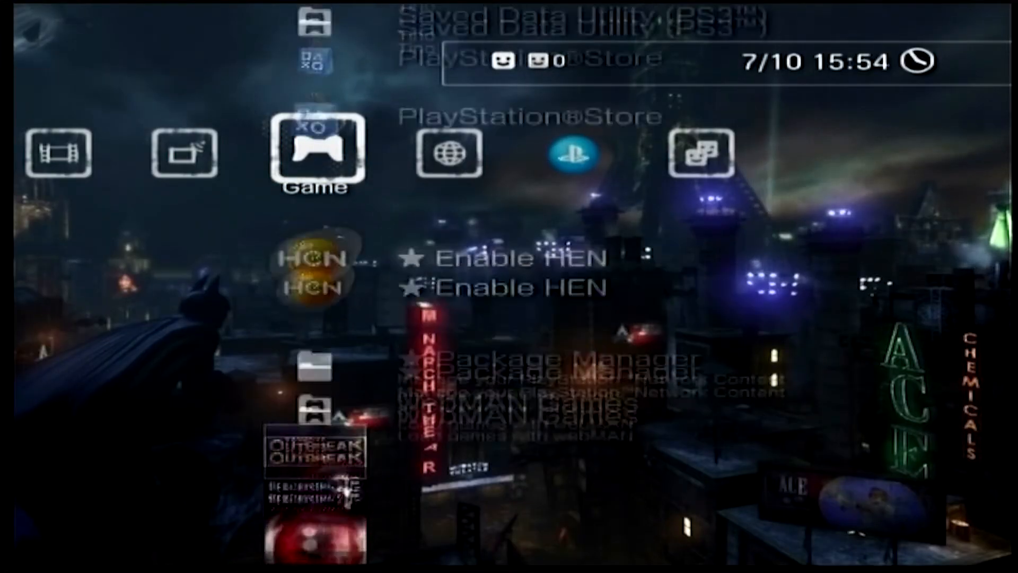
scroll(down, 3)
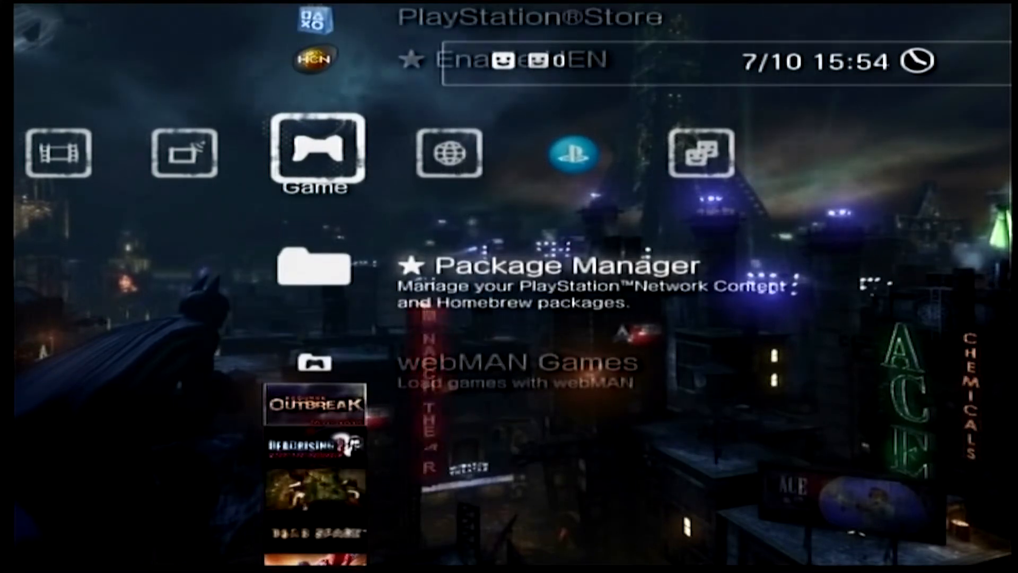
scroll(down, 3)
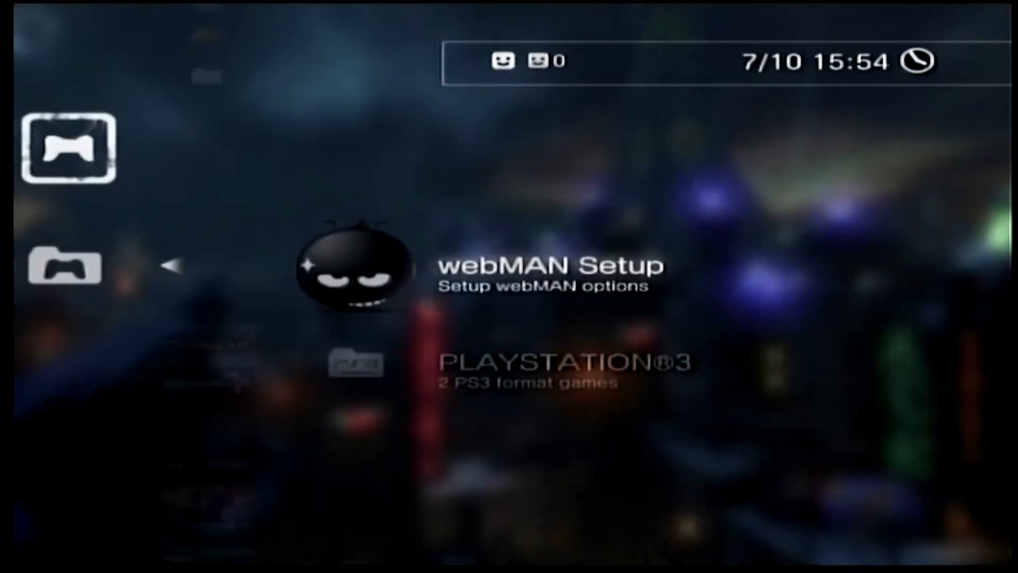
key(down)
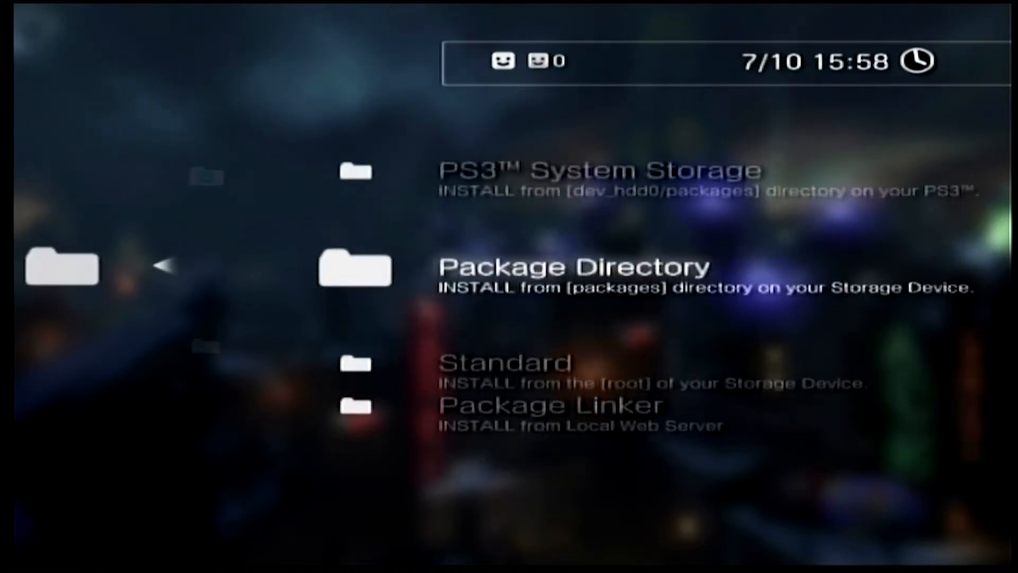
Install the package from Package Directory and back out to the XMB Game column
key(Up)
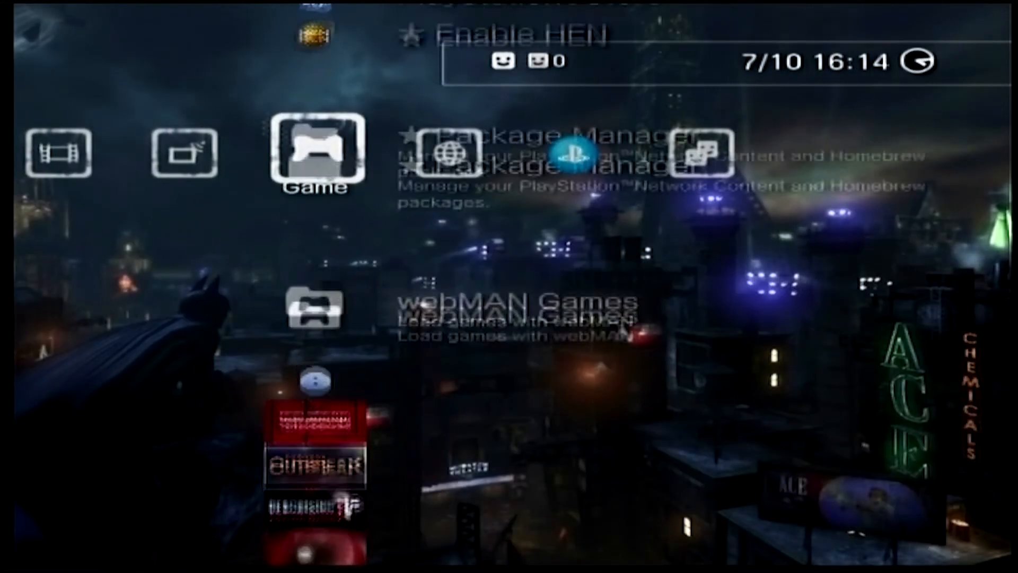
Open Package Manager's install sources with PS3 System Storage highlighted
scroll(down, 3)
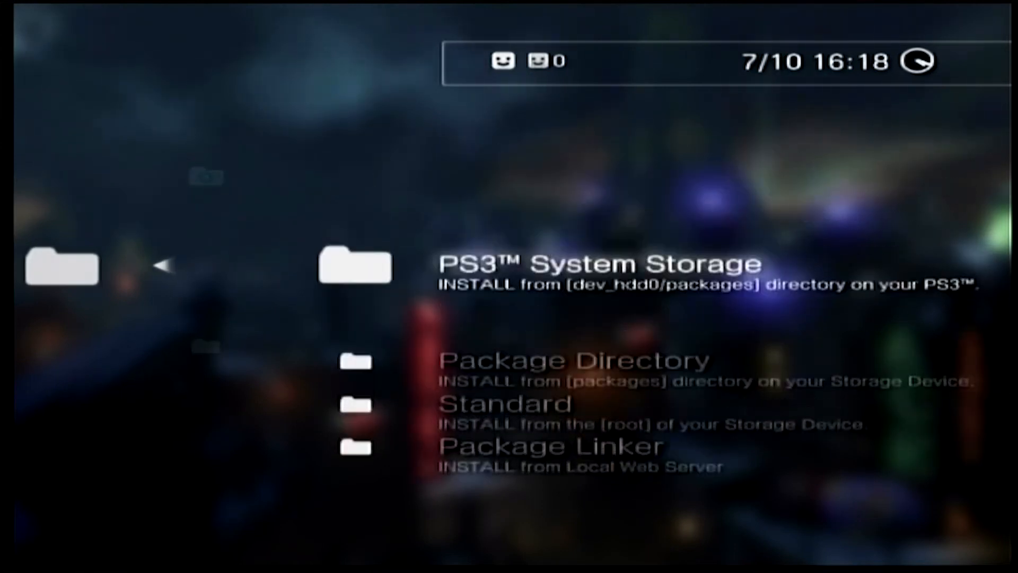
Scroll the Game column to the SAW icon and start Saw 2 to its title menu
scroll(down, 3)
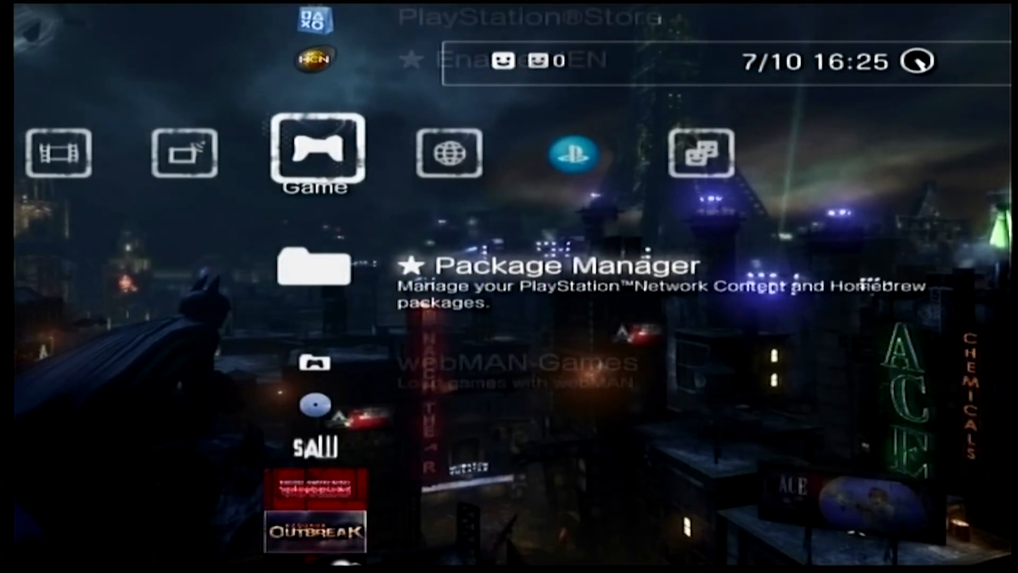
scroll(down, 3)
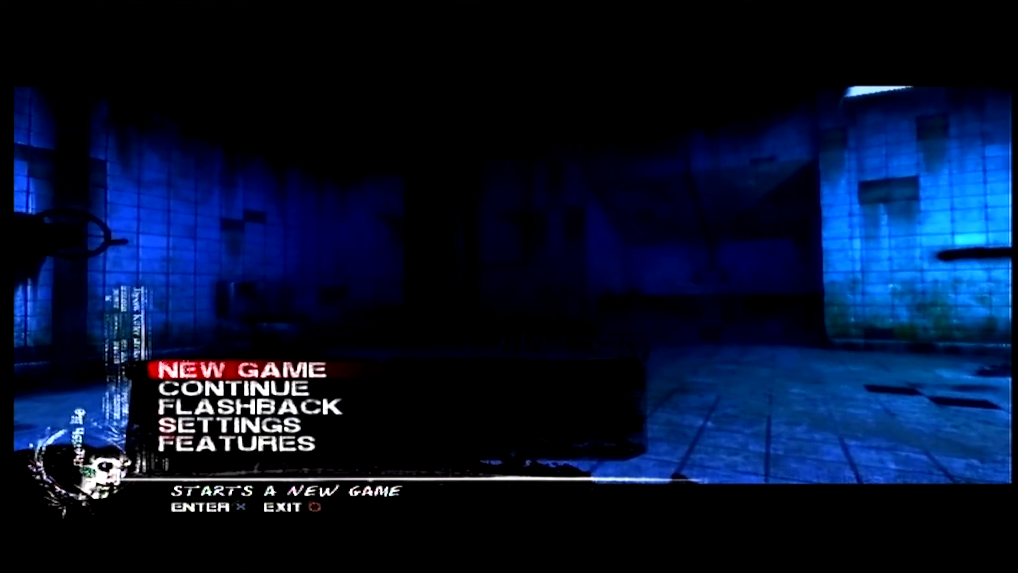
Browse Saw 2's main menu through Continue, Settings and Flashback, returning to New Game
key(Down)
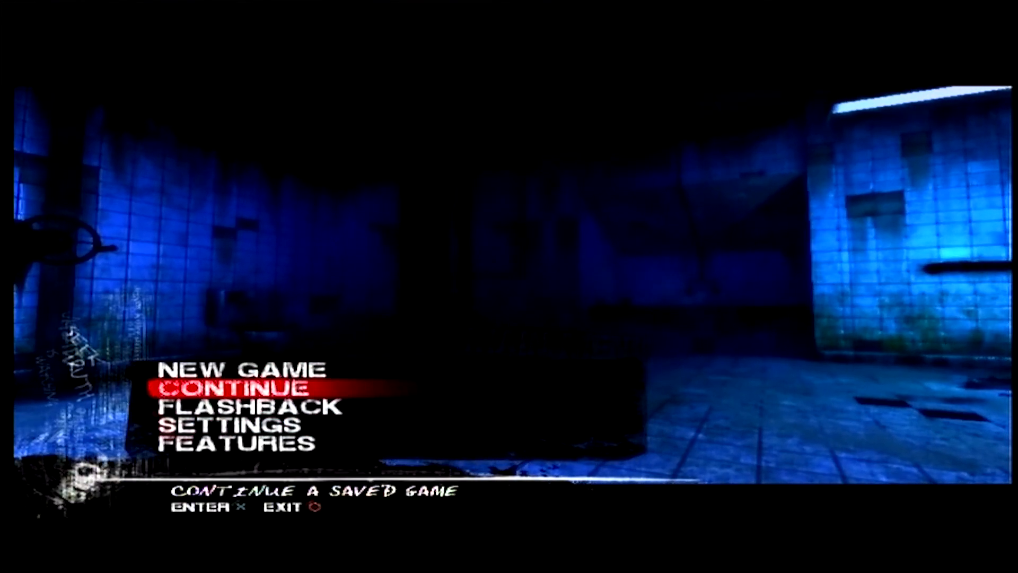
key(down)
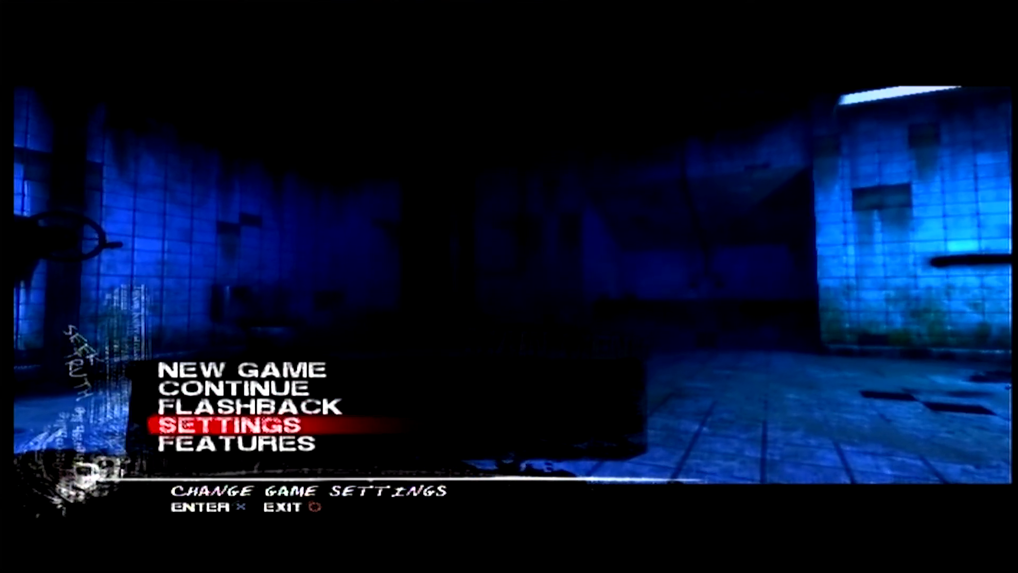
key(Up)
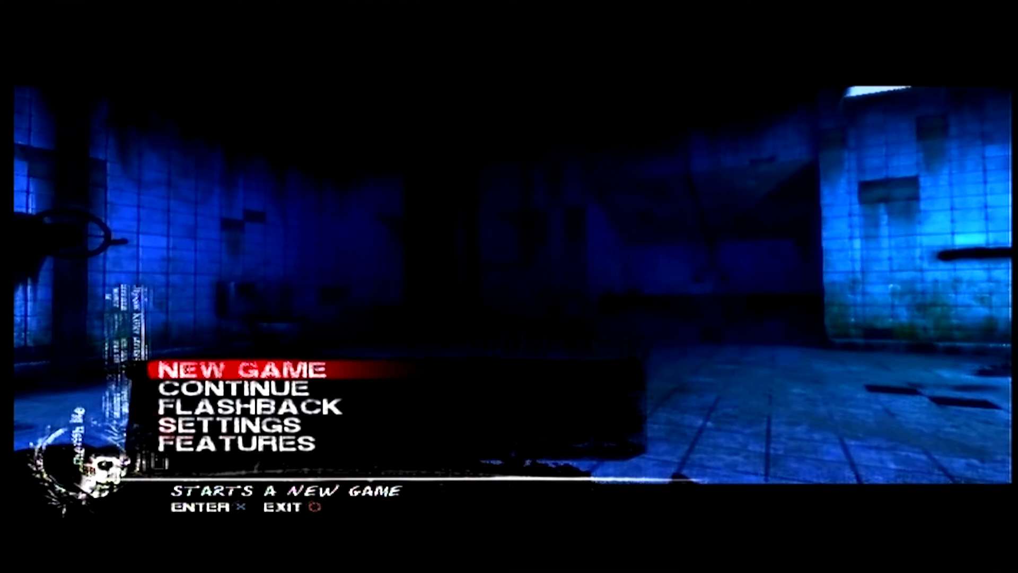
key(down)
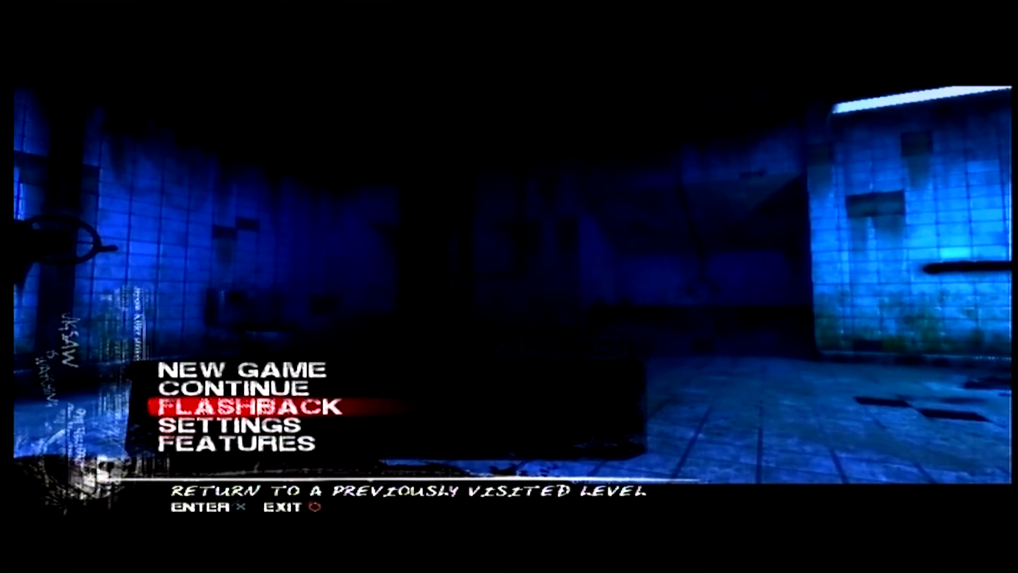
key(up)
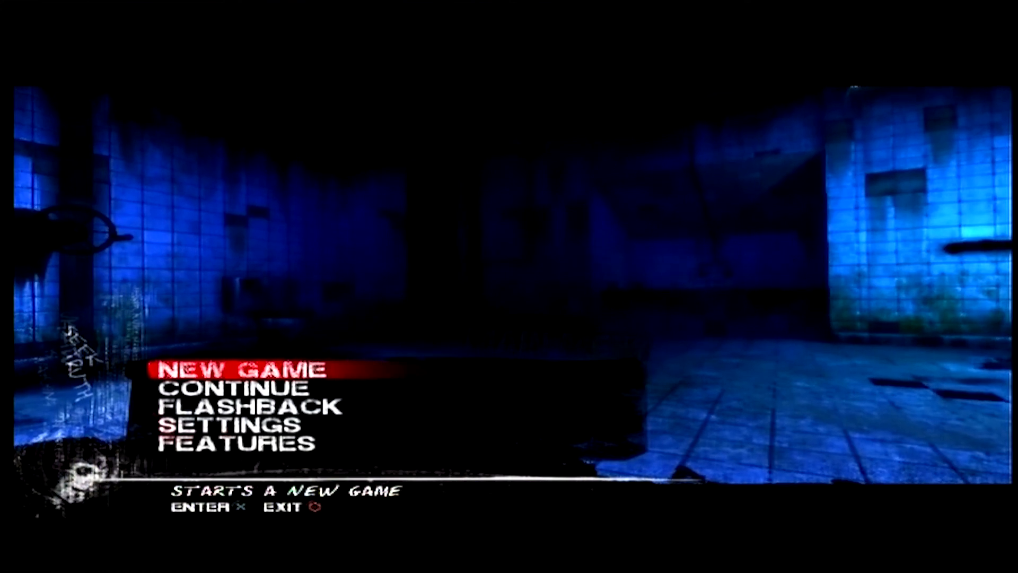
Move down past Continue and Flashback toward starting play and the quit prompt
key(down)
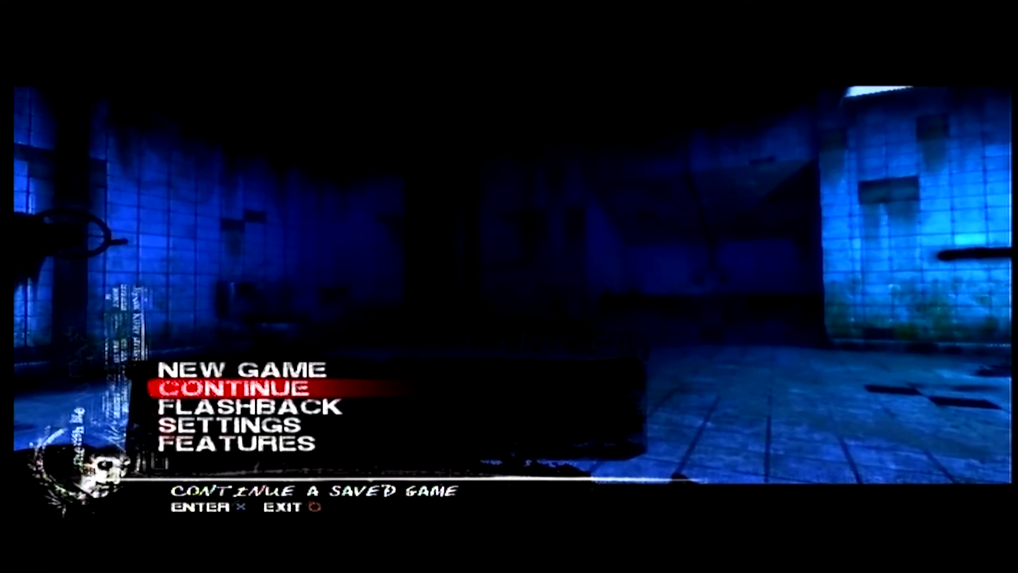
key(down)
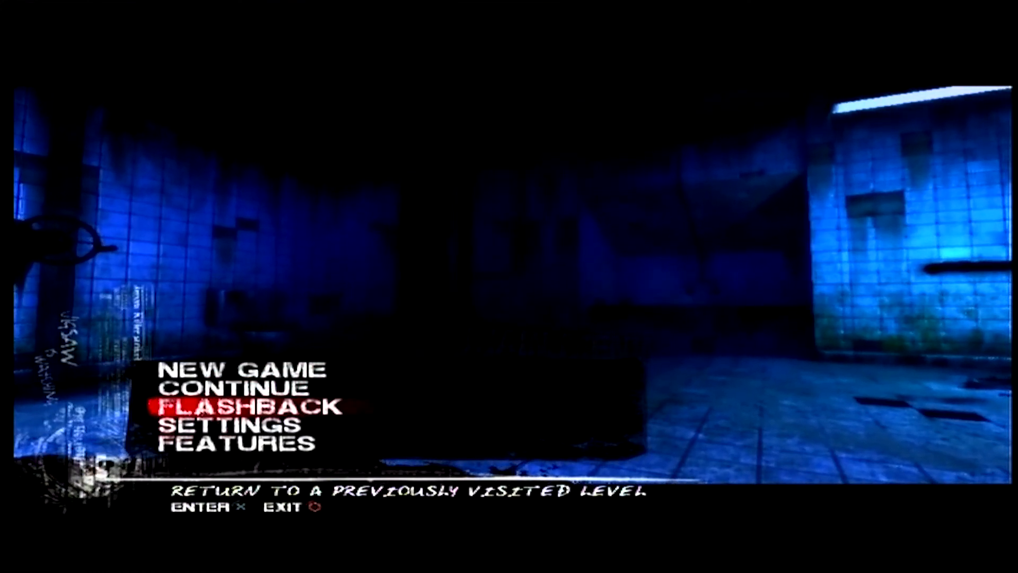
key(Down)
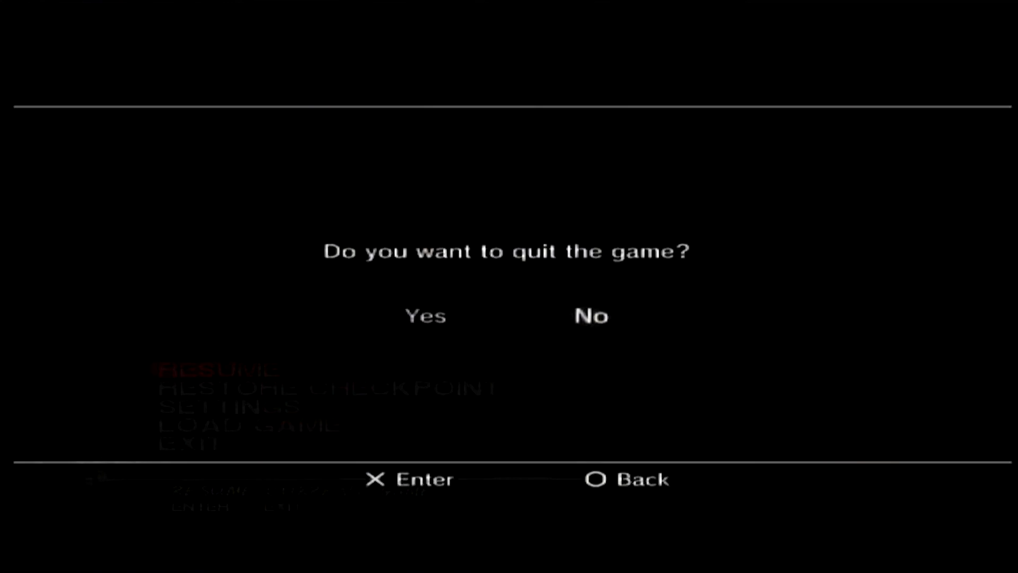
Confirm quitting Saw 2, then browse multiMAN's online homebrew downloads list
click(426, 316)
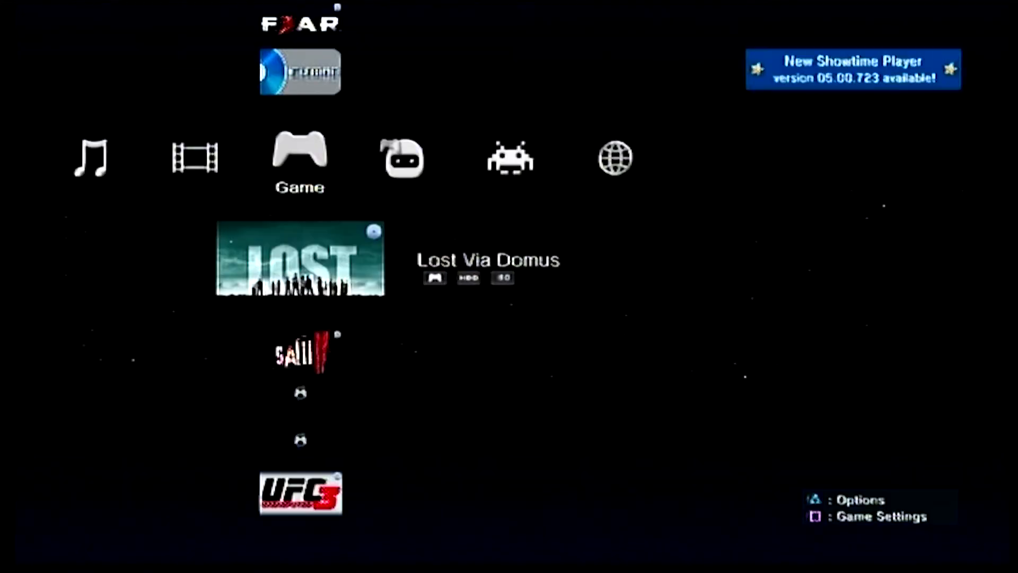
key(Left)
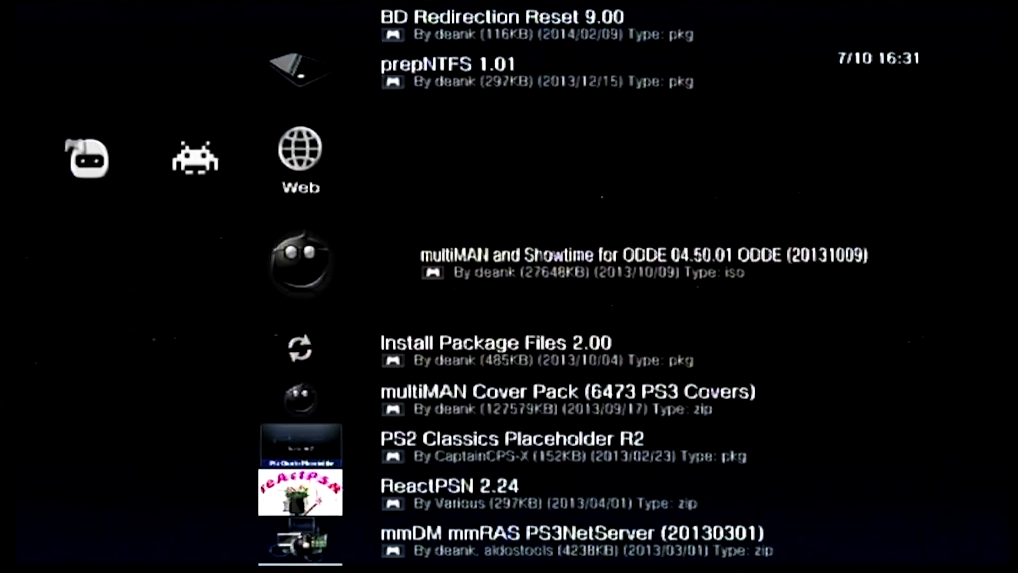
scroll(down, 3)
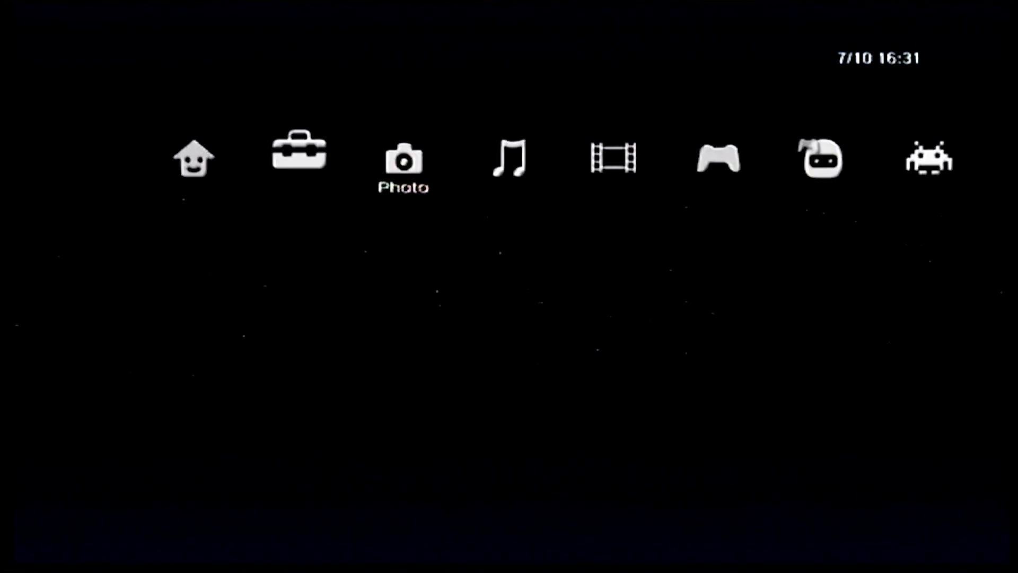
Scroll multiMAN's game list past F.E.A.R. 3 and Saw 2 to Street Fighter X Tekken
scroll(right, 3)
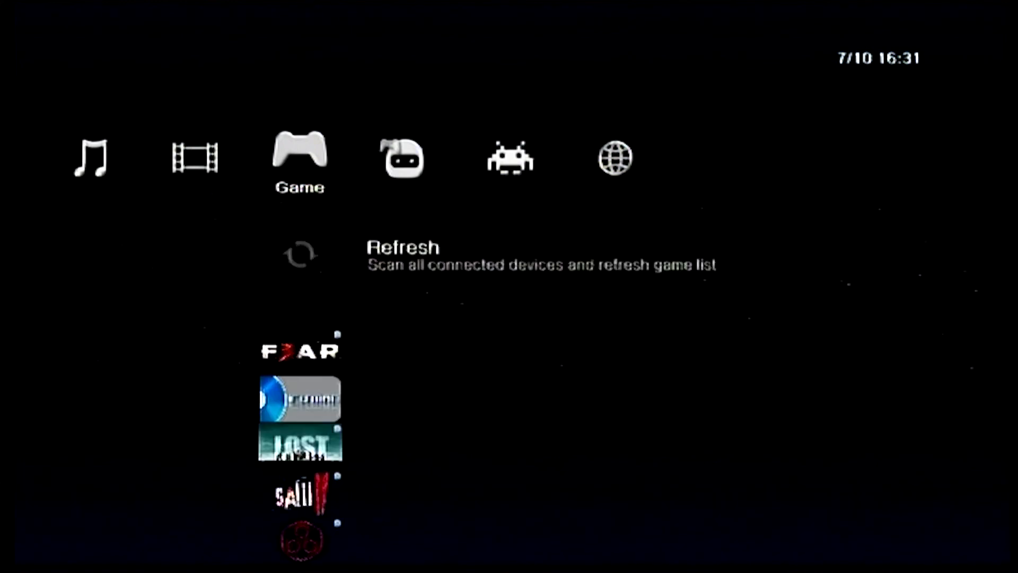
scroll(down, 3)
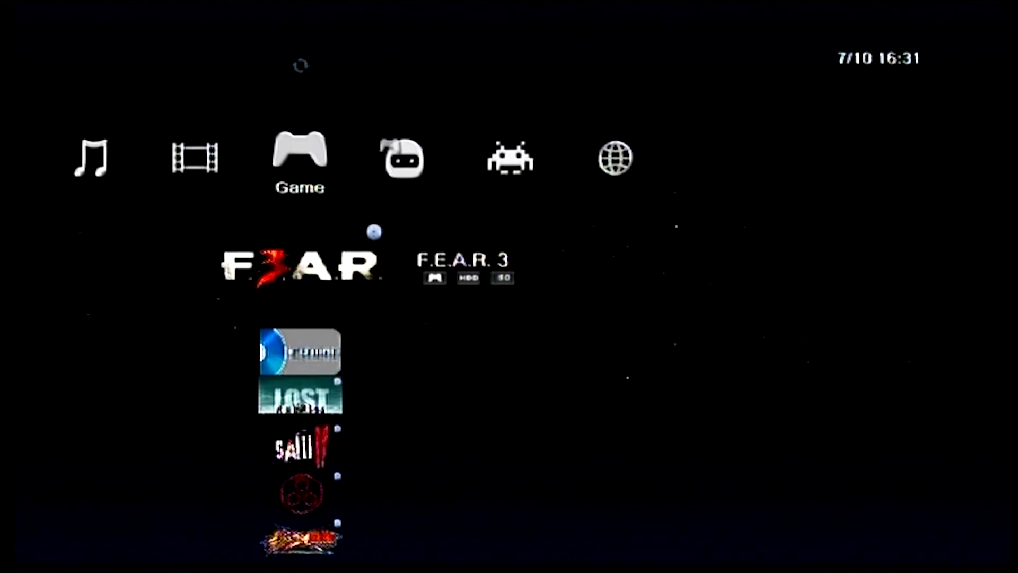
scroll(down, 3)
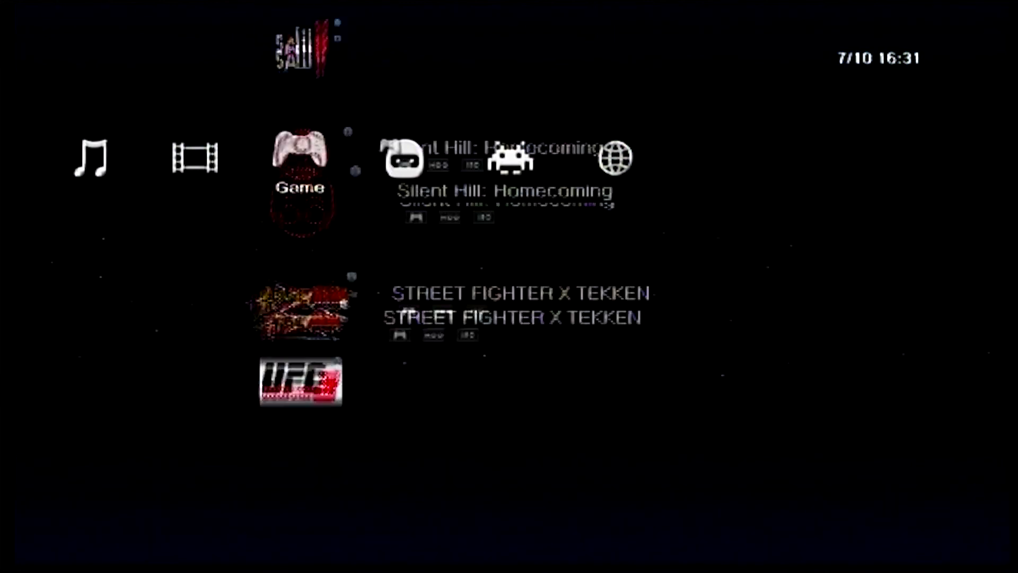
scroll(down, 3)
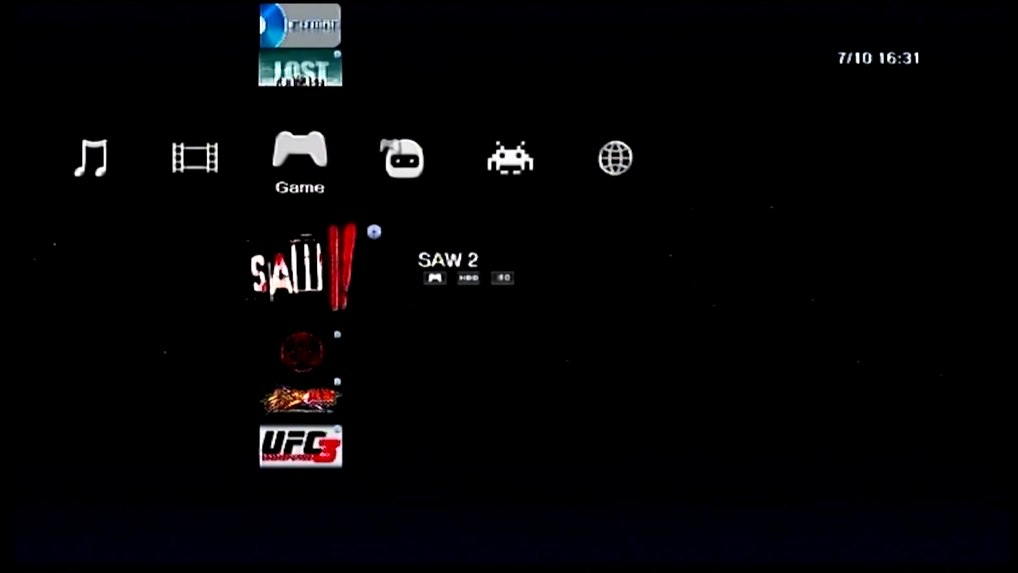
scroll(down, 3)
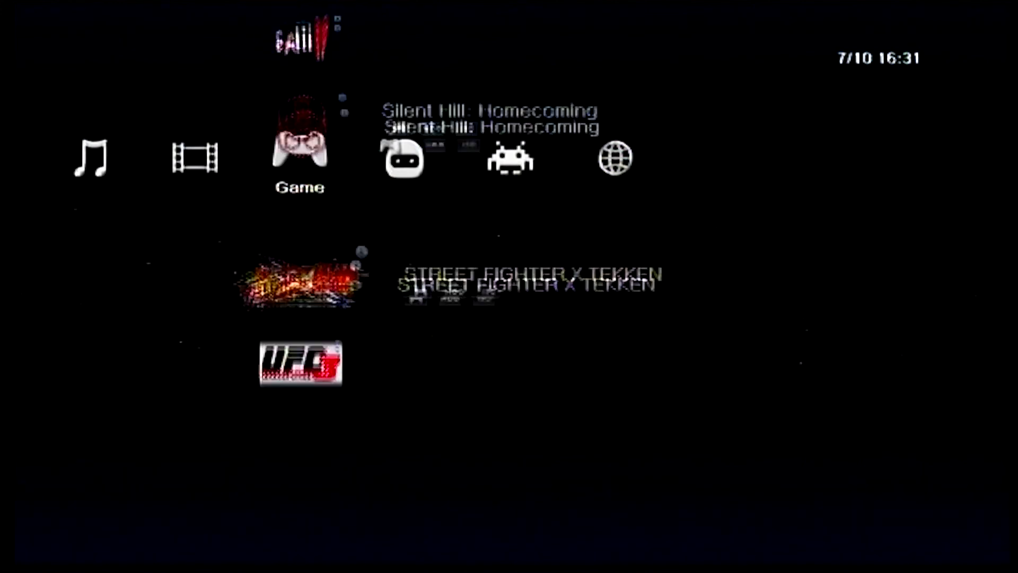
Mount and launch Street Fighter X Tekken from multiMAN, reaching Character Select
click(301, 282)
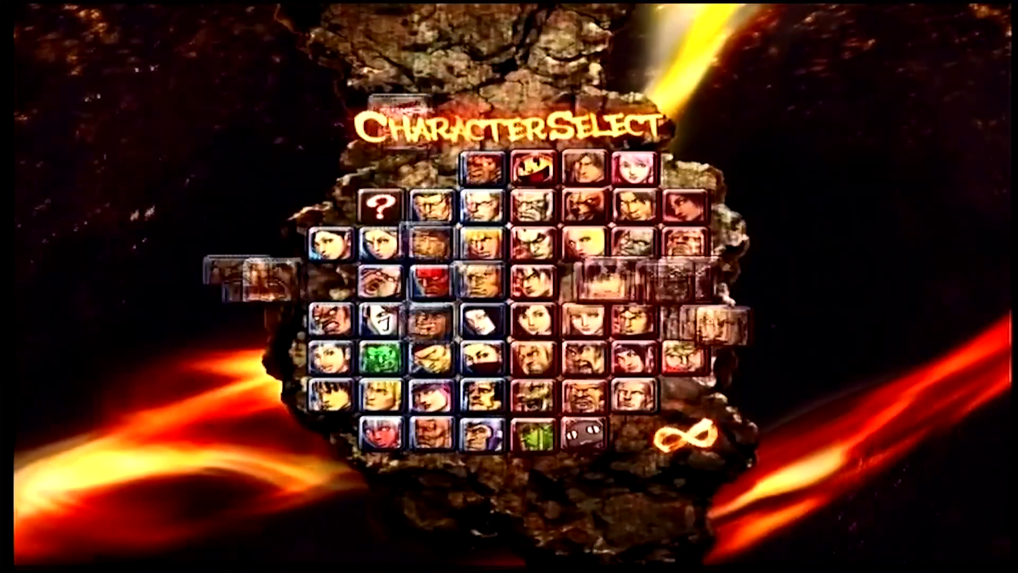